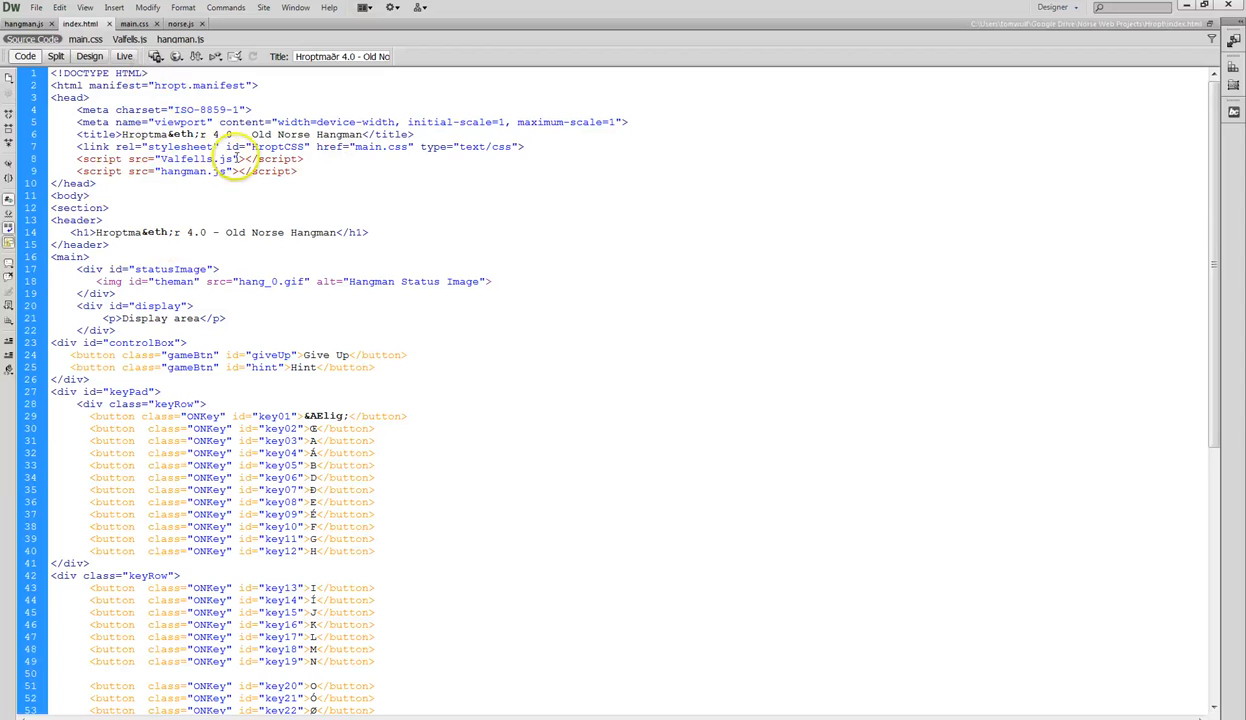
# Highlight the Valfels.js script reference in the hangman index.html.
pyautogui.doubleClick(185, 159)
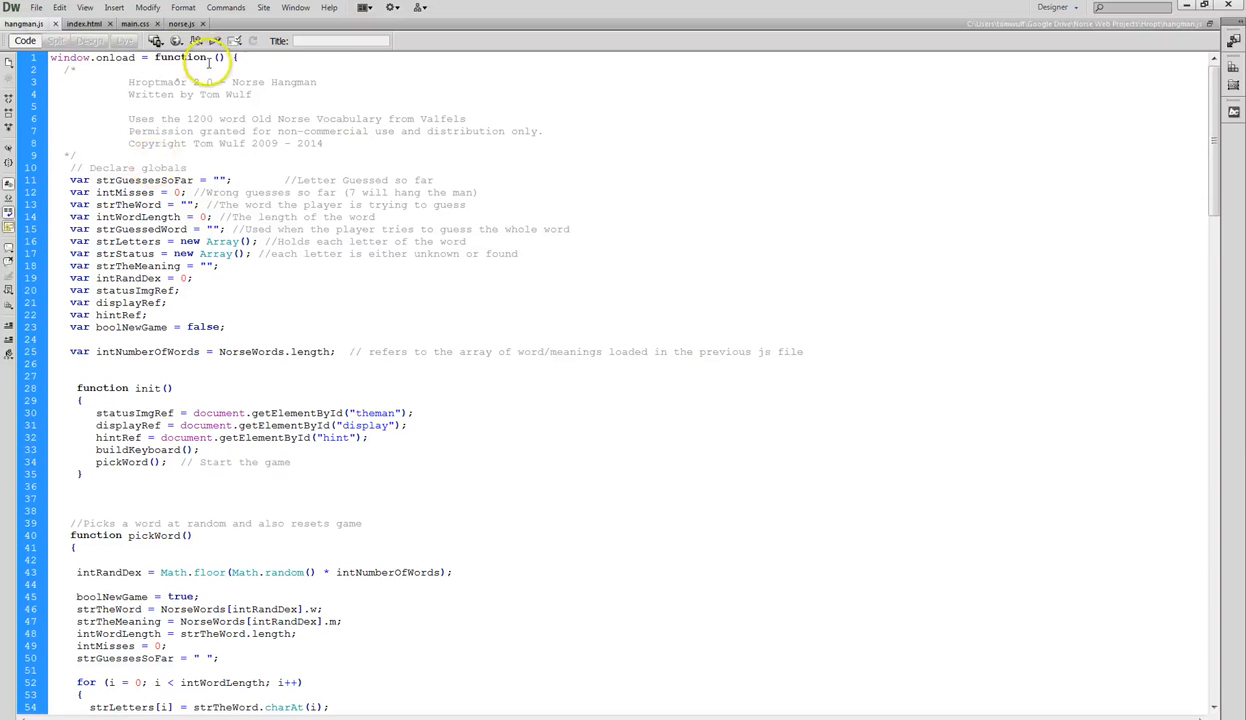
pyautogui.scroll(-3)
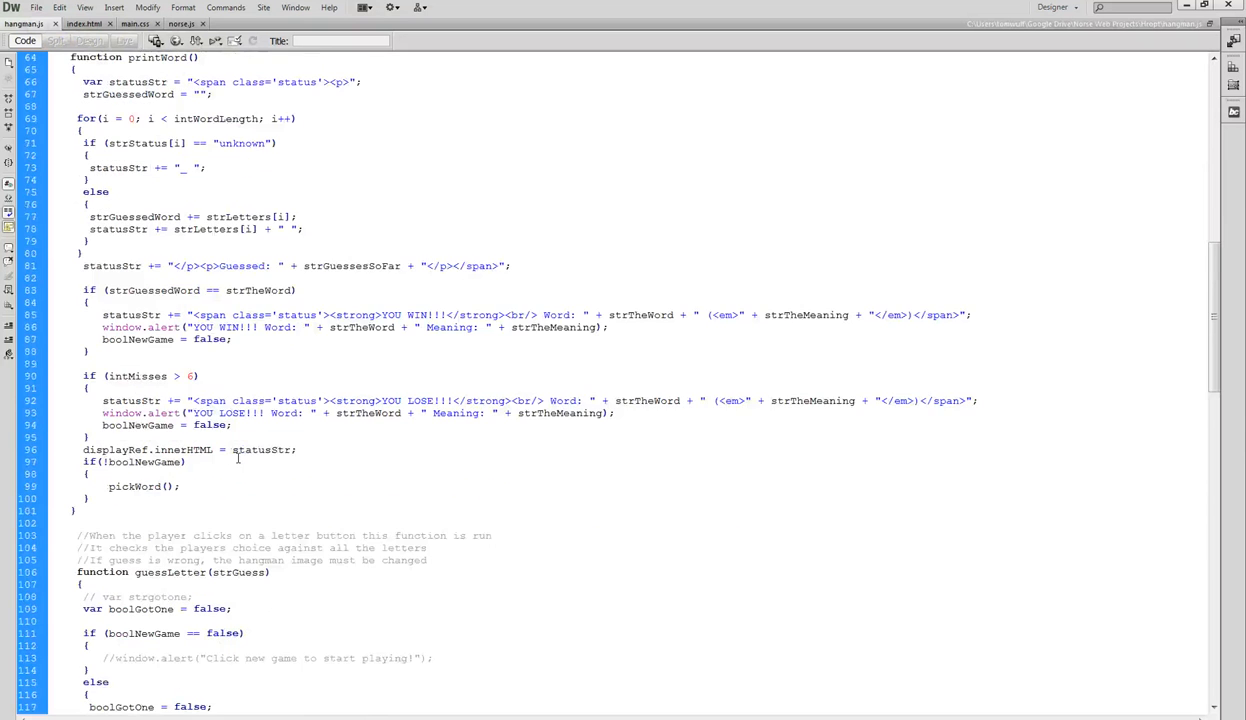
pyautogui.scroll(-3)
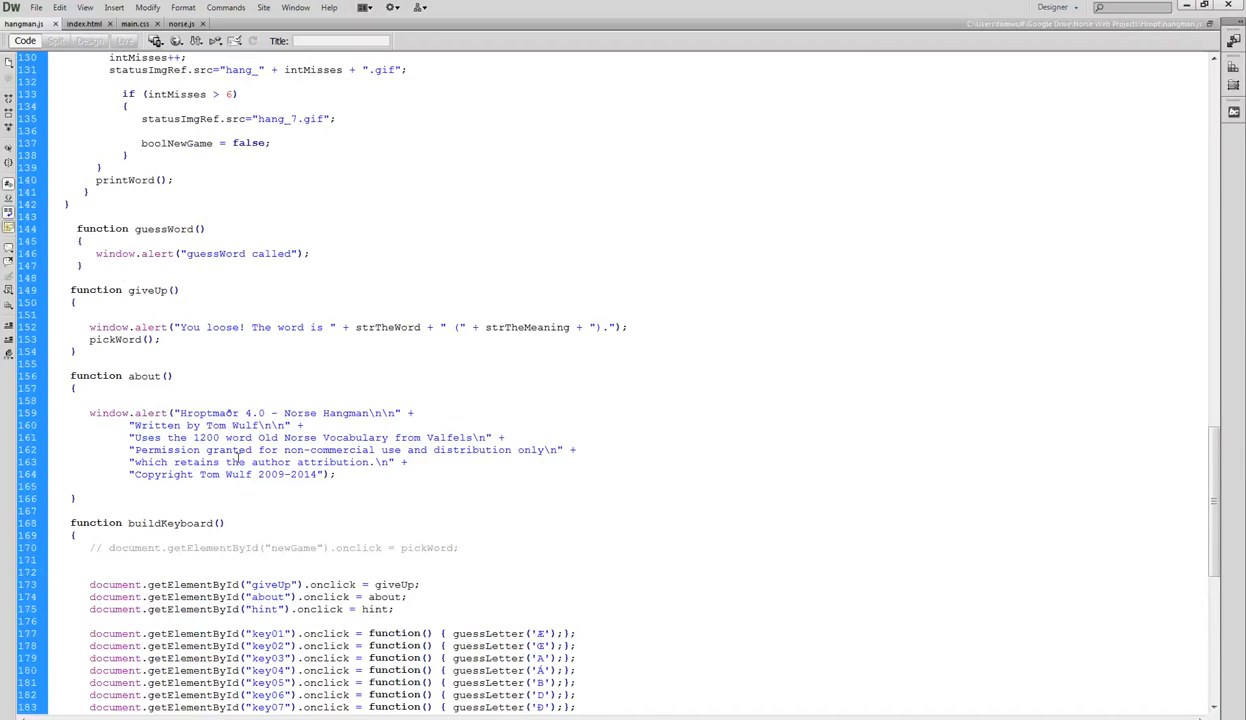
pyautogui.scroll(-3)
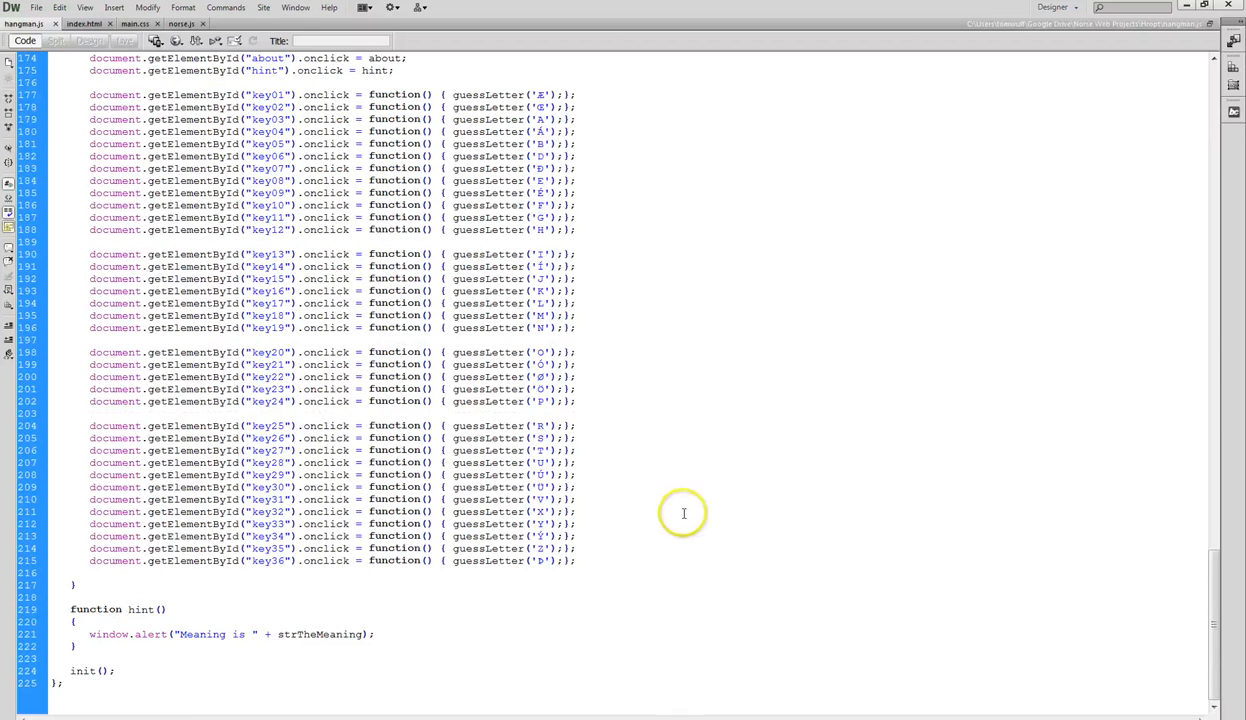
pyautogui.moveTo(651, 517)
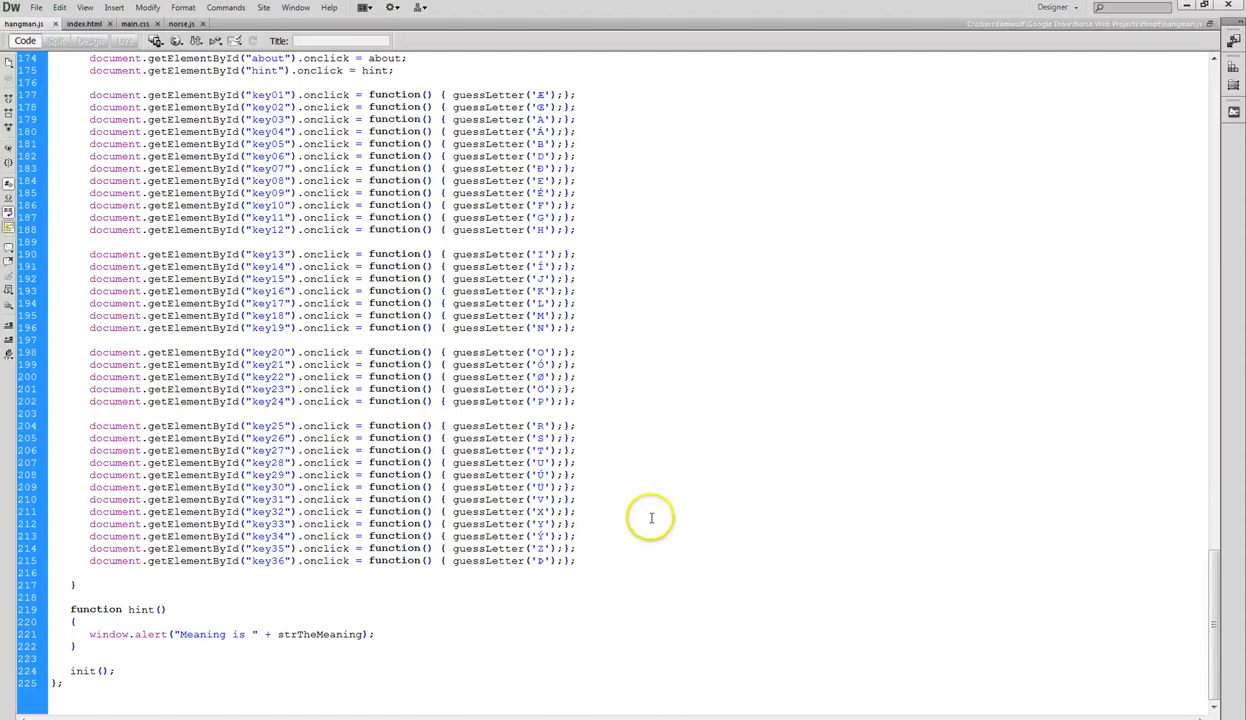
pyautogui.scroll(3)
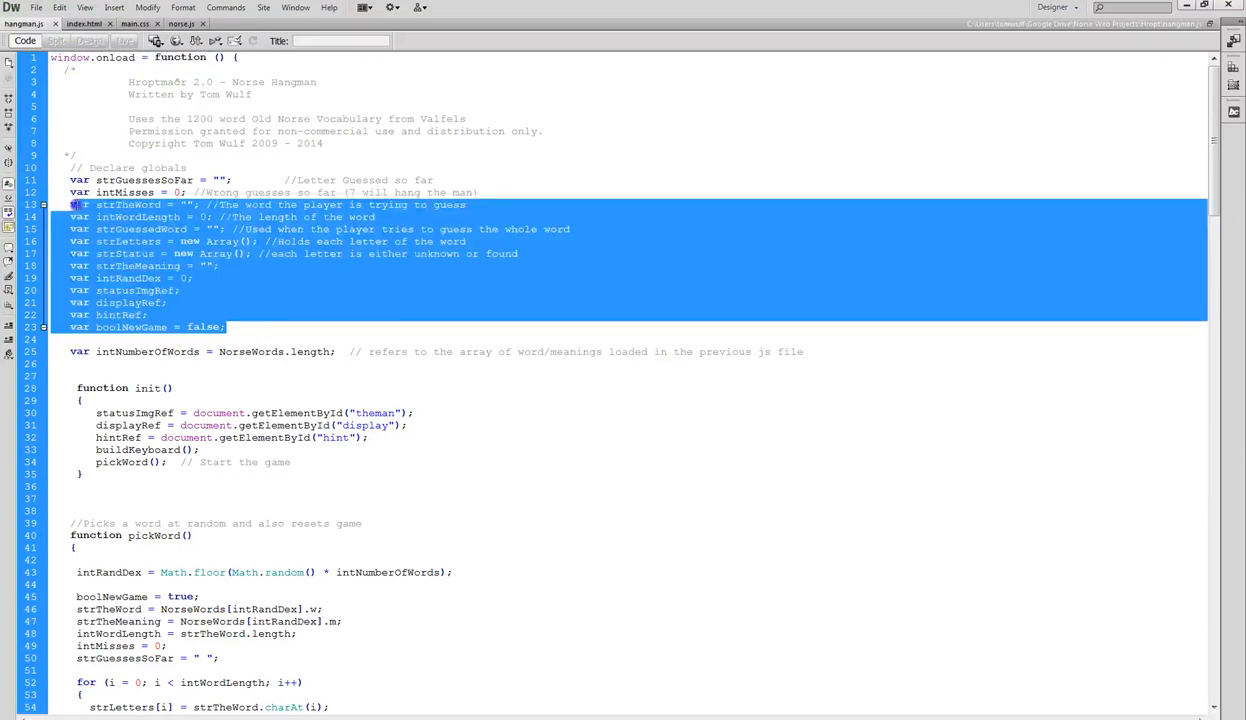
pyautogui.scroll(-3)
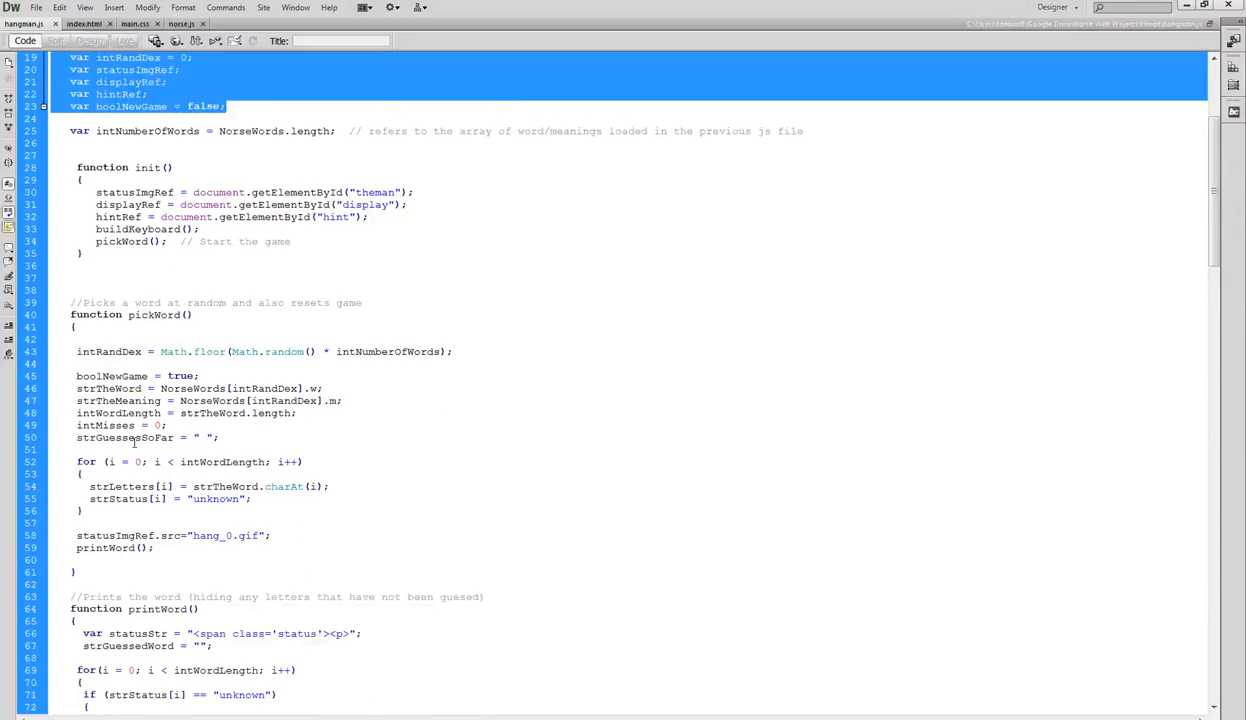
pyautogui.scroll(-3)
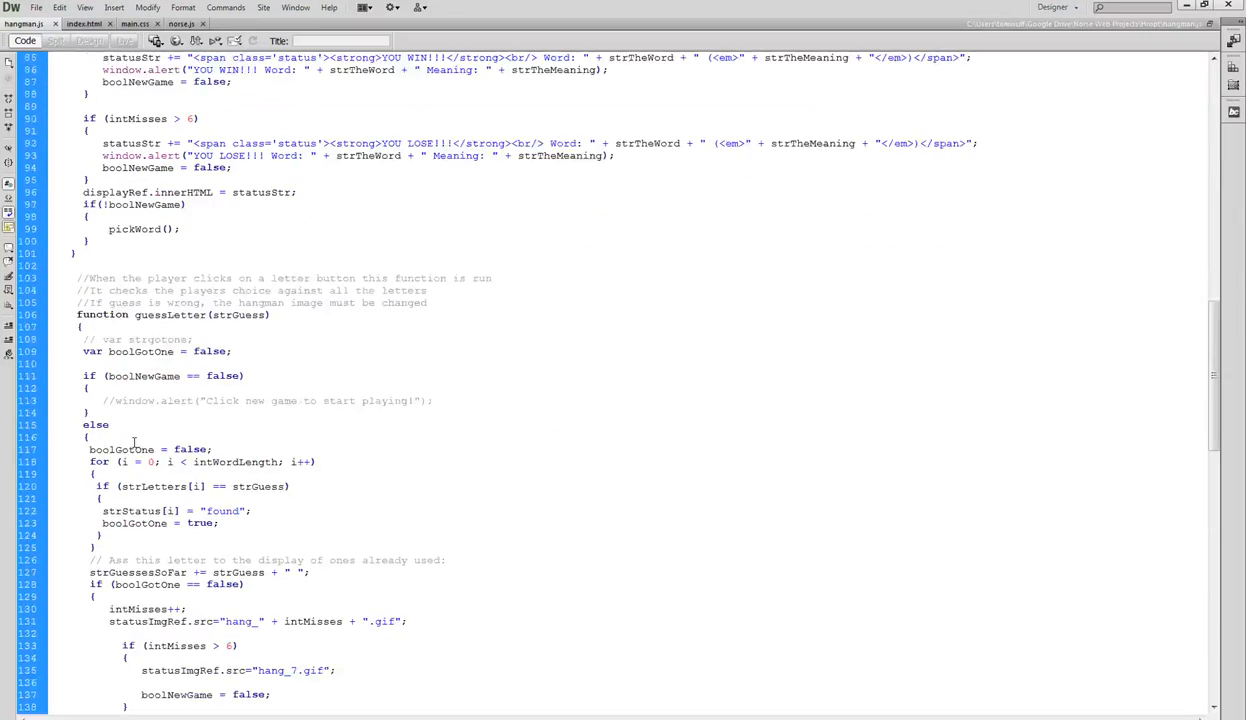
pyautogui.scroll(-3)
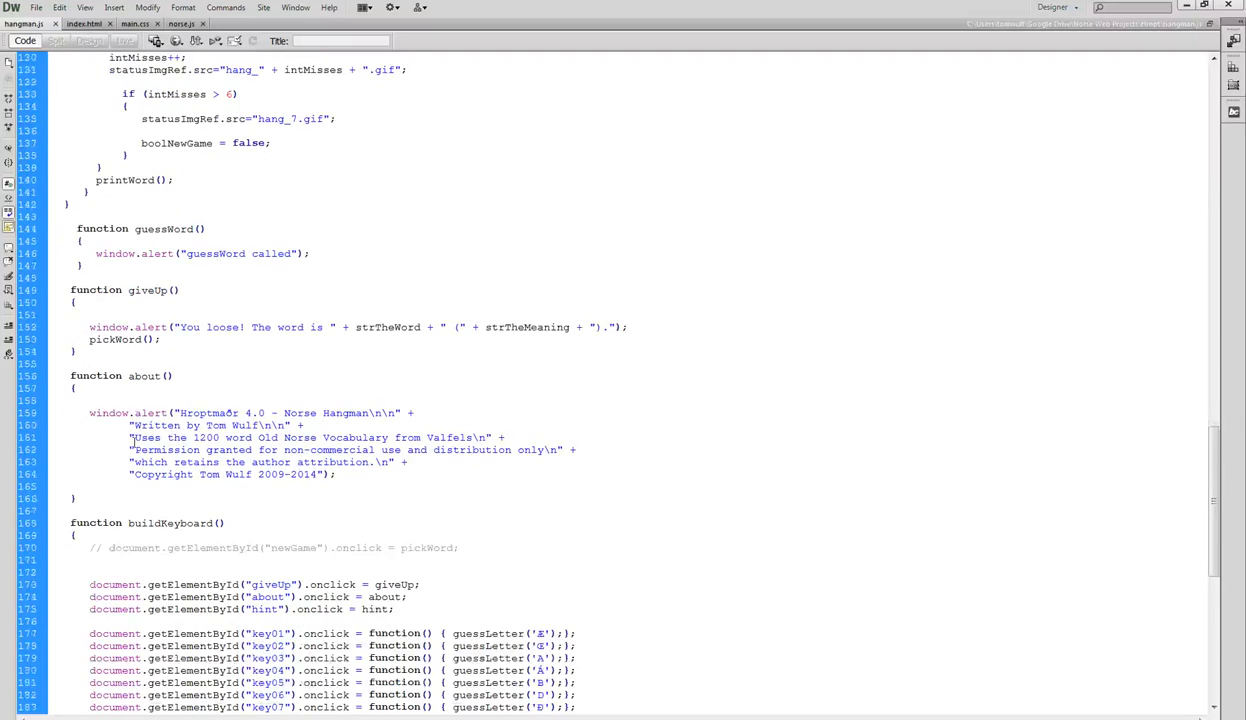
pyautogui.scroll(-3)
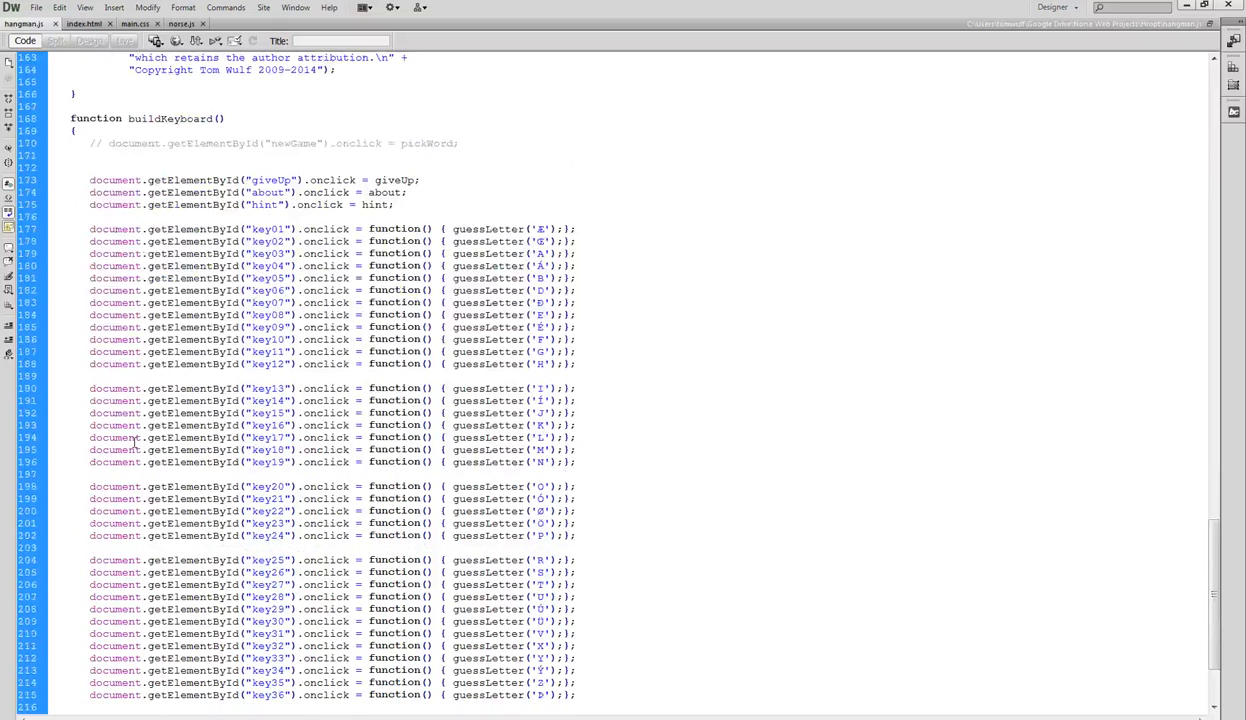
pyautogui.scroll(-3)
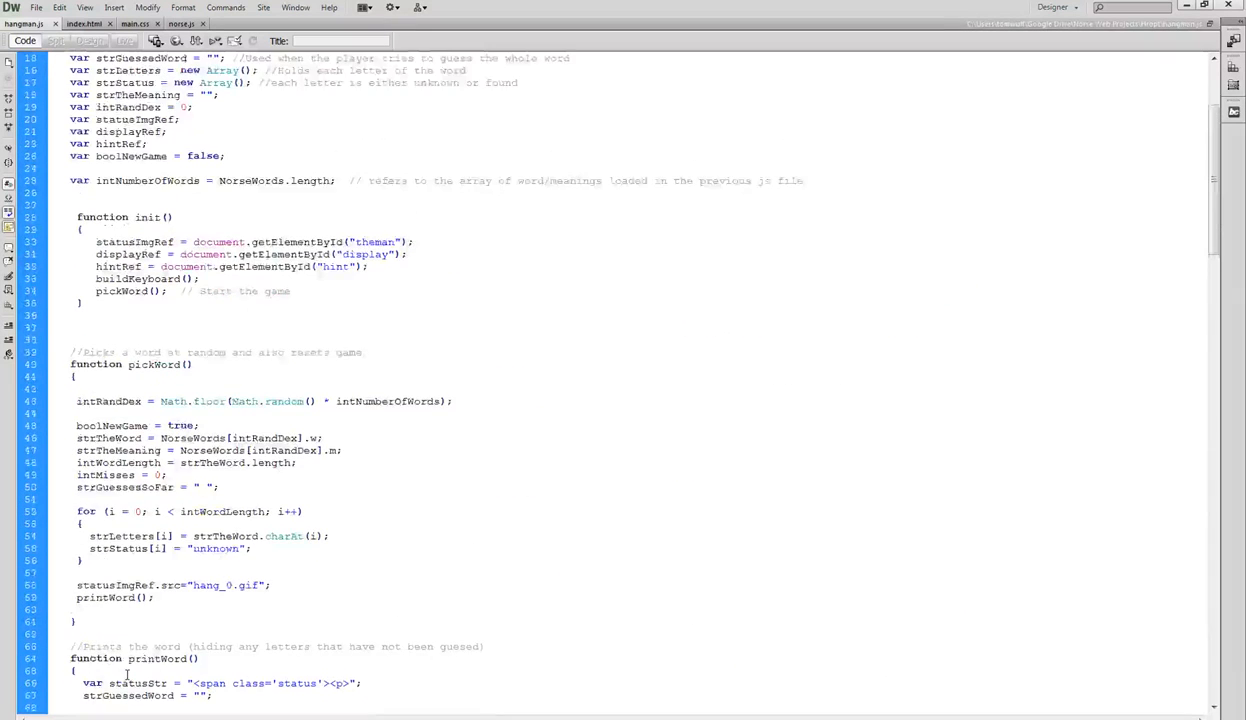
pyautogui.scroll(-3)
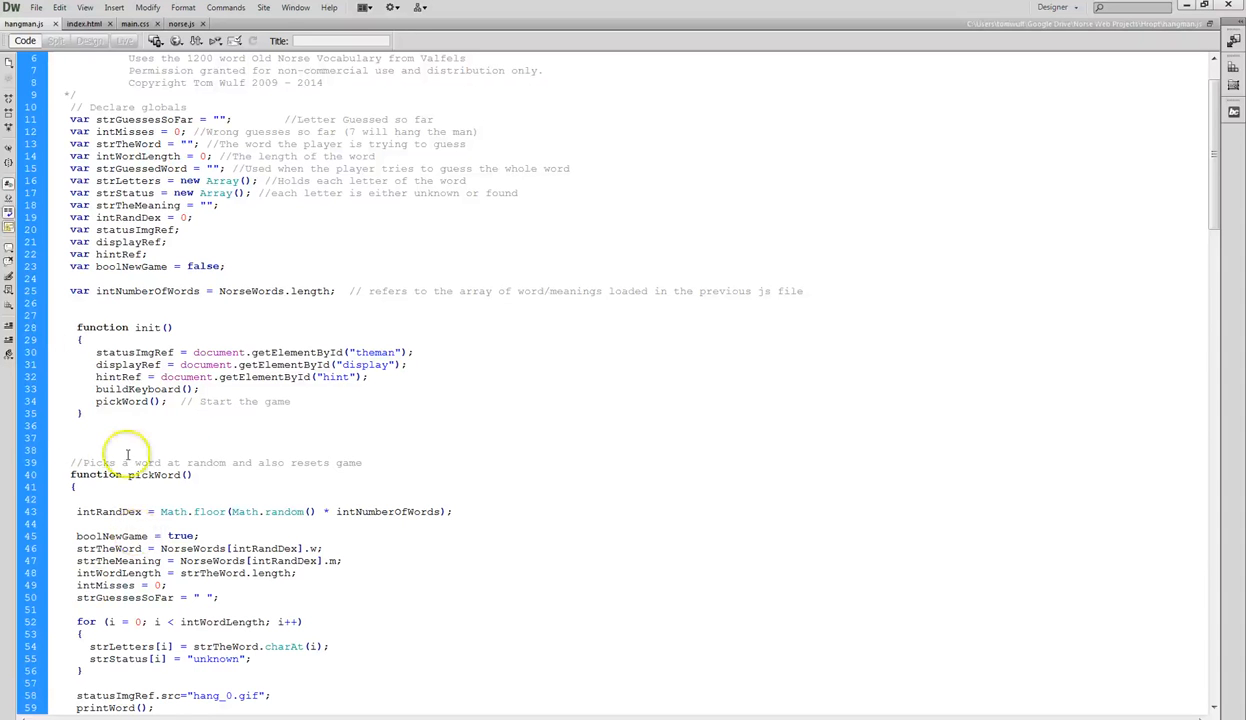
pyautogui.moveTo(645, 480)
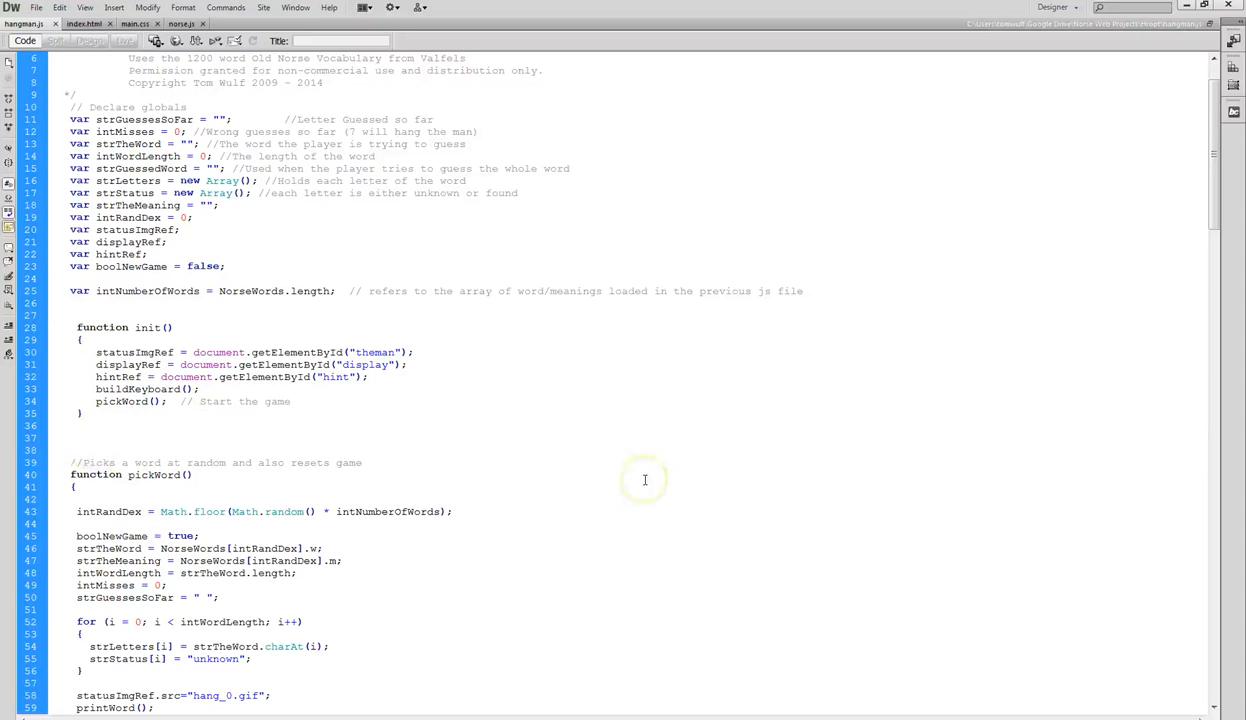
pyautogui.scroll(-3)
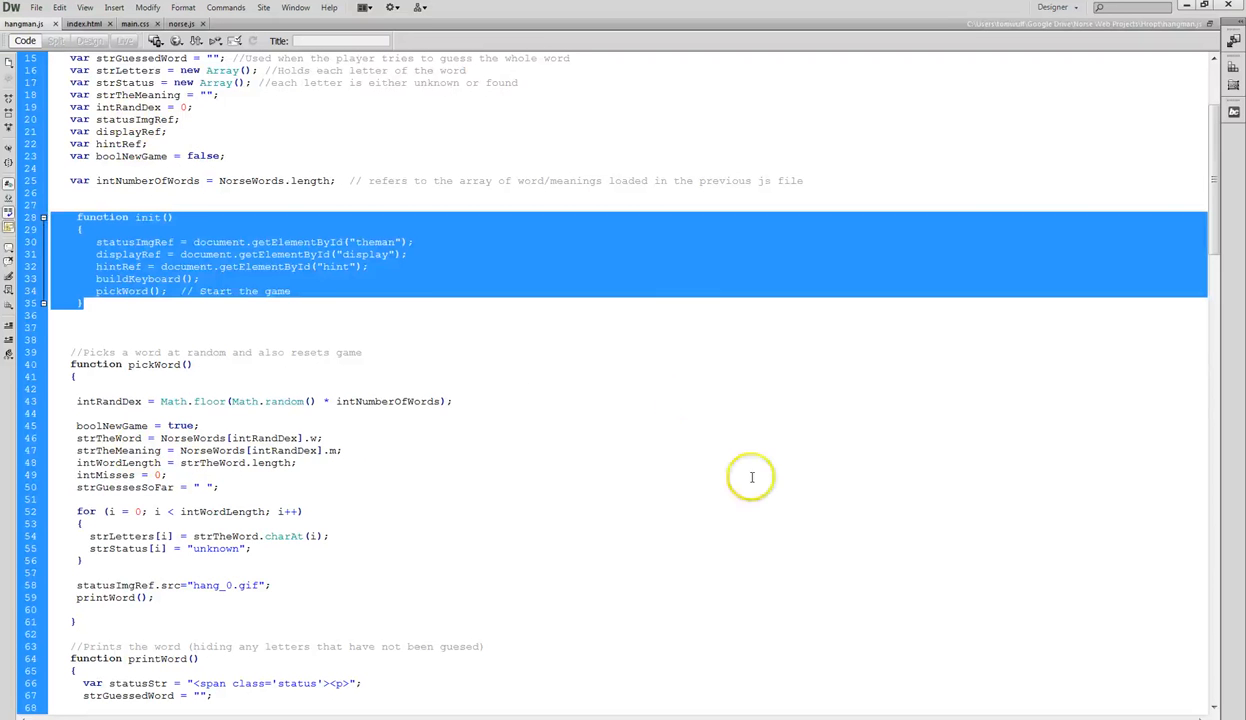
pyautogui.scroll(-3)
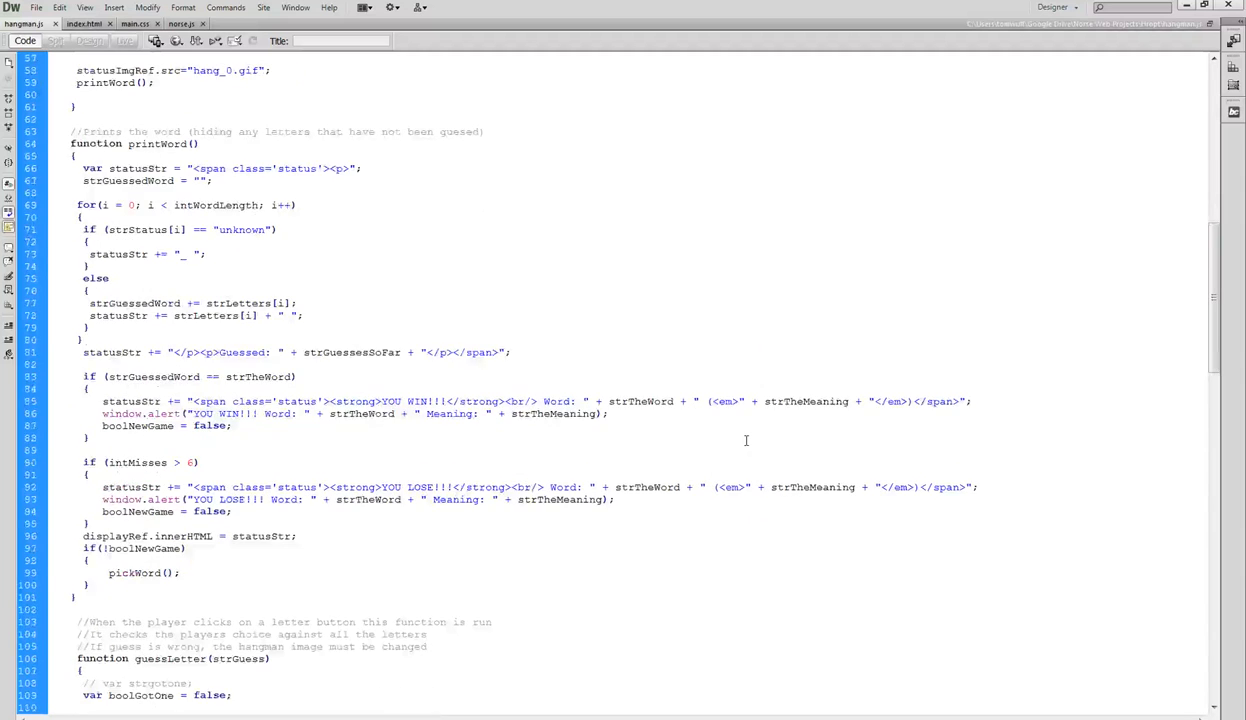
pyautogui.scroll(-3)
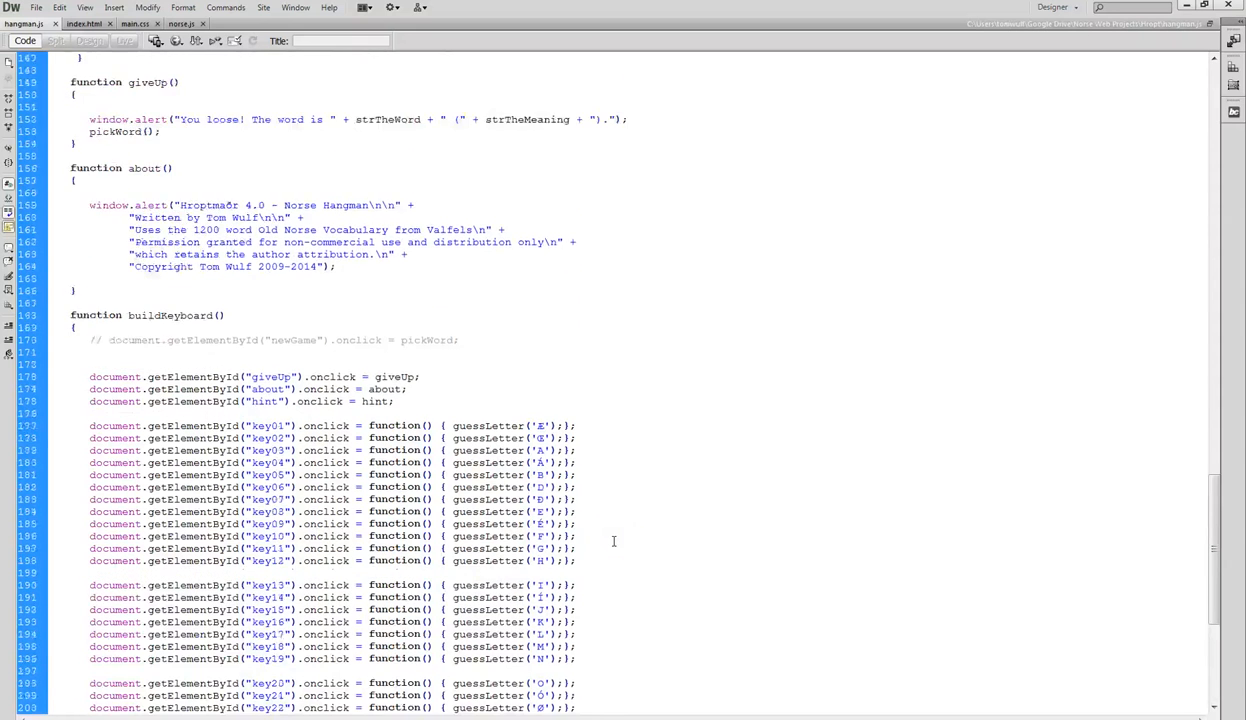
pyautogui.scroll(-3)
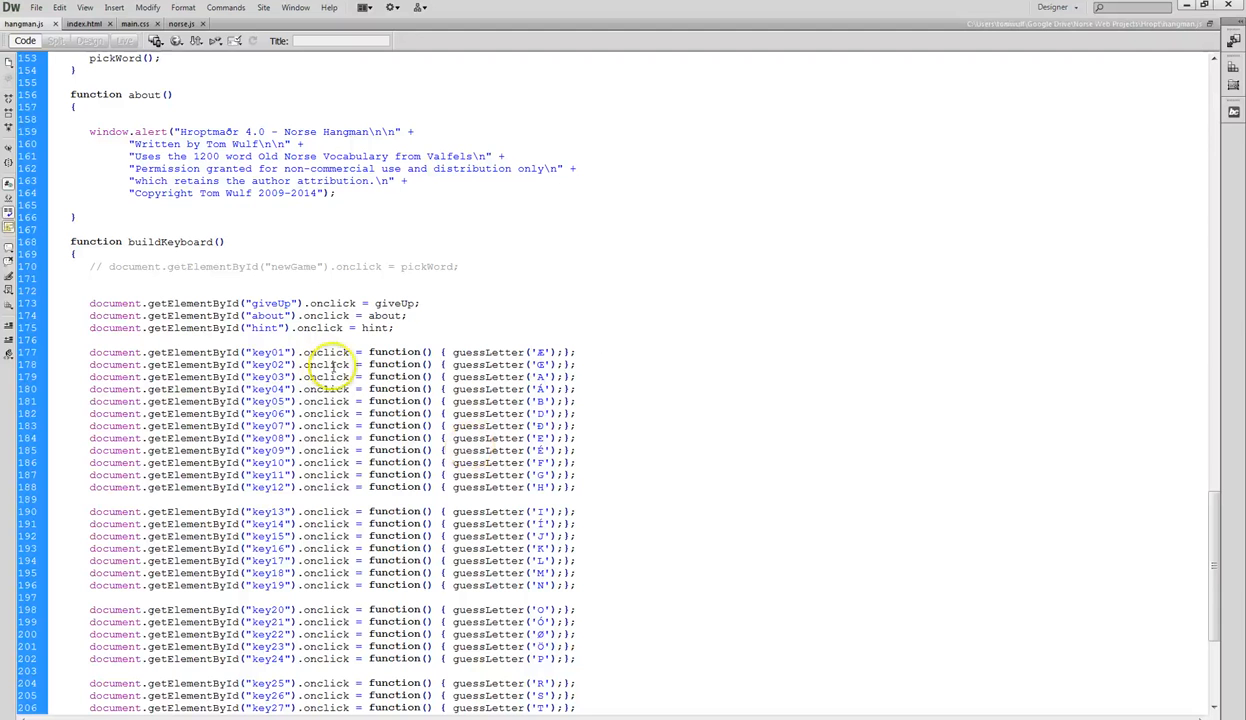
pyautogui.doubleClick(325, 351)
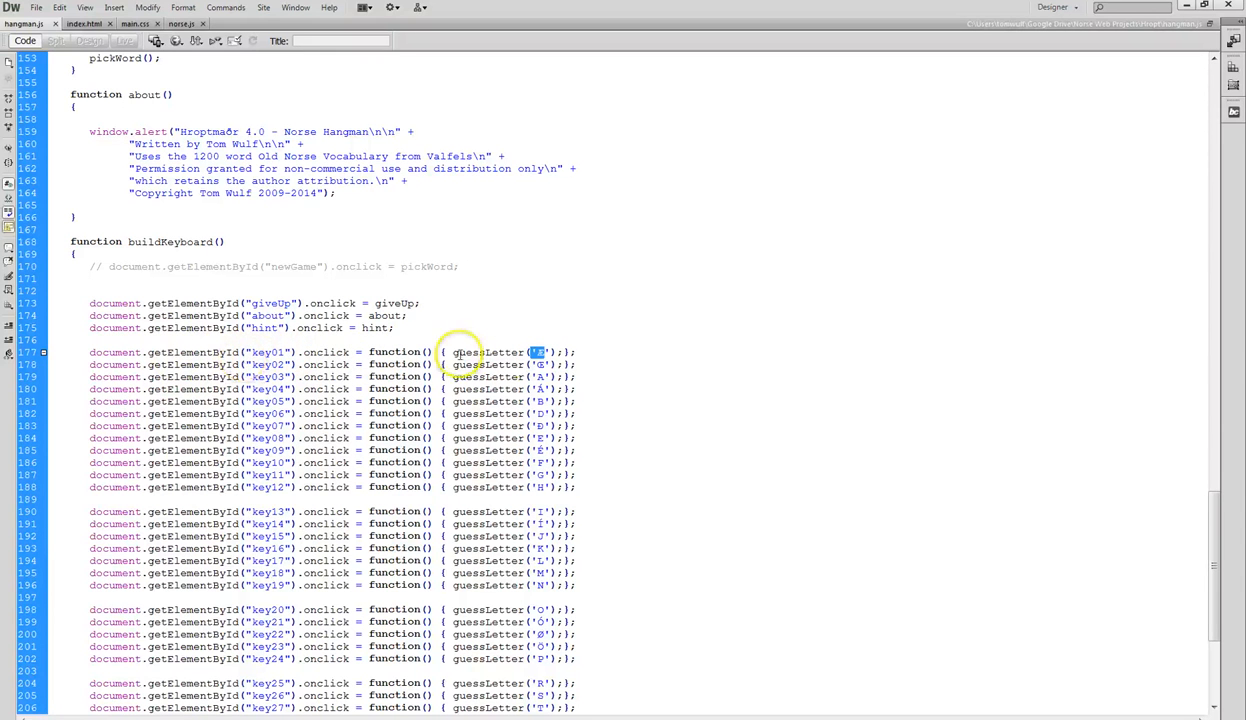
pyautogui.moveTo(598, 363)
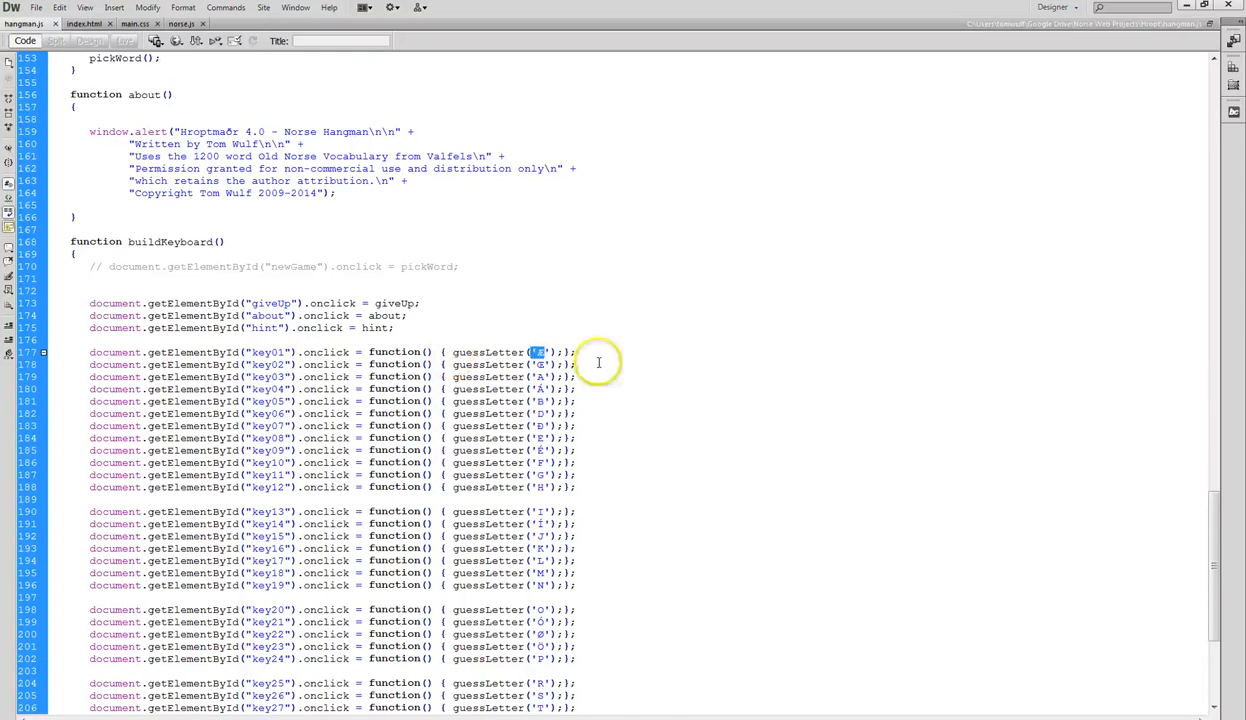
pyautogui.scroll(-3)
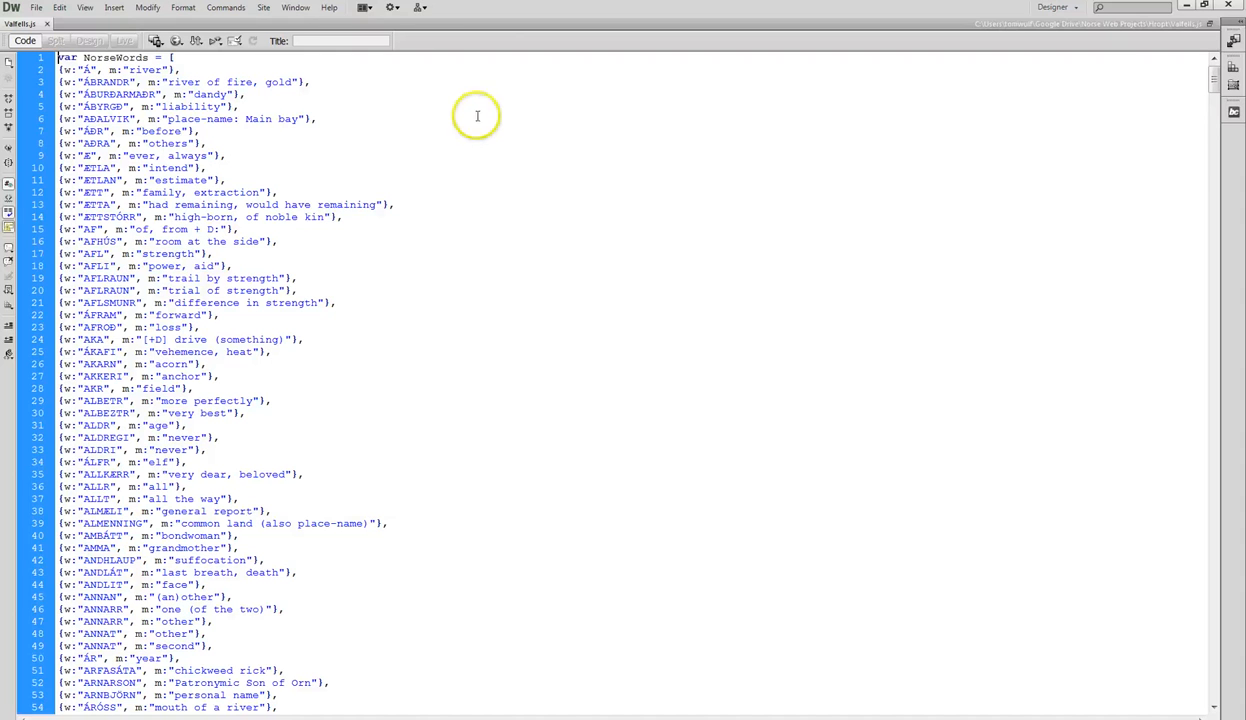
pyautogui.moveTo(447, 87)
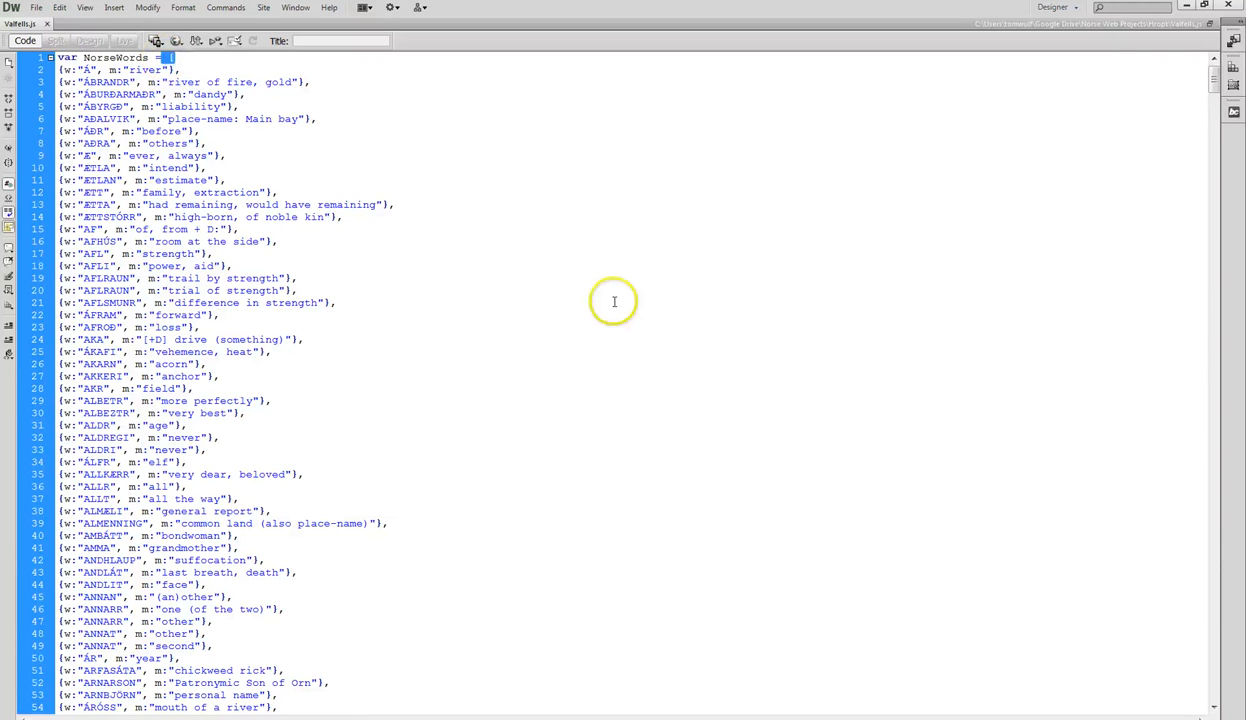
# Scroll Valfels.js to the end of the NorseWords array and place the cursor there.
pyautogui.scroll(-3)
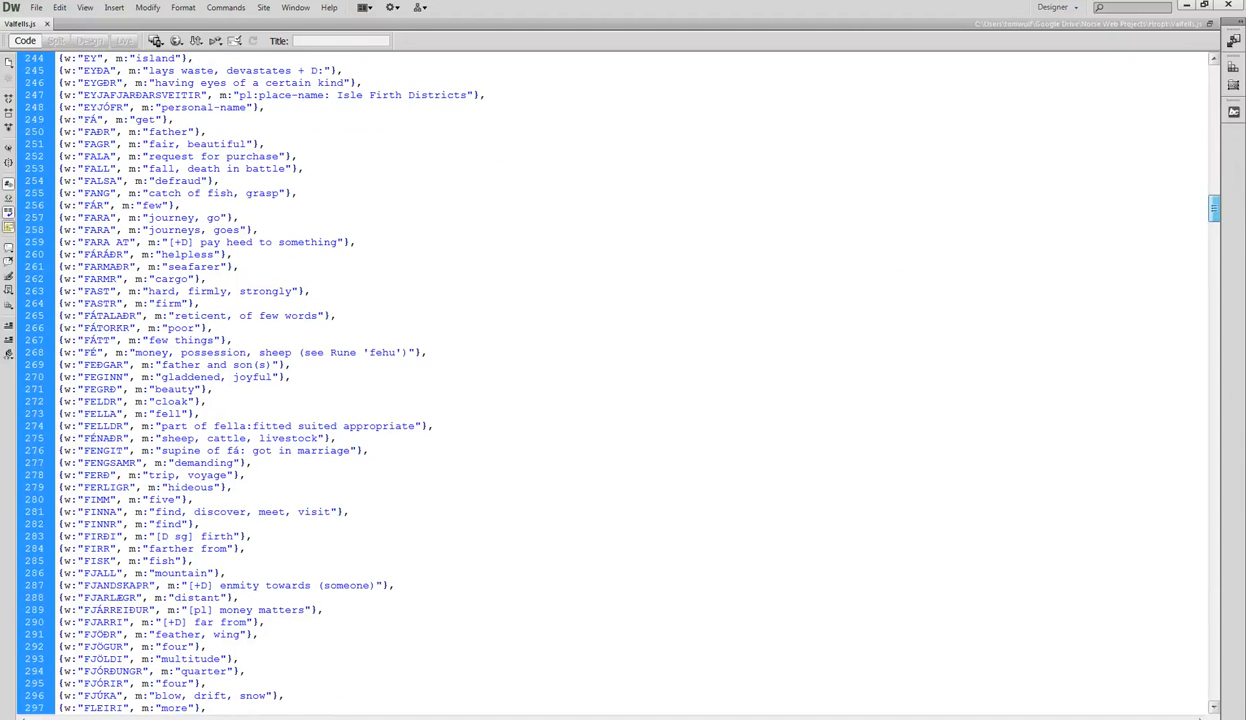
pyautogui.scroll(-3)
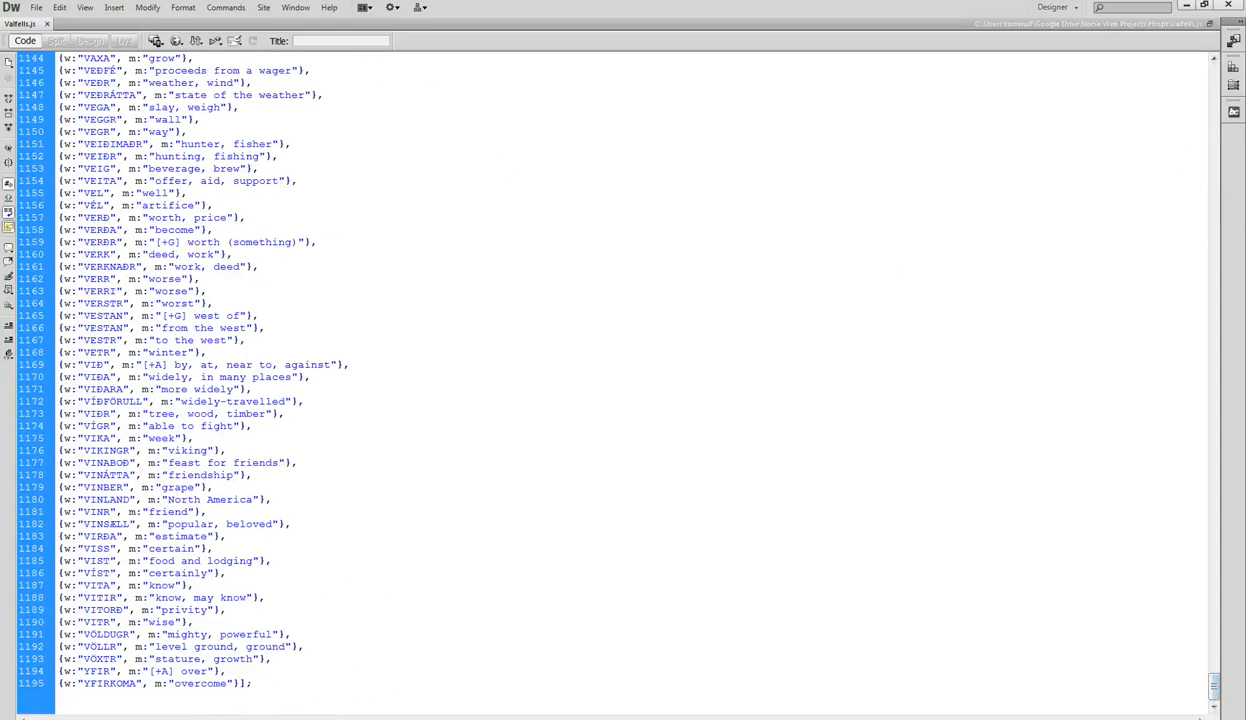
pyautogui.click(240, 683)
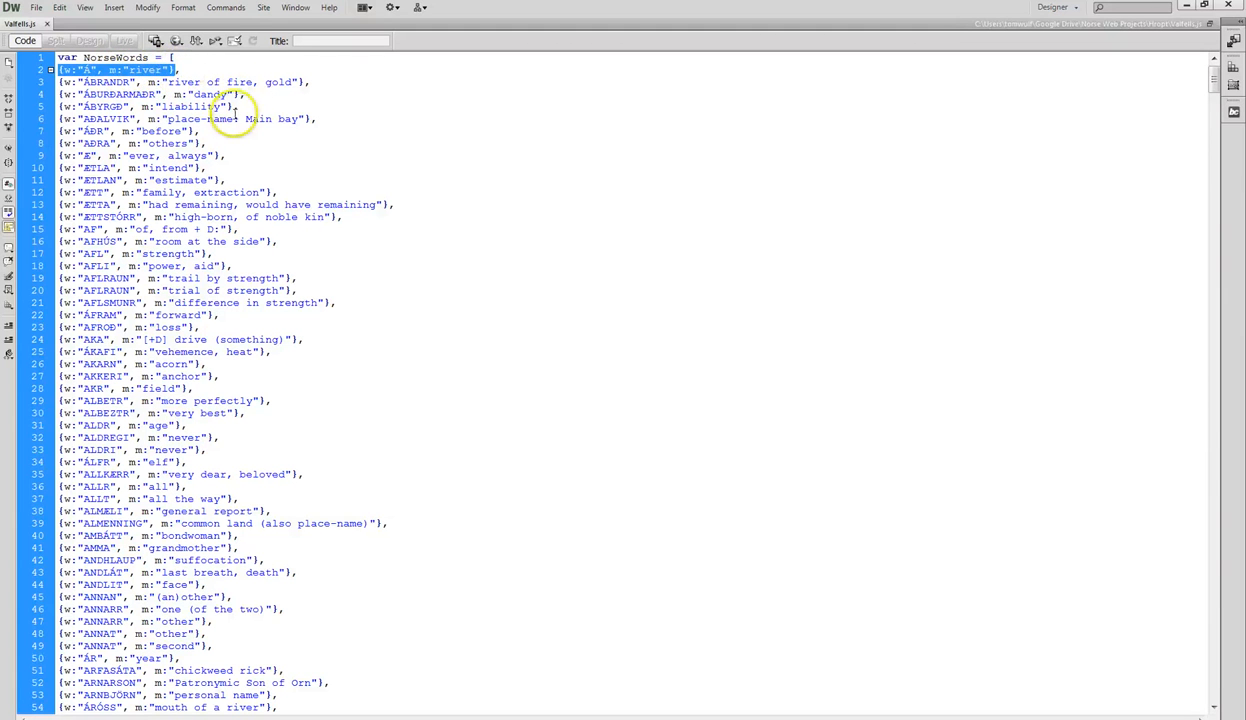
pyautogui.moveTo(372, 182)
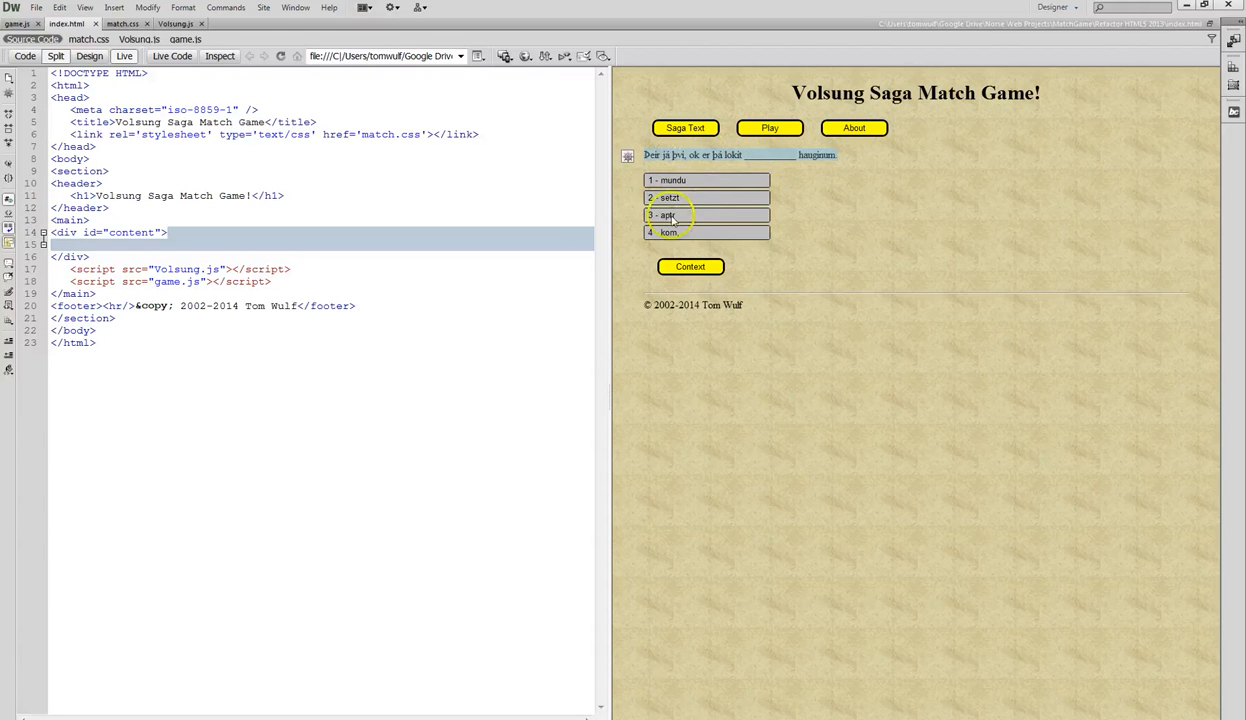
pyautogui.moveTo(824, 247)
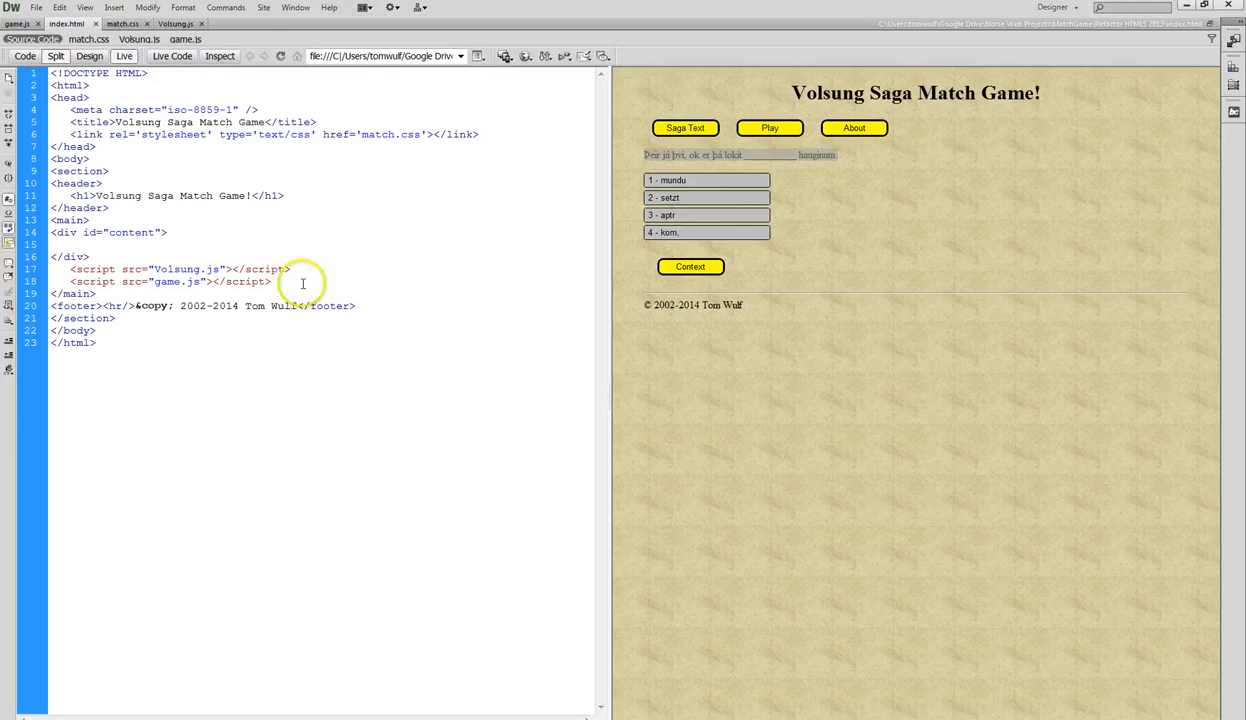
# Highlight the game.js script reference in the match game's index.html.
pyautogui.doubleClick(190, 269)
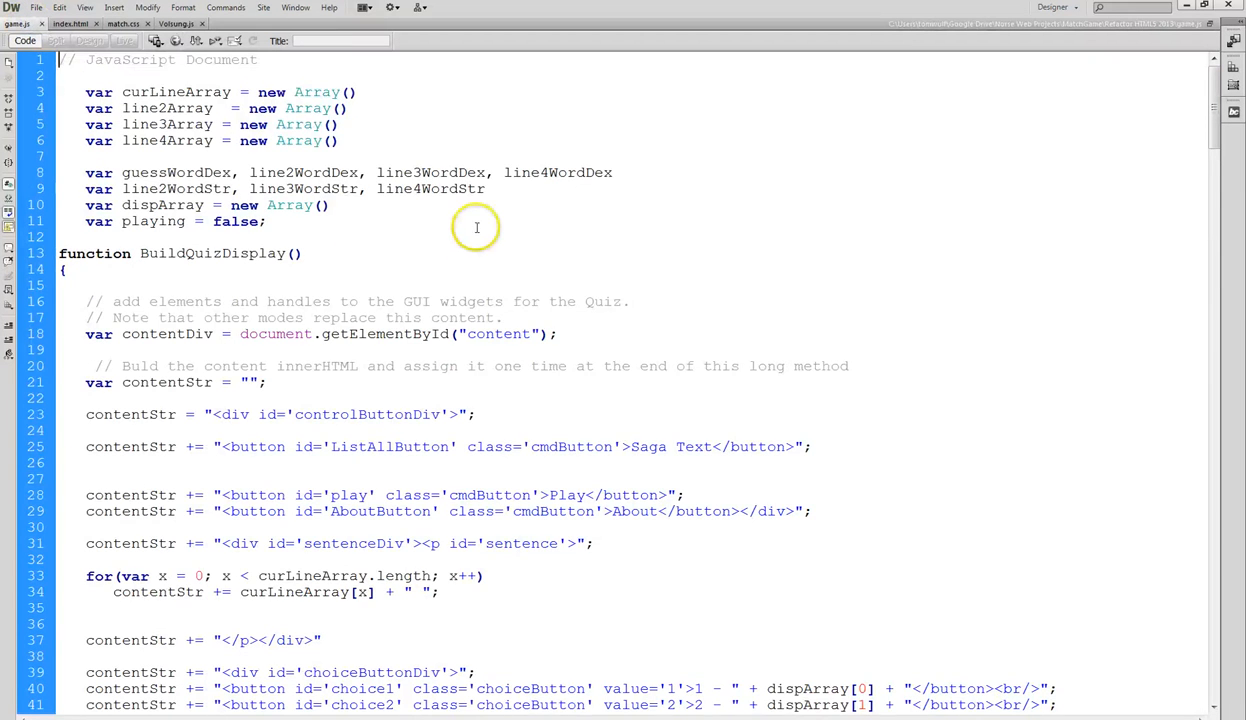
pyautogui.moveTo(783, 254)
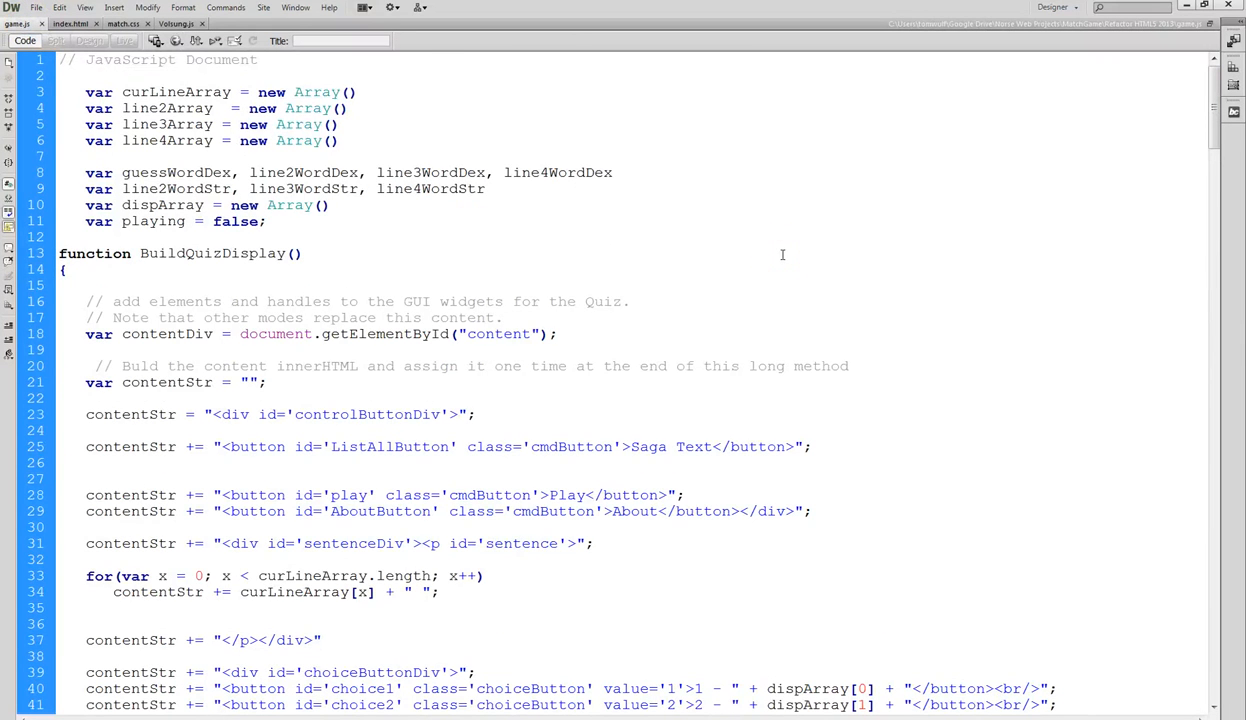
pyautogui.moveTo(841, 228)
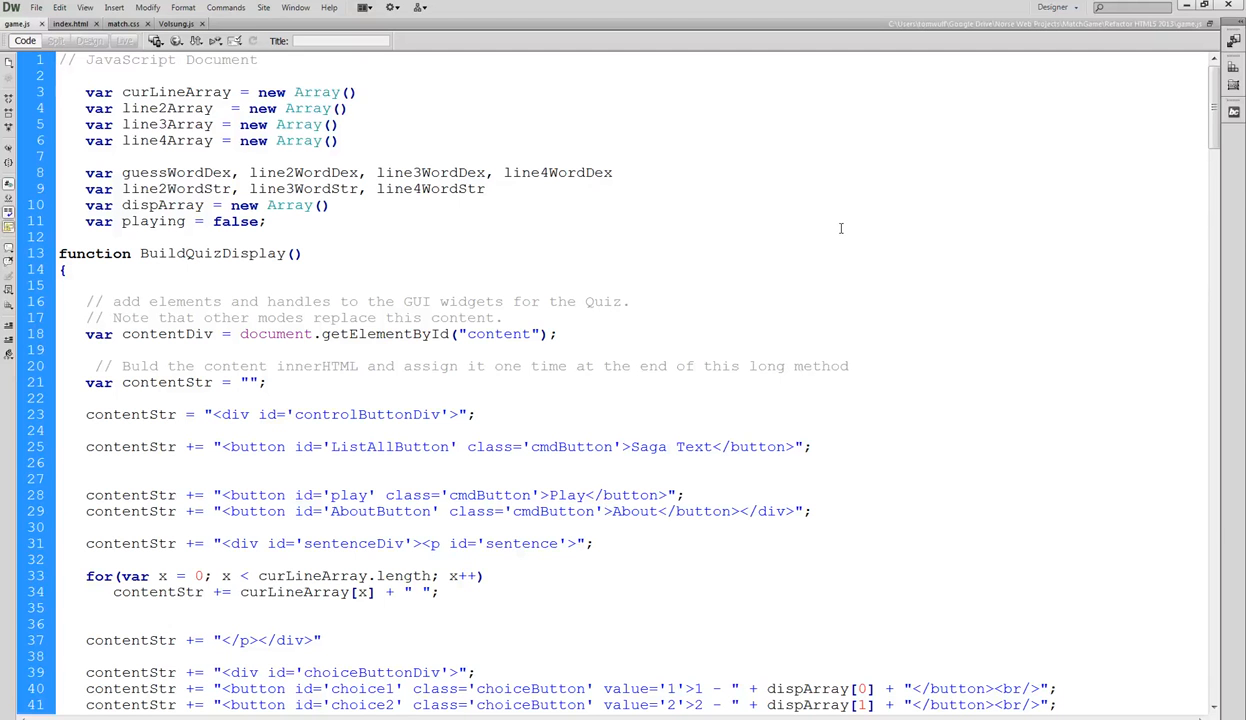
pyautogui.moveTo(829, 217)
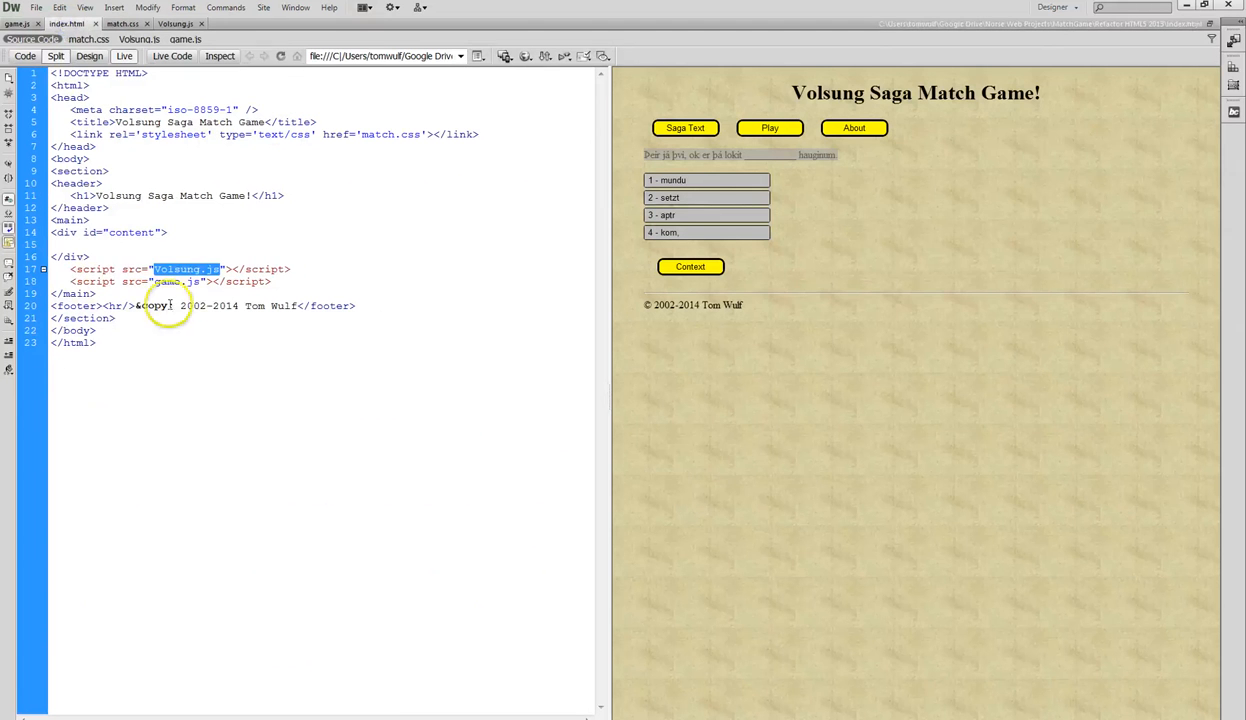
pyautogui.moveTo(138, 265)
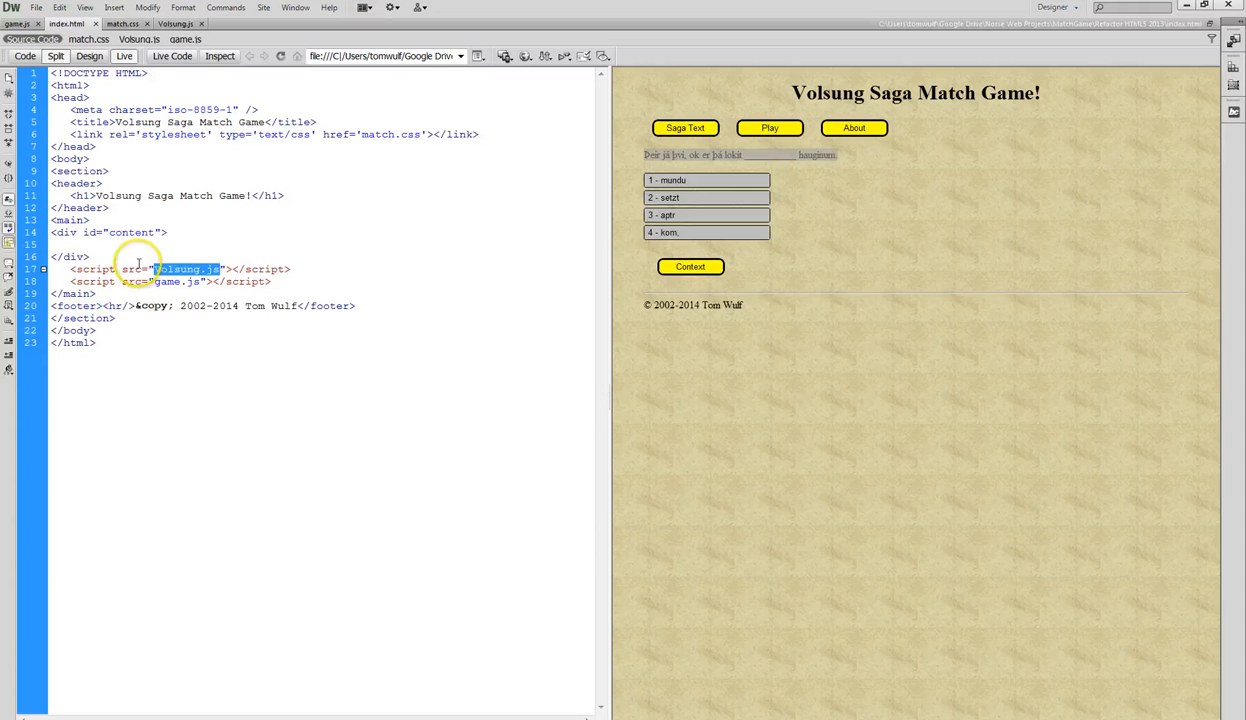
pyautogui.moveTo(257, 207)
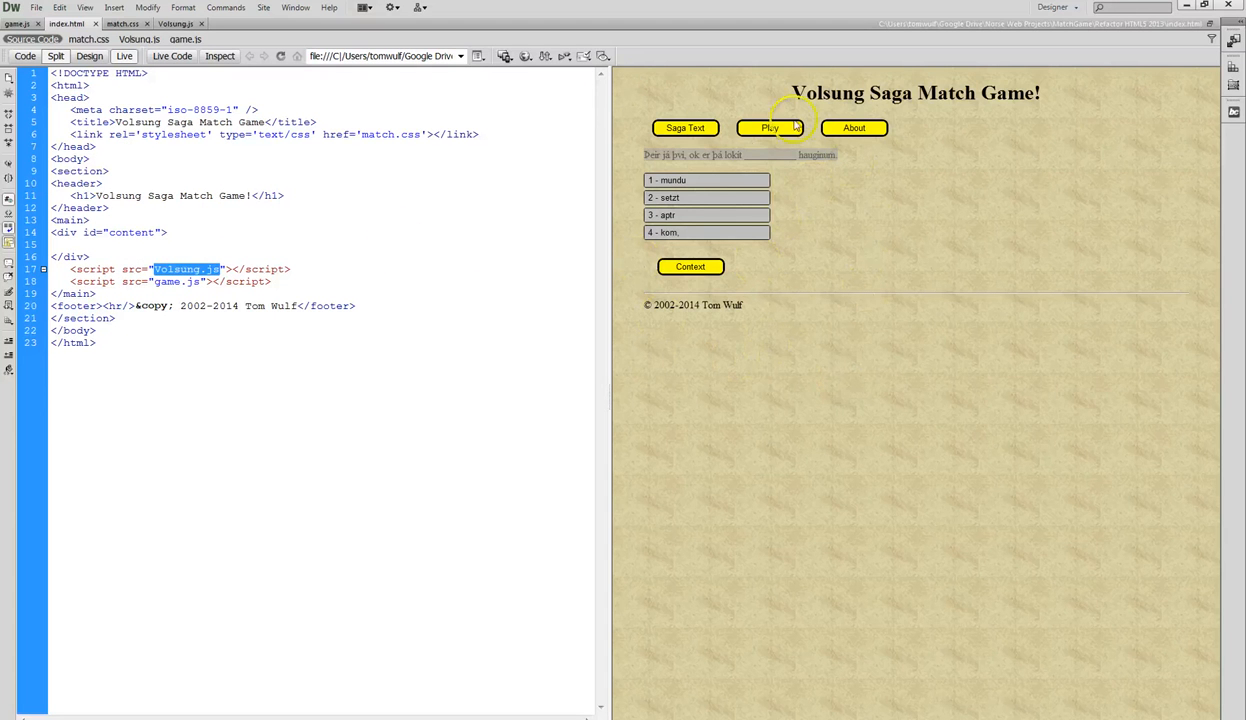
pyautogui.moveTo(178, 87)
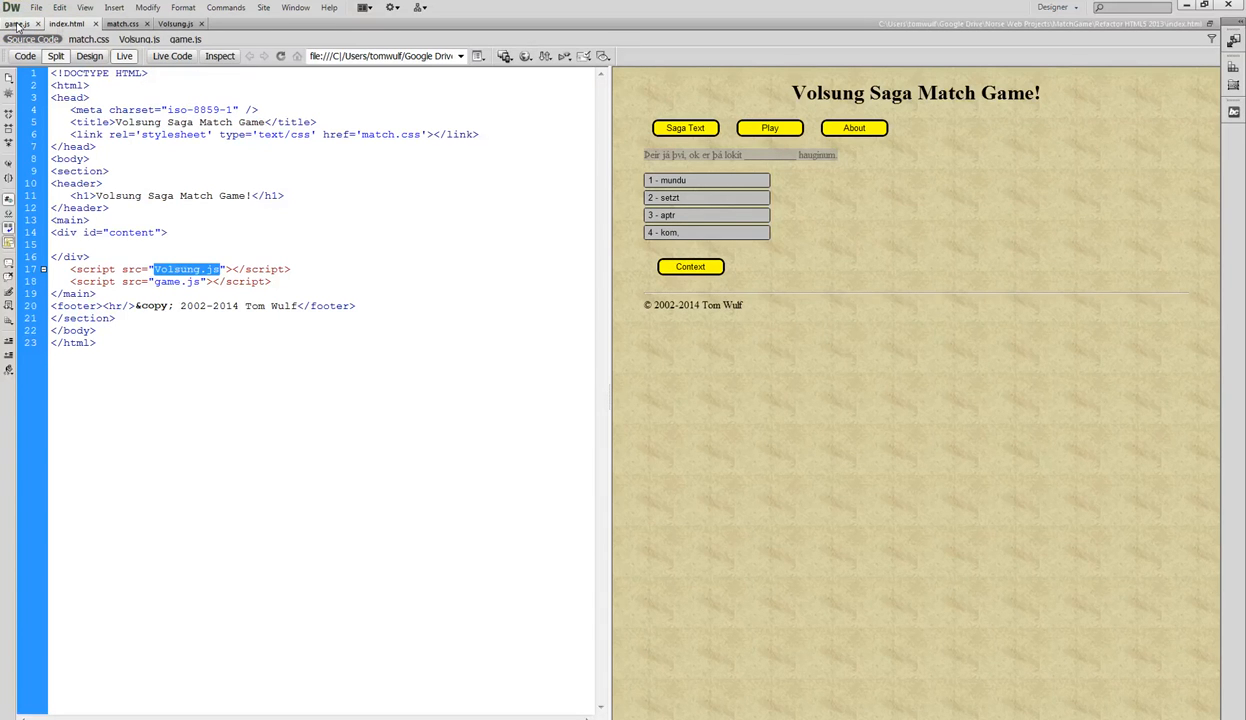
# Read through game.js from StartGame, ListAll and guess down to the About function's help text.
pyautogui.click(183, 23)
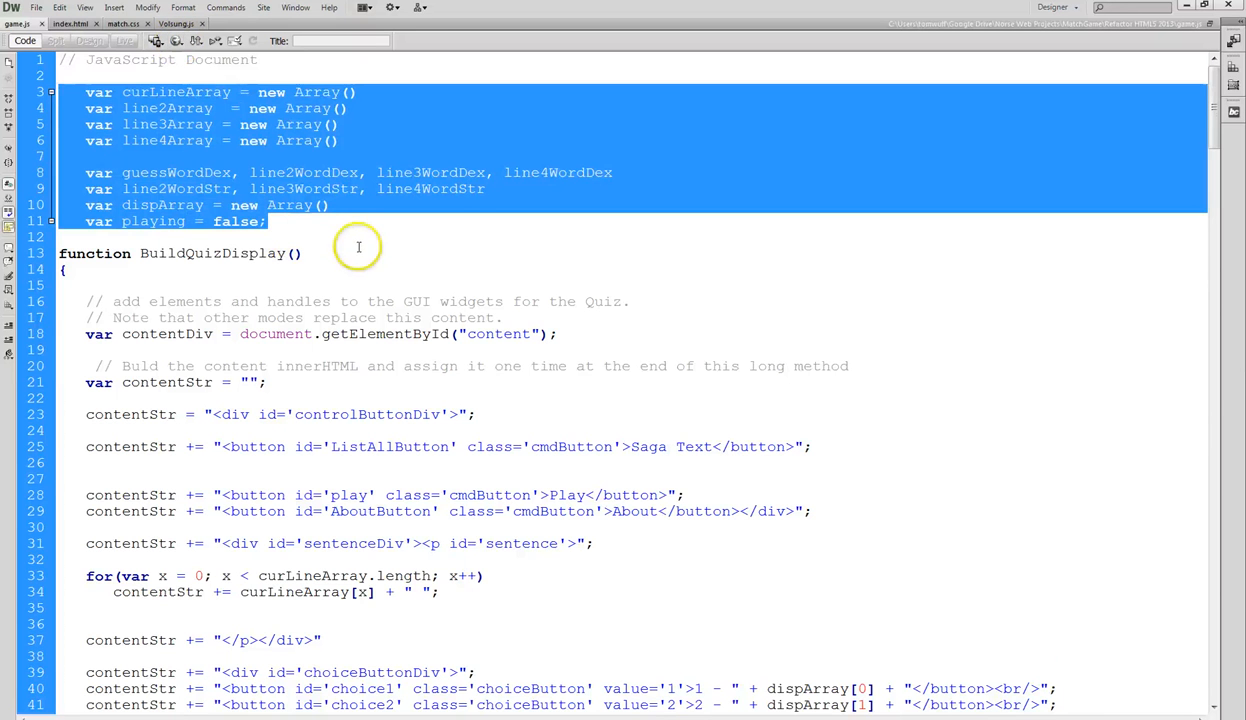
pyautogui.scroll(-3)
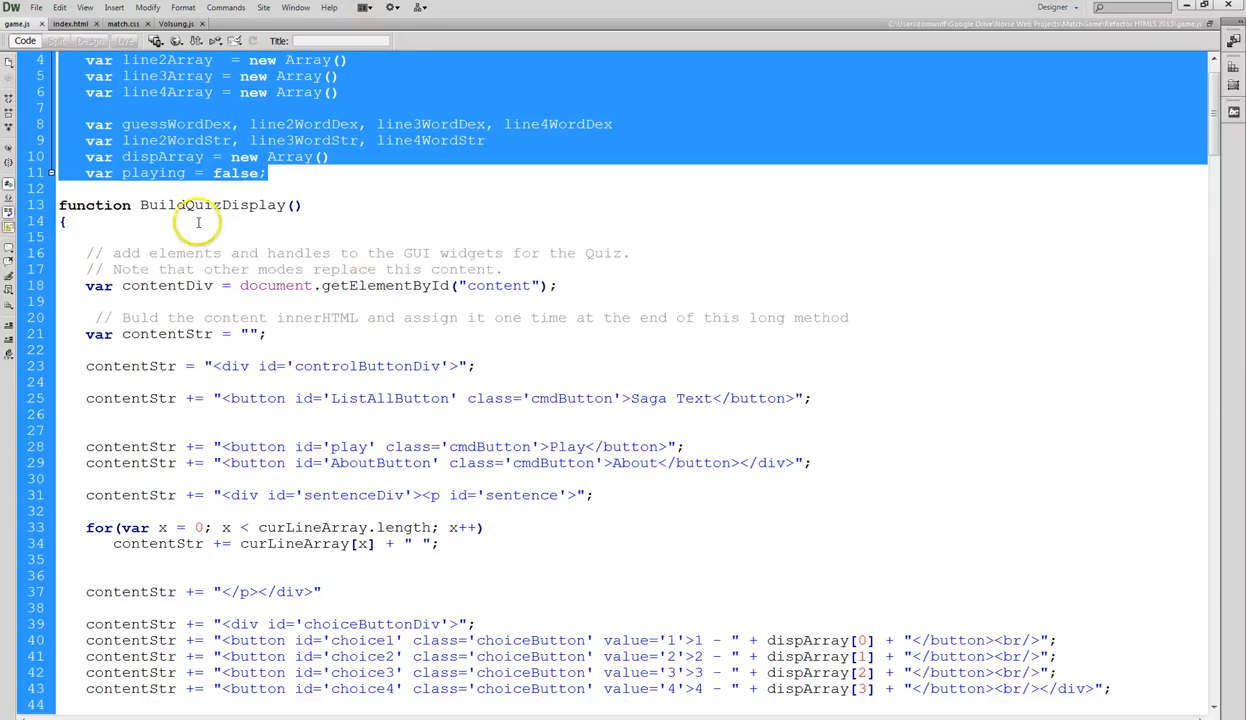
pyautogui.scroll(-3)
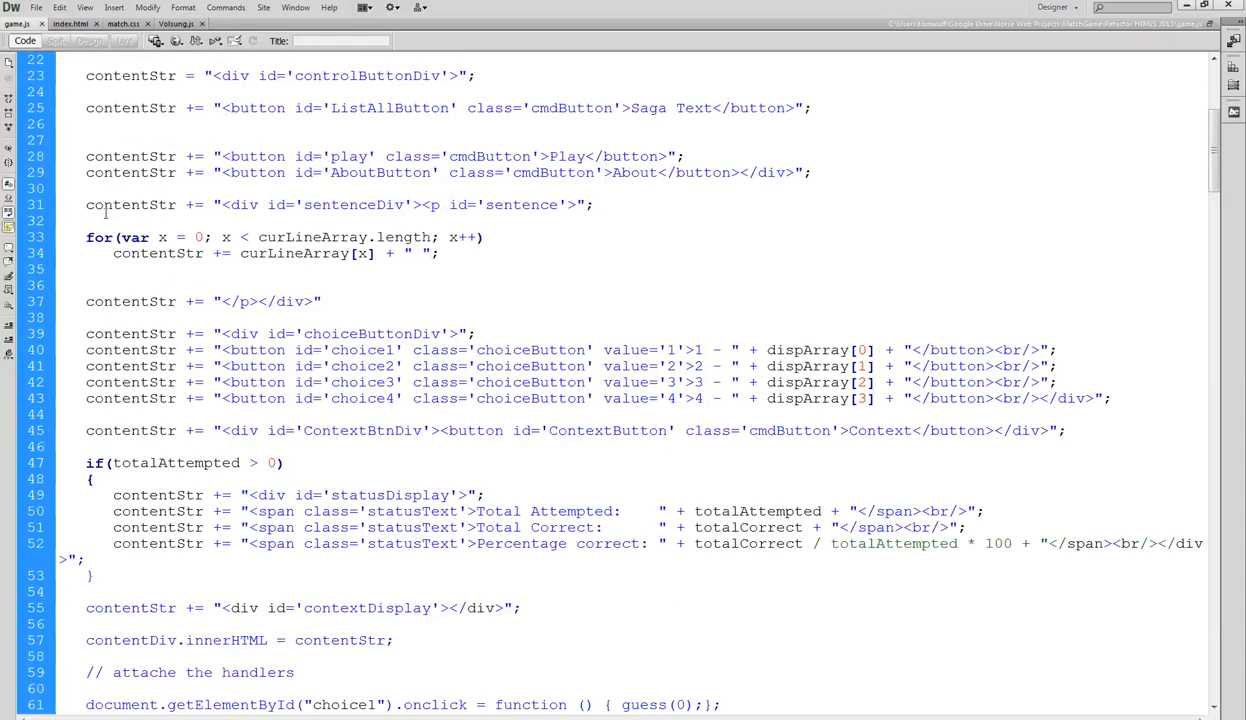
pyautogui.scroll(-3)
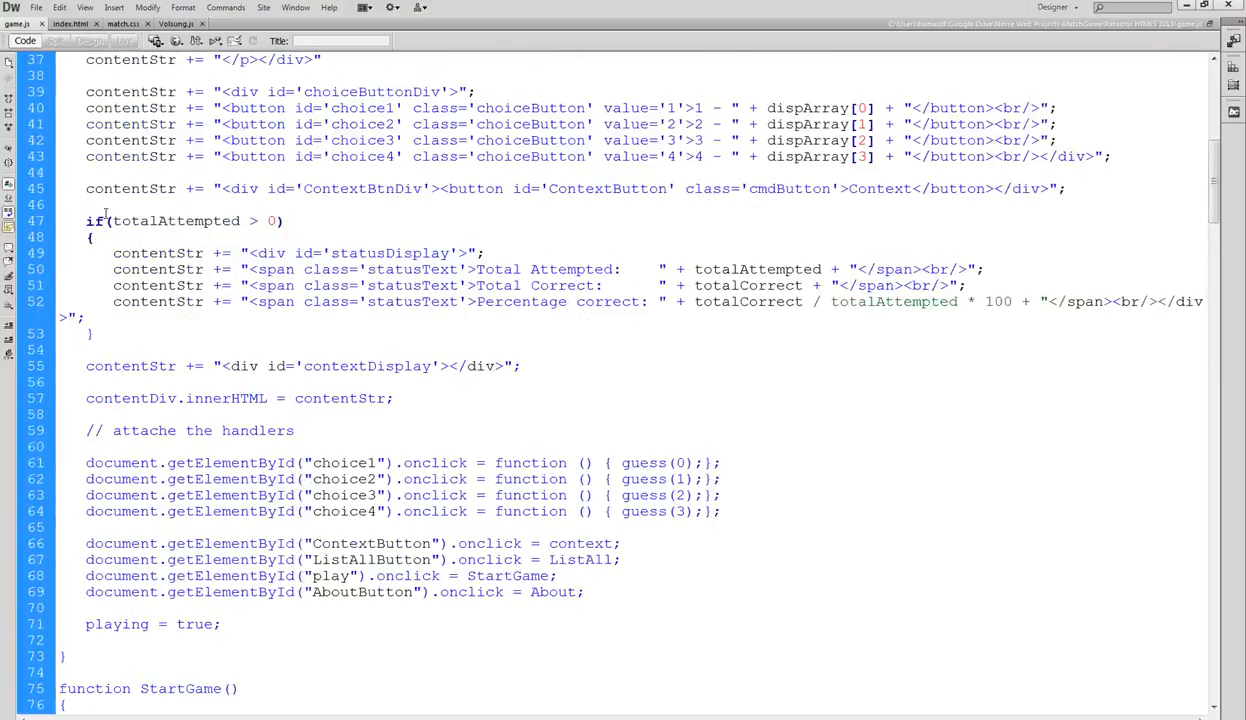
pyautogui.scroll(-3)
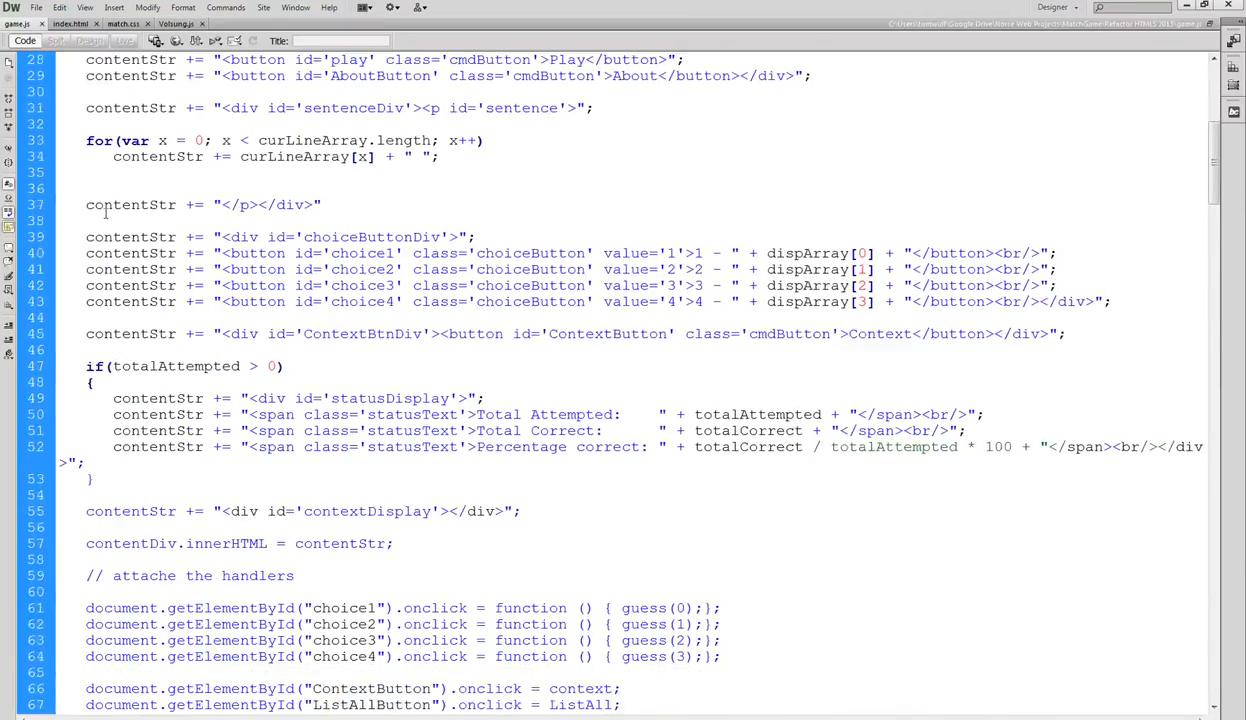
pyautogui.scroll(-3)
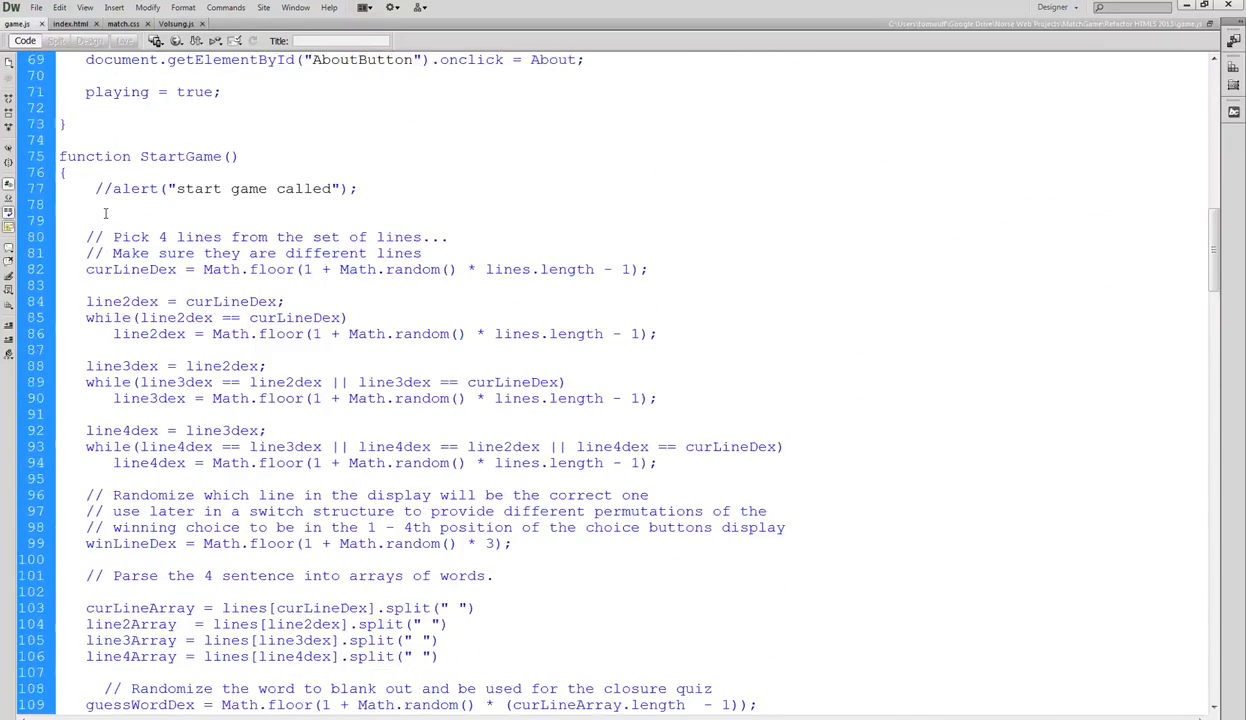
pyautogui.scroll(-3)
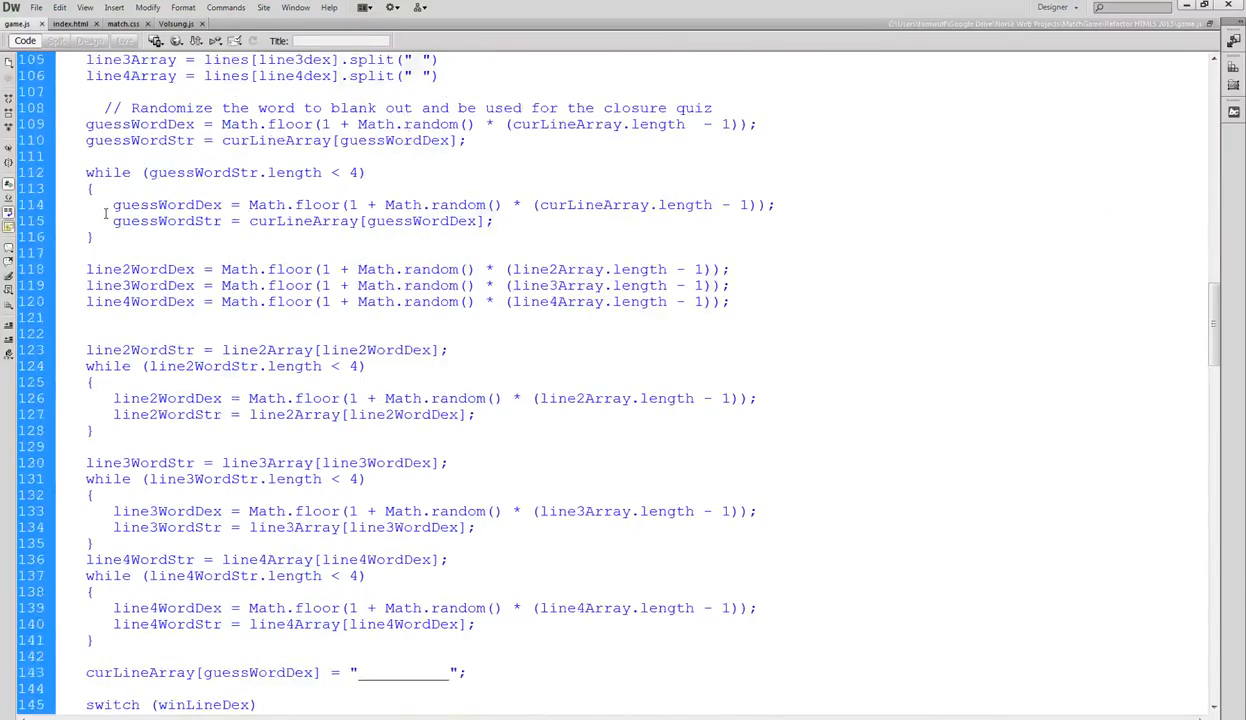
pyautogui.scroll(-3)
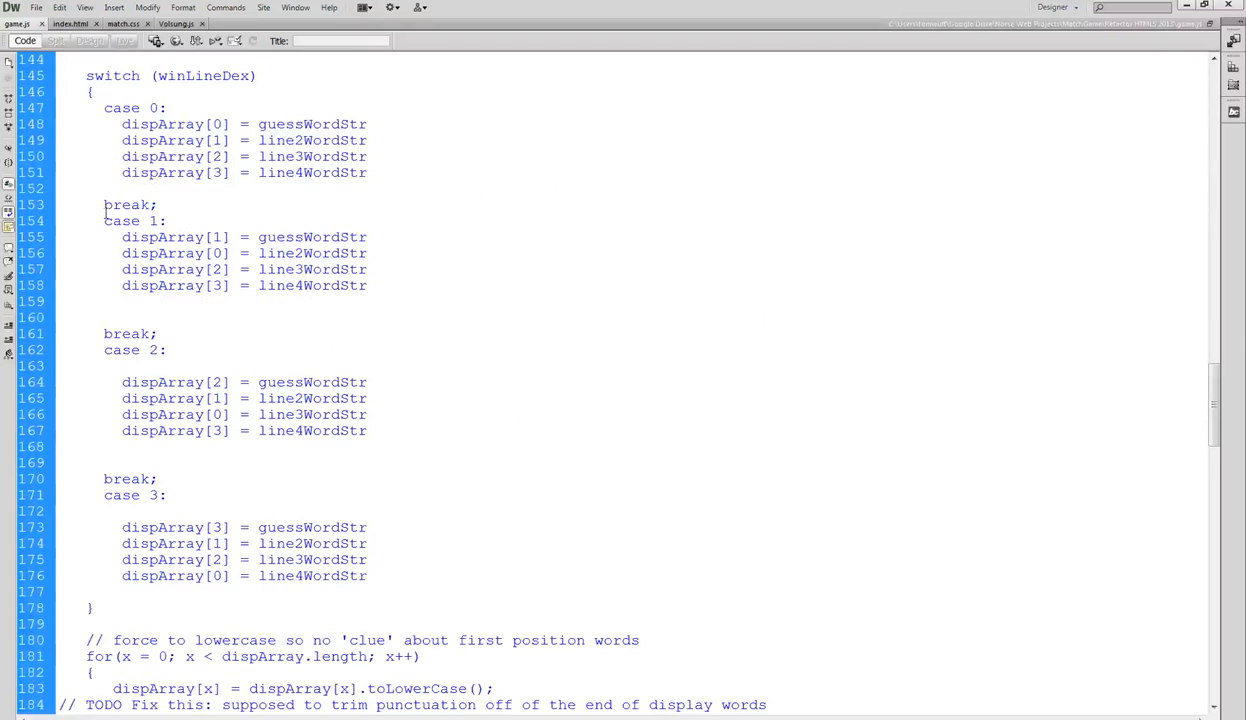
pyautogui.scroll(-3)
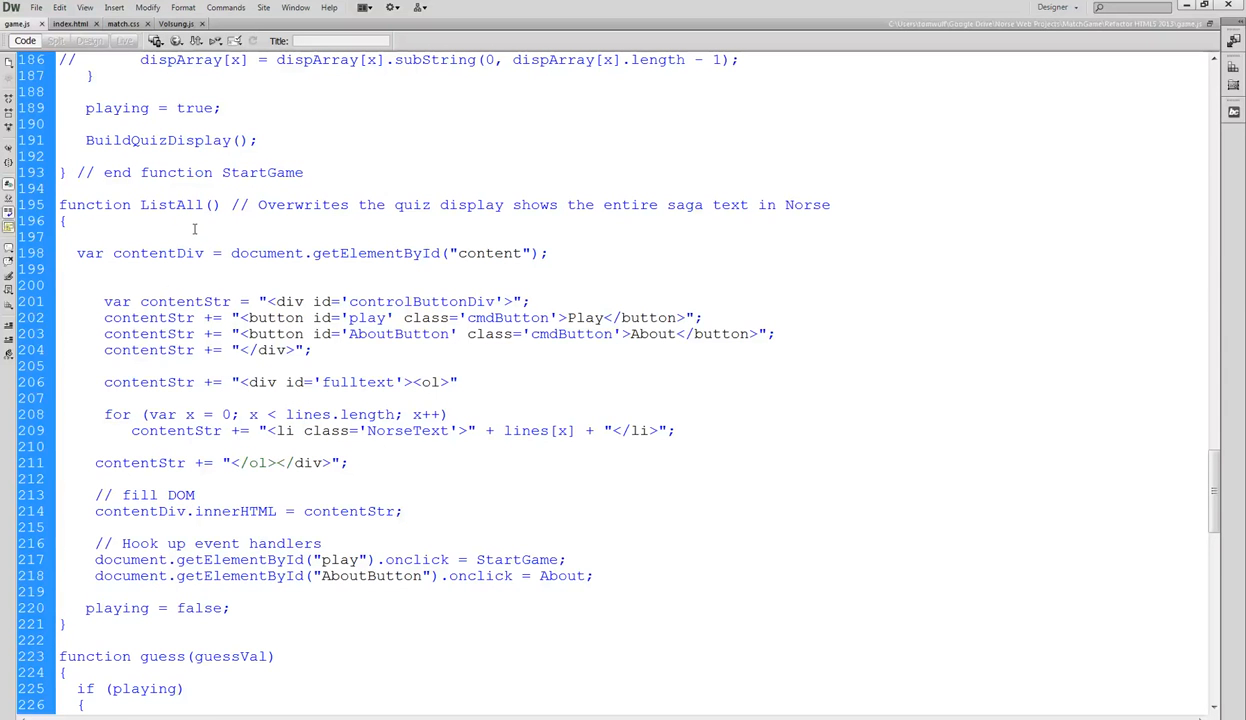
pyautogui.scroll(-3)
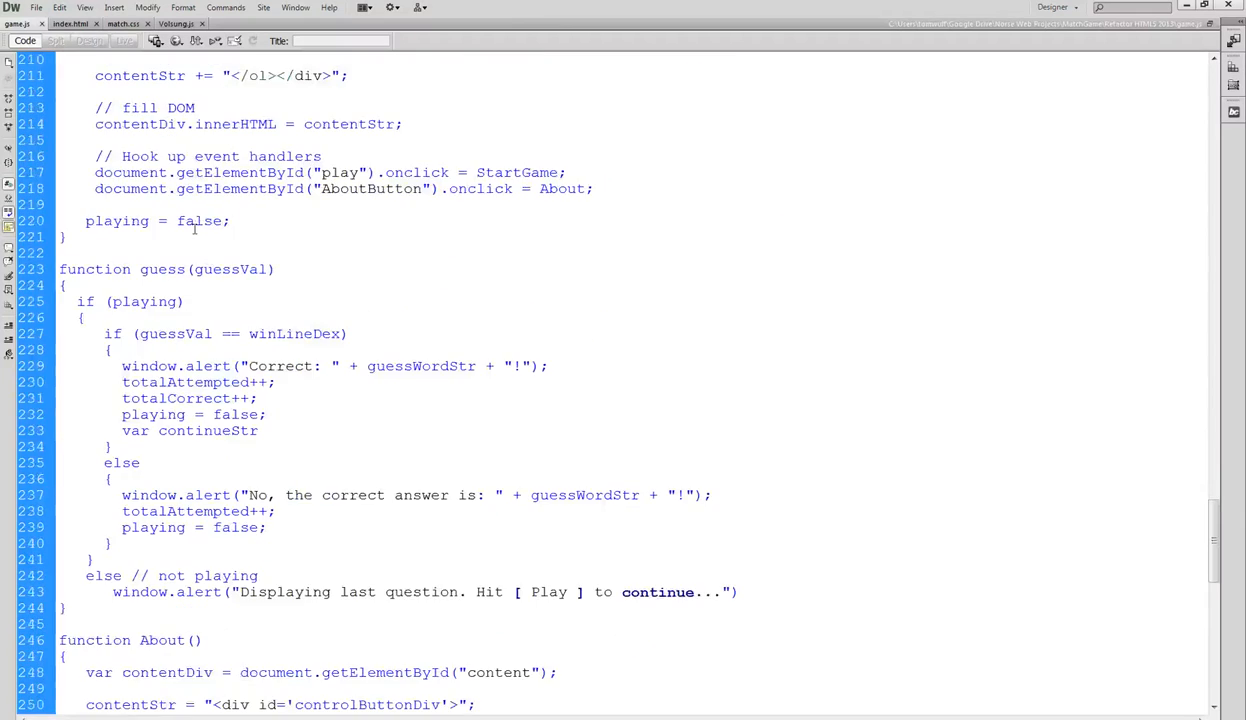
pyautogui.scroll(-3)
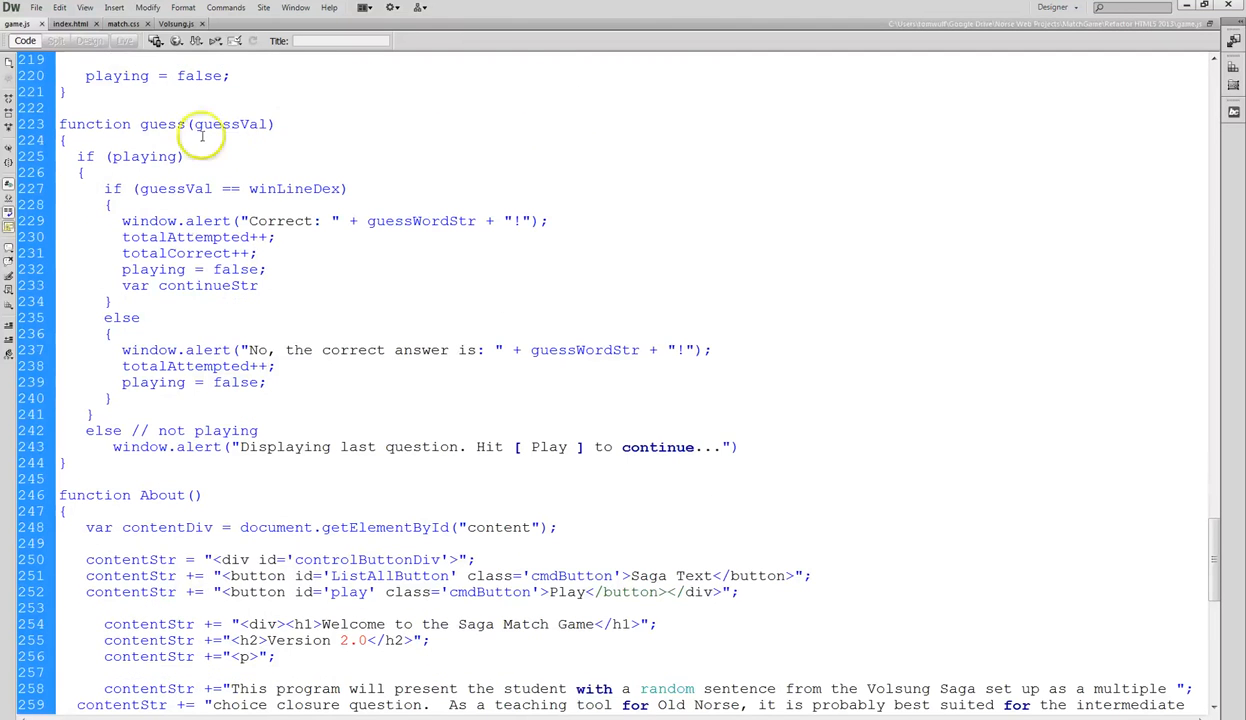
pyautogui.scroll(-3)
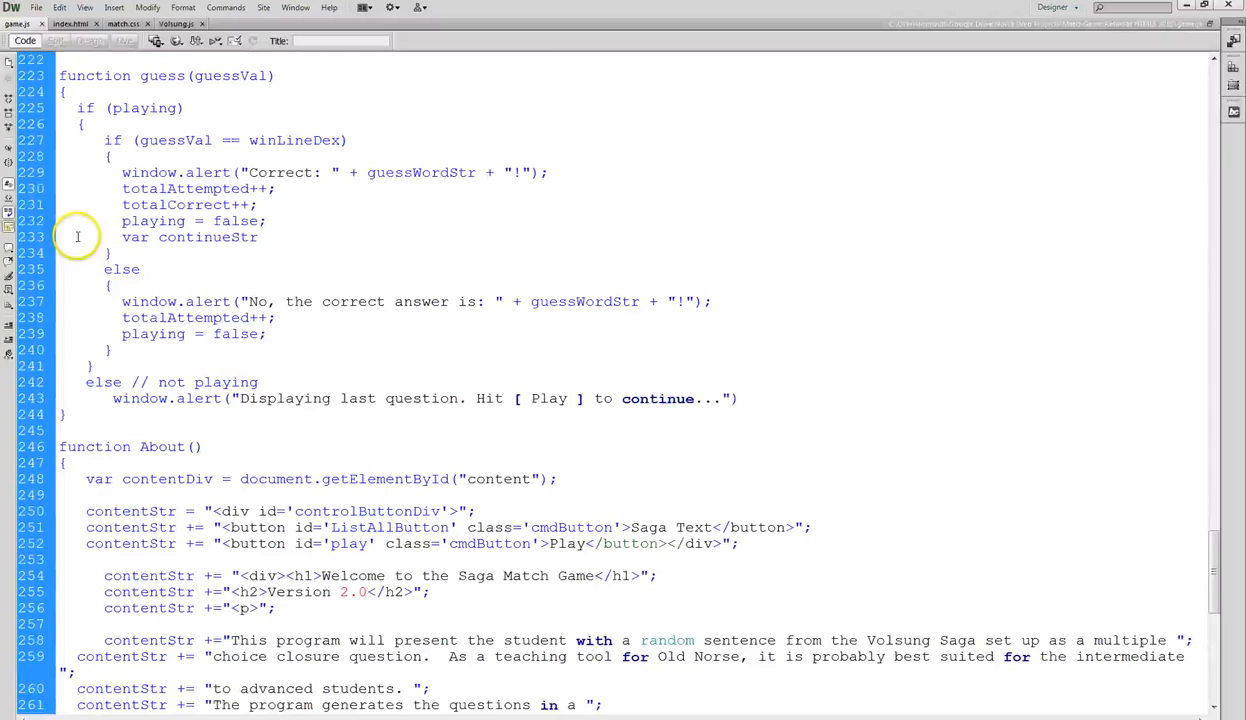
pyautogui.scroll(-3)
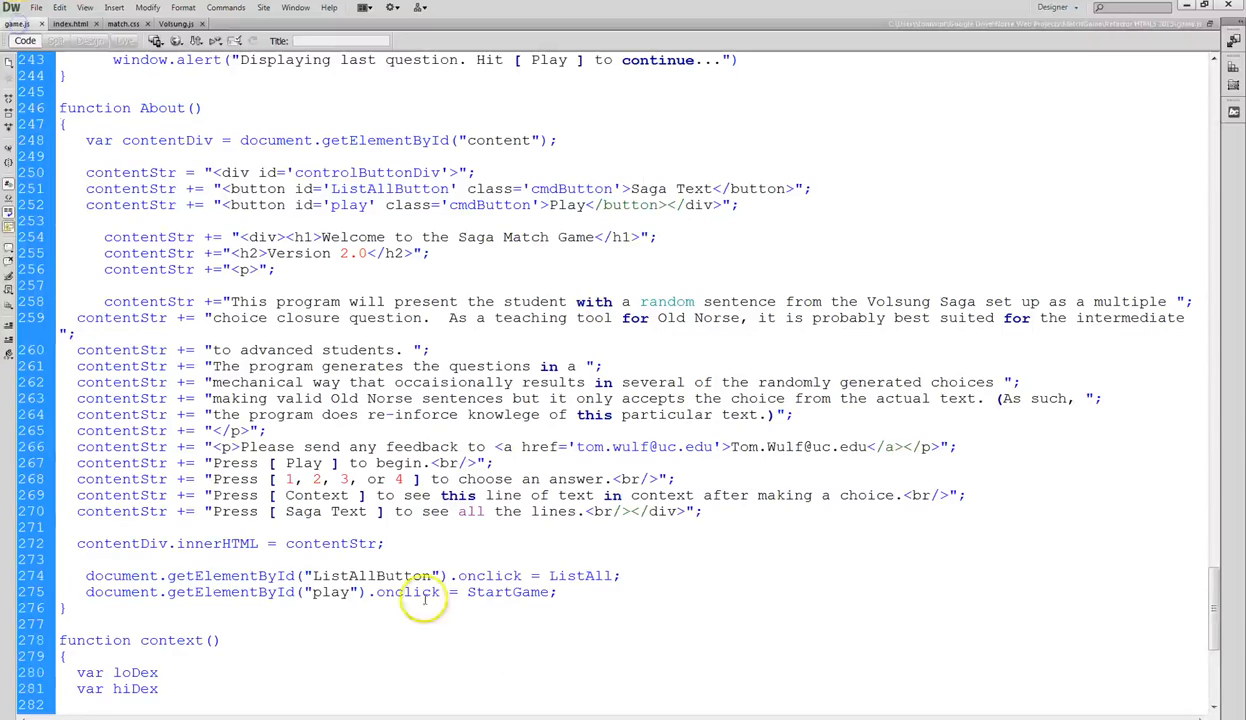
pyautogui.moveTo(383, 540)
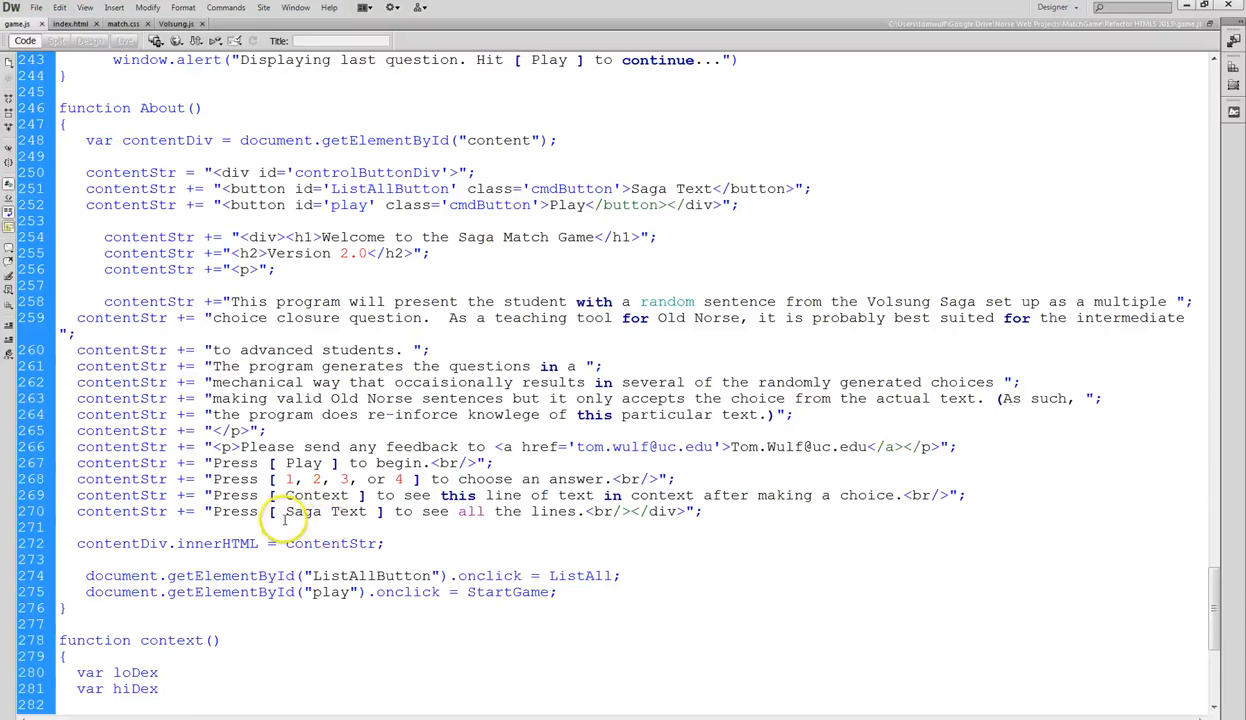
pyautogui.scroll(-3)
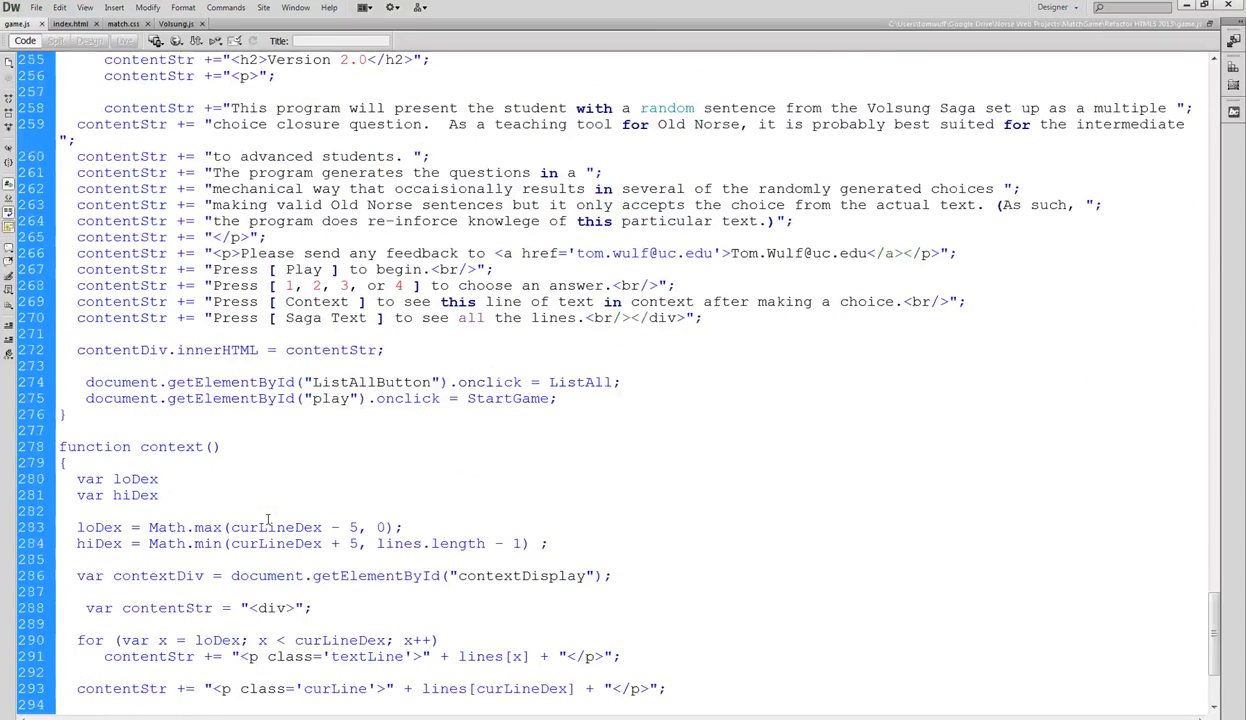
pyautogui.scroll(-3)
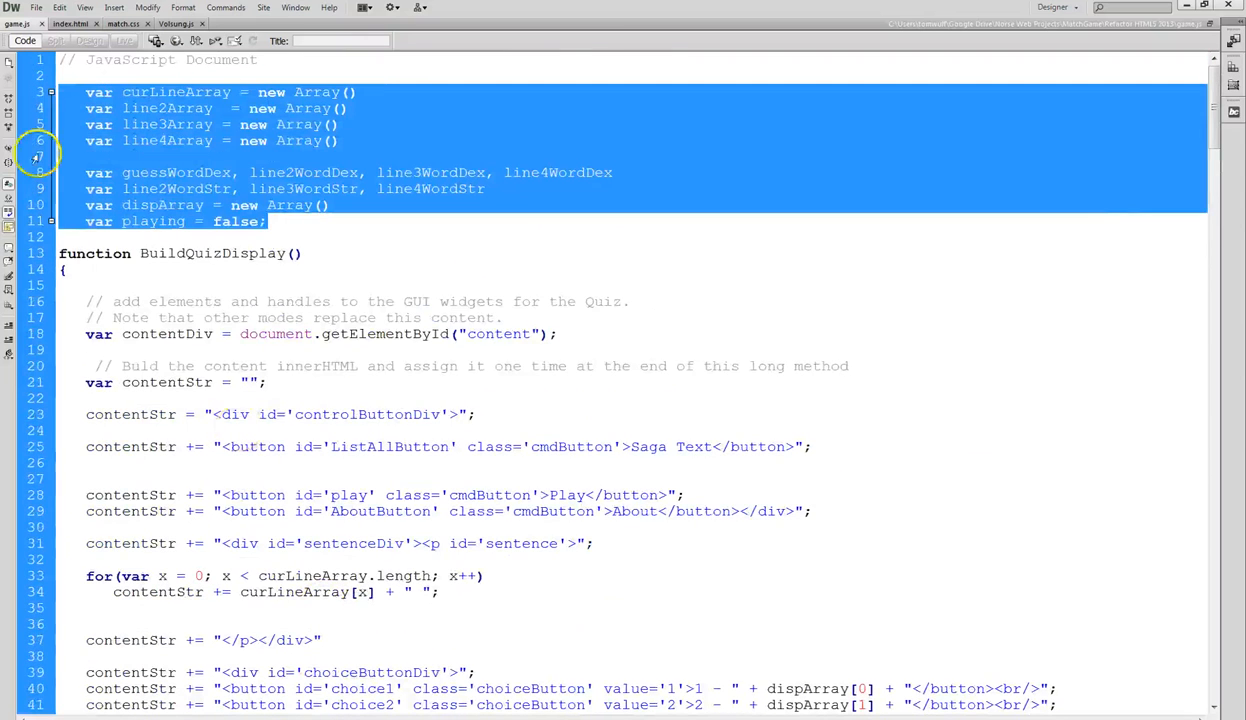
pyautogui.moveTo(452, 210)
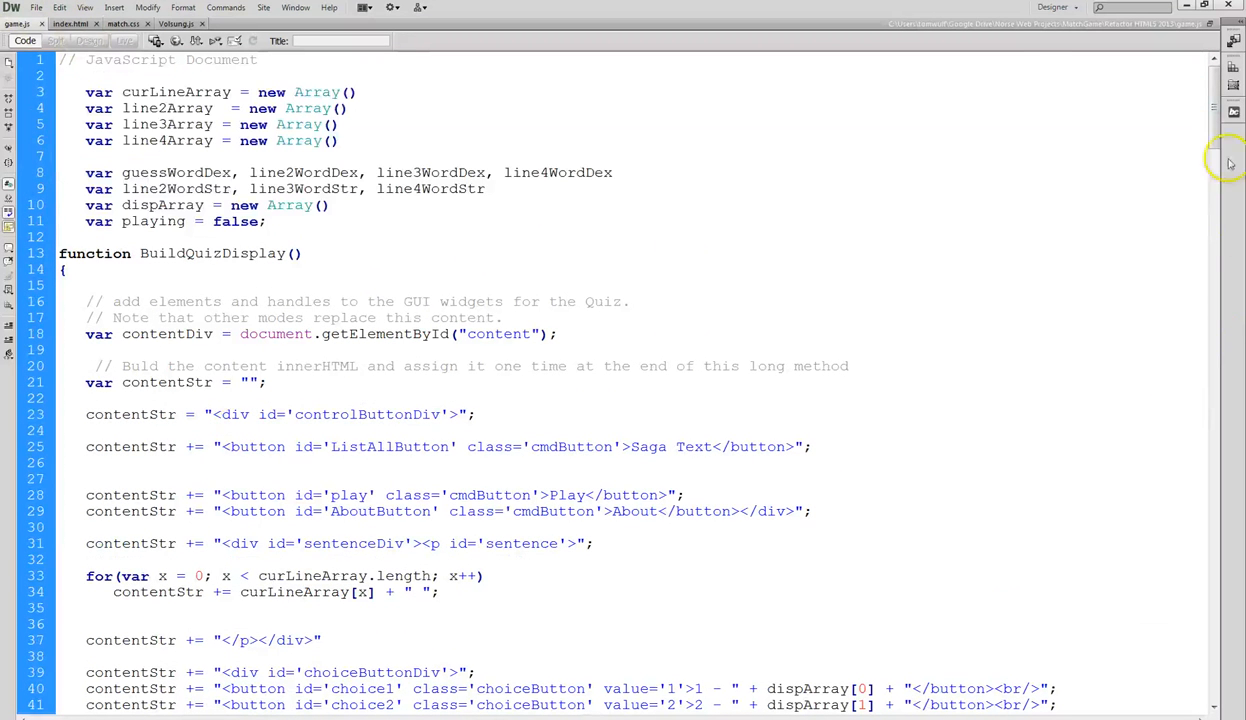
pyautogui.scroll(-3)
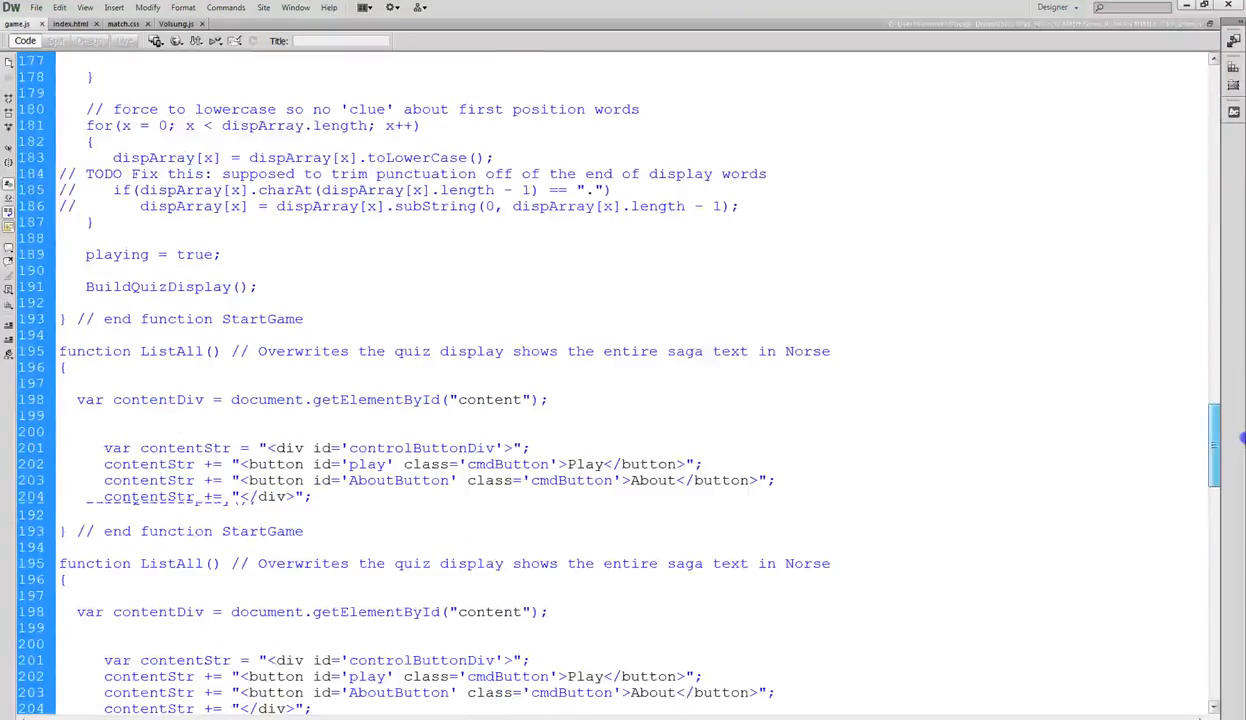
pyautogui.scroll(-3)
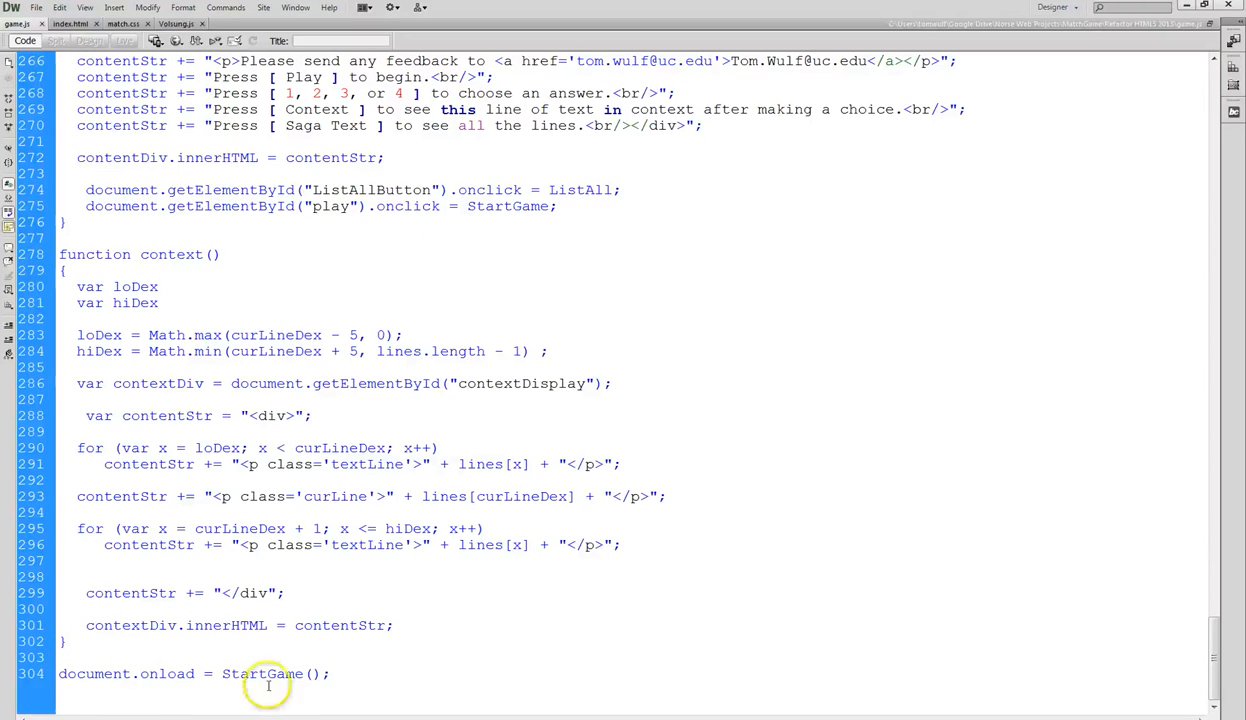
pyautogui.moveTo(350, 679)
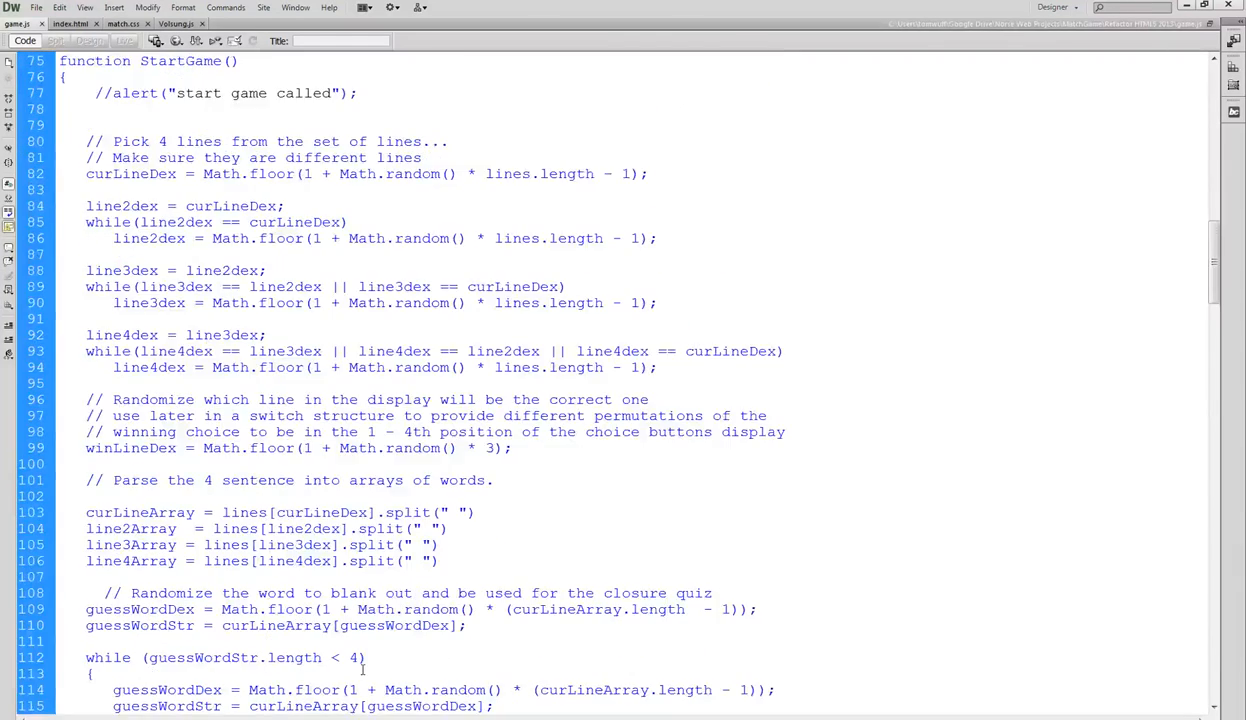
pyautogui.scroll(3)
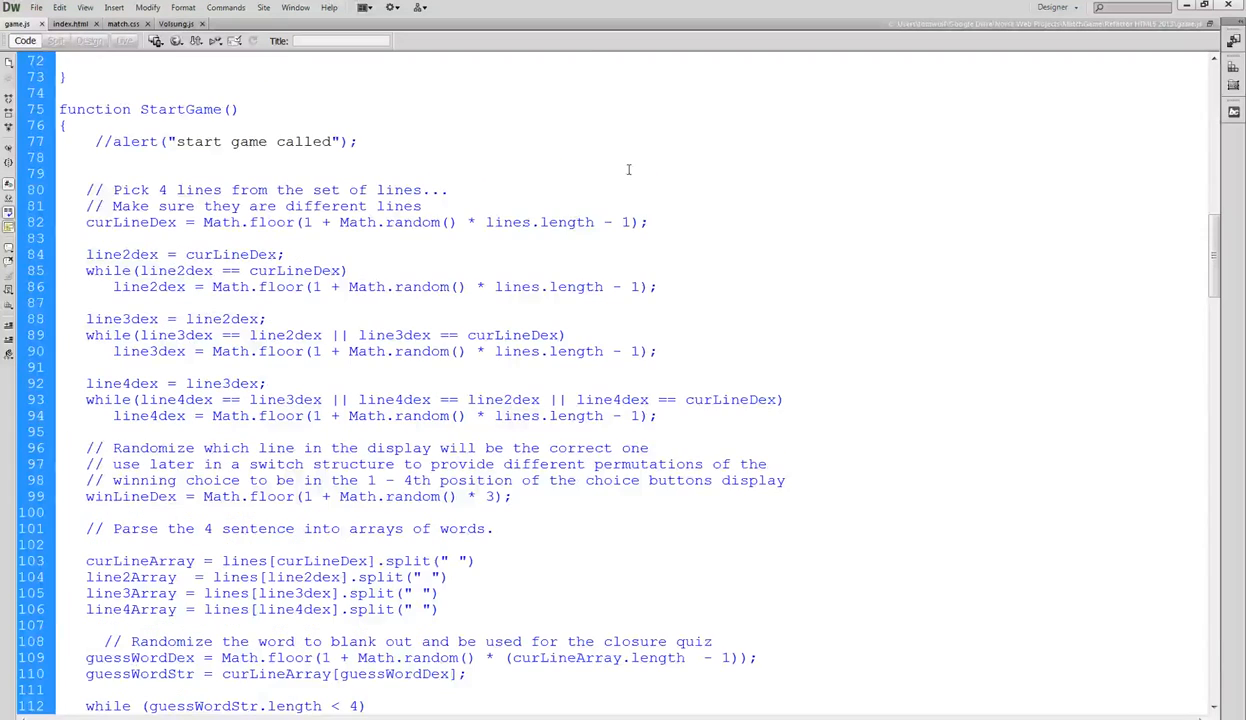
pyautogui.scroll(-3)
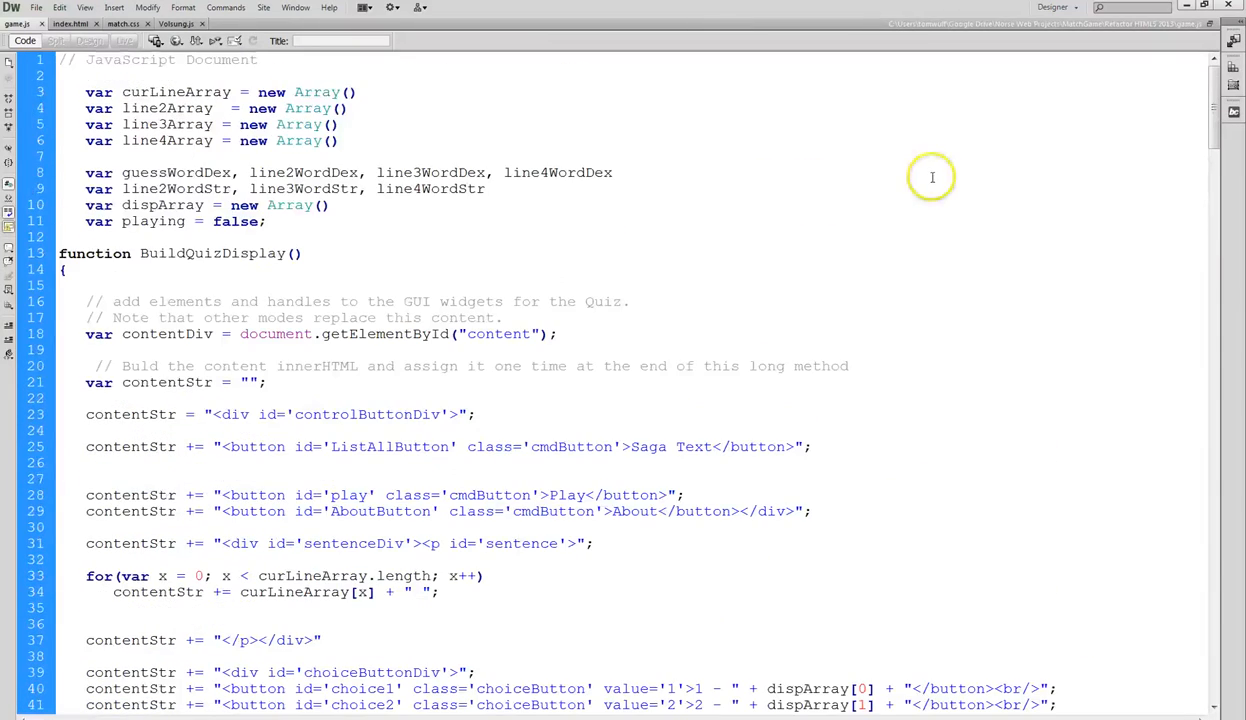
# Highlight the 'content' id that getElementById looks up in game.js.
pyautogui.scroll(-3)
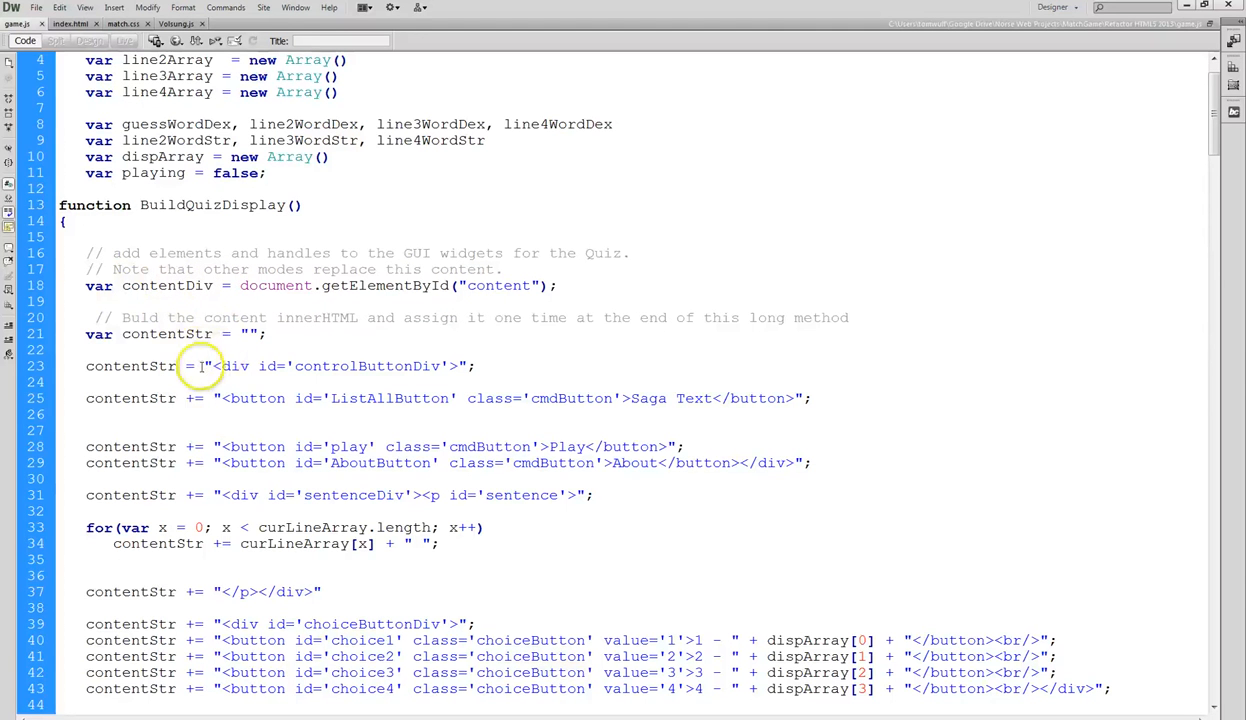
pyautogui.moveTo(467, 285)
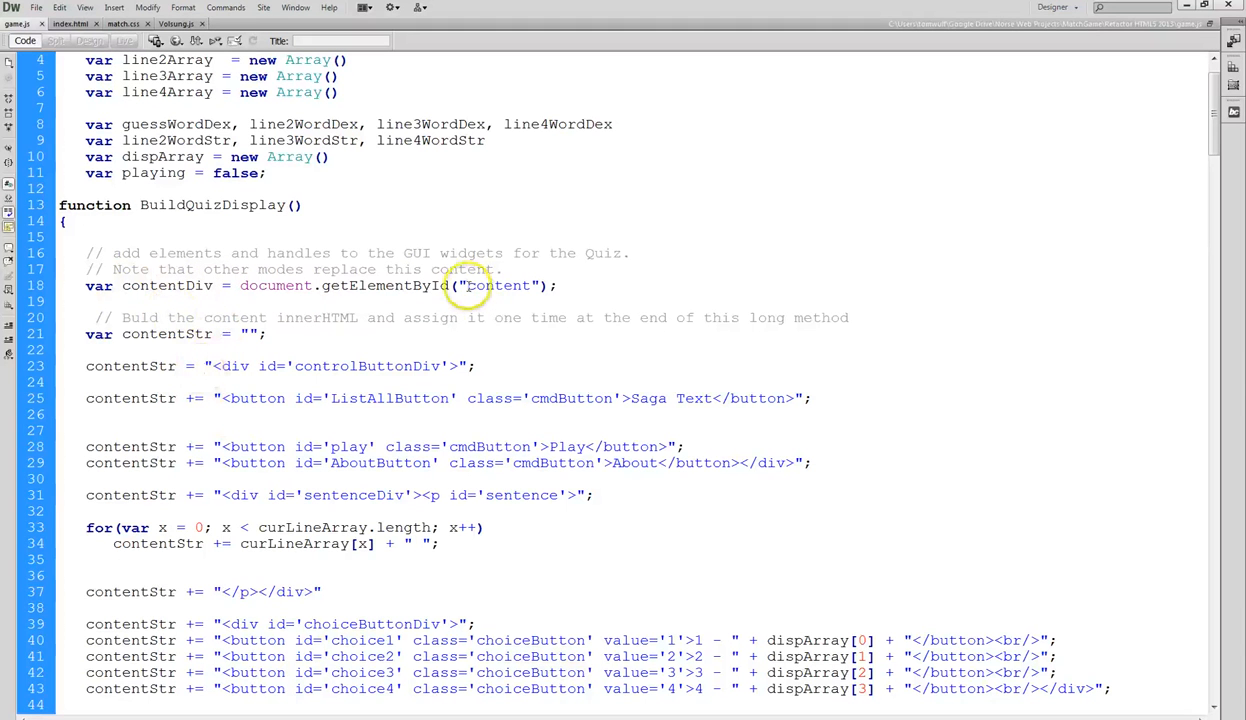
pyautogui.doubleClick(497, 285)
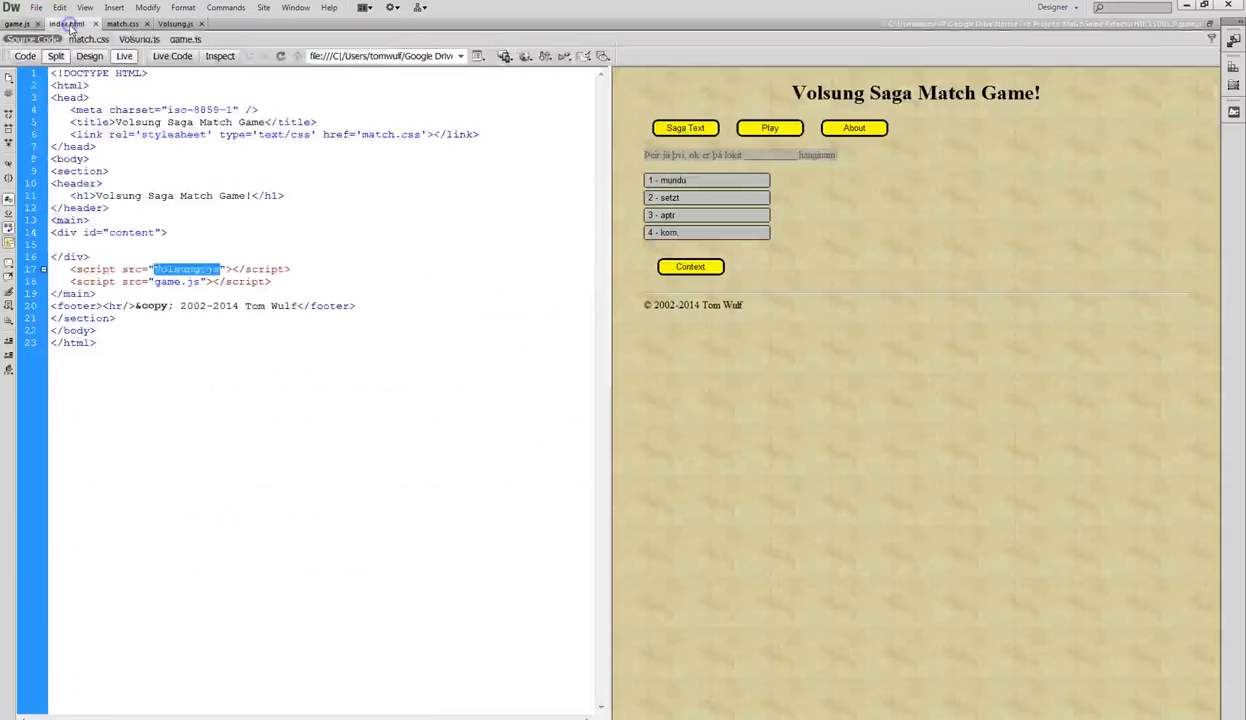
# Return to index.html and highlight the content id on its empty div.
pyautogui.click(149, 232)
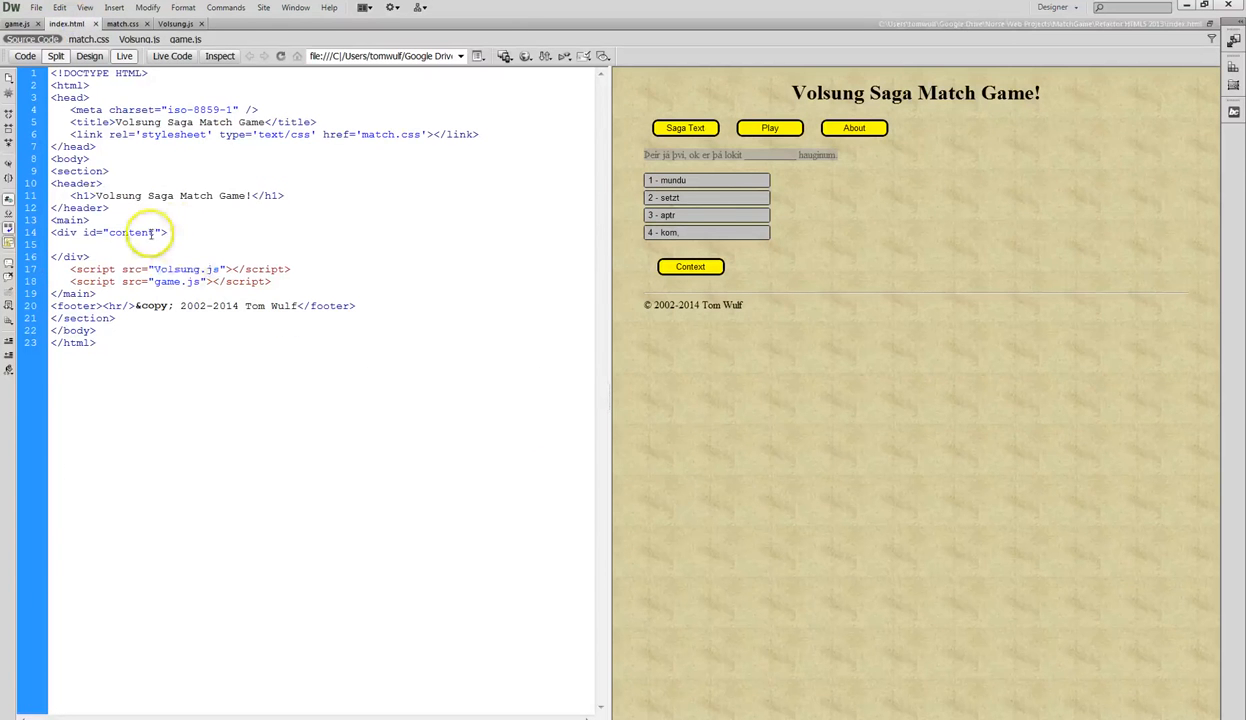
pyautogui.doubleClick(130, 232)
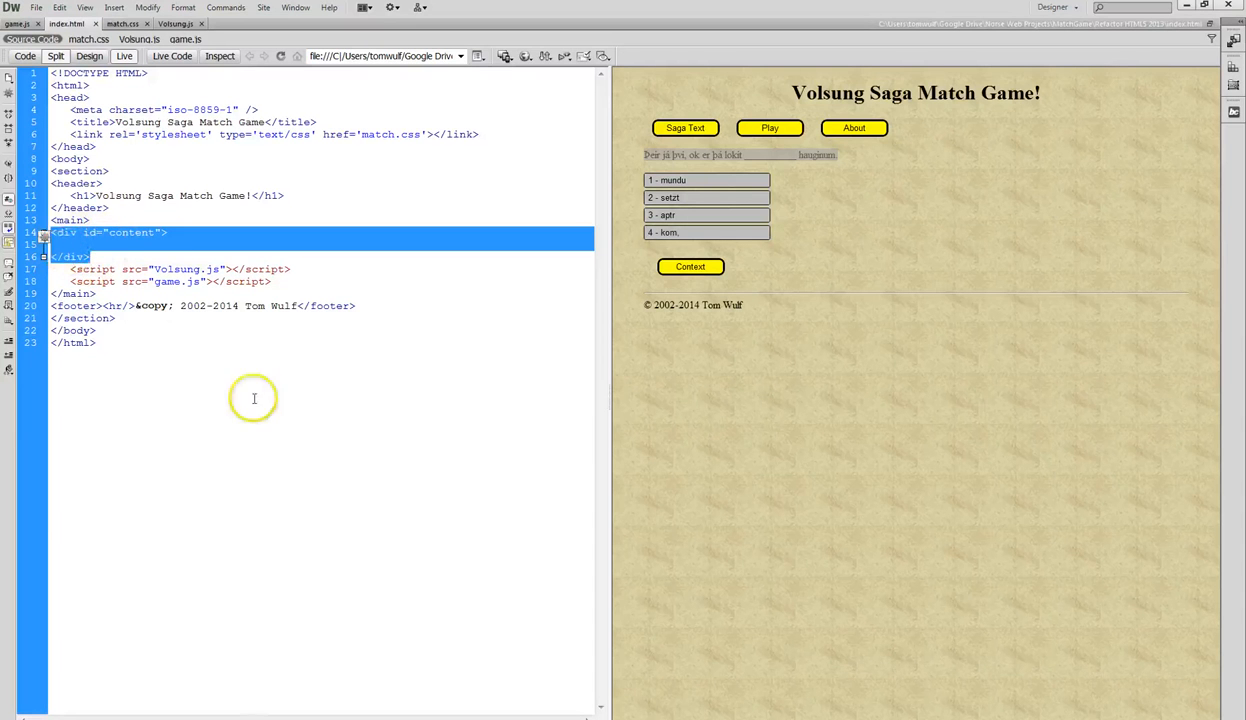
pyautogui.moveTo(90, 252)
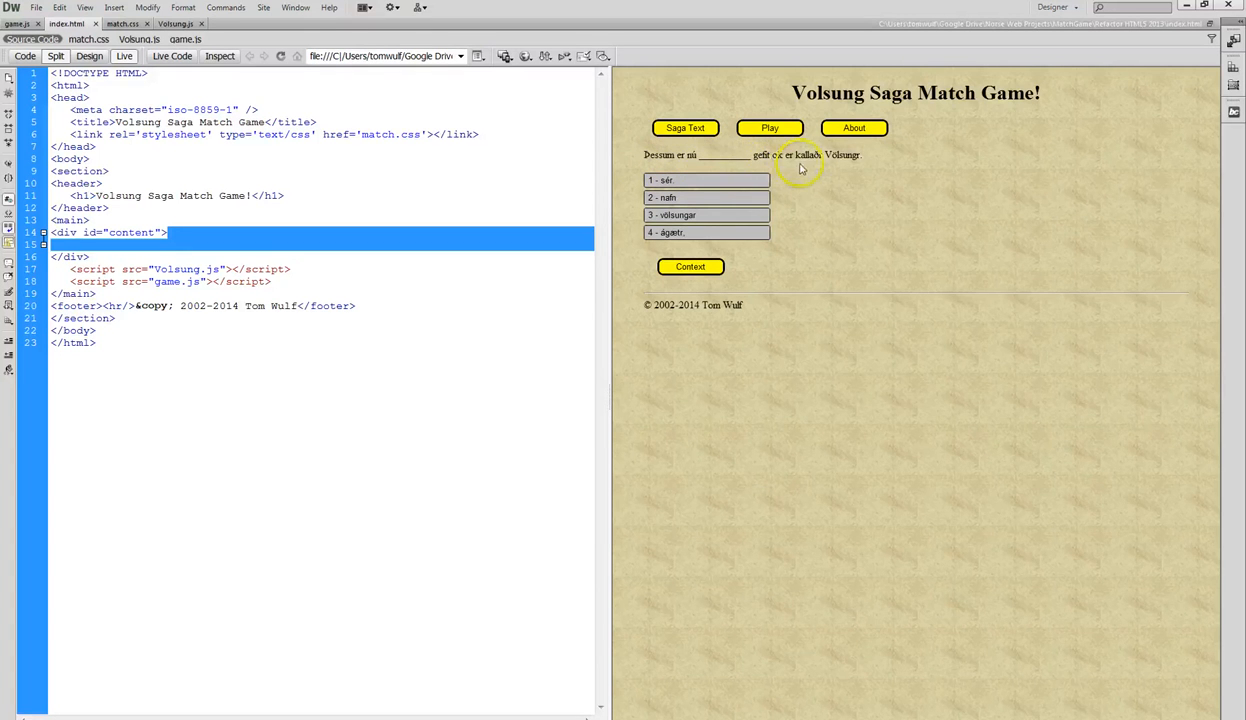
pyautogui.moveTo(812, 208)
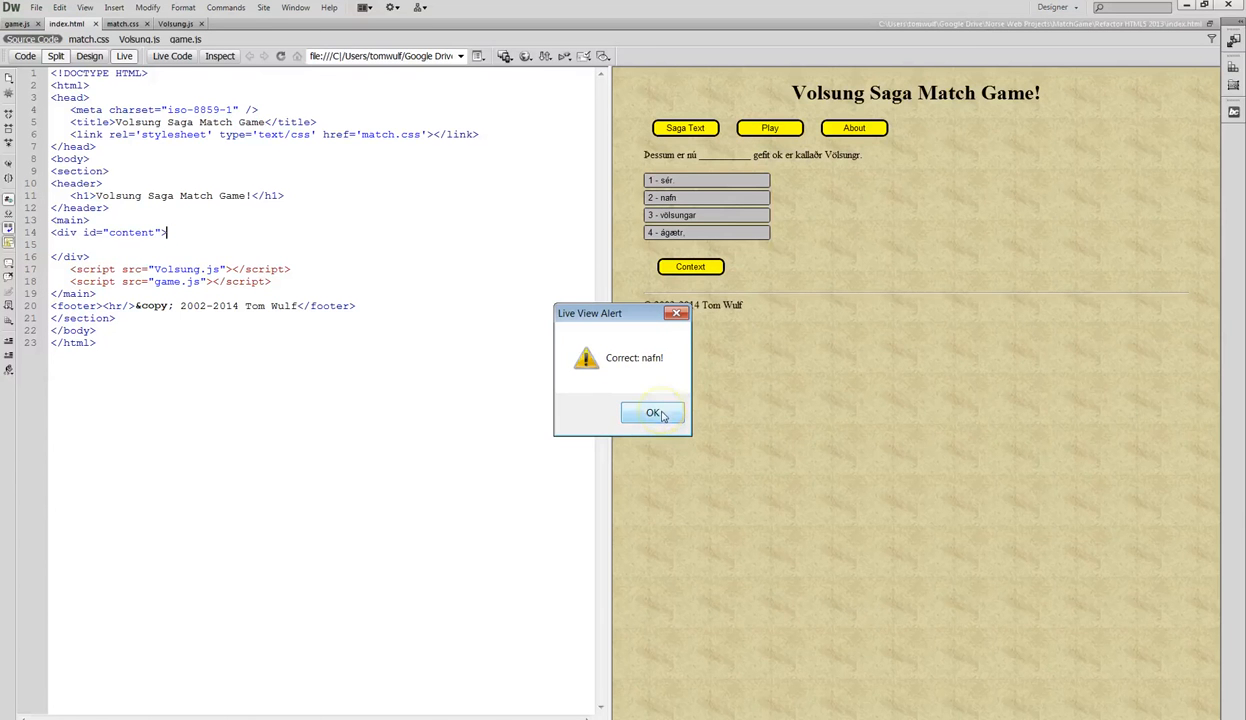
# Dismiss the correct-answer alert, view the question's saga context, then show the About welcome page.
pyautogui.click(652, 413)
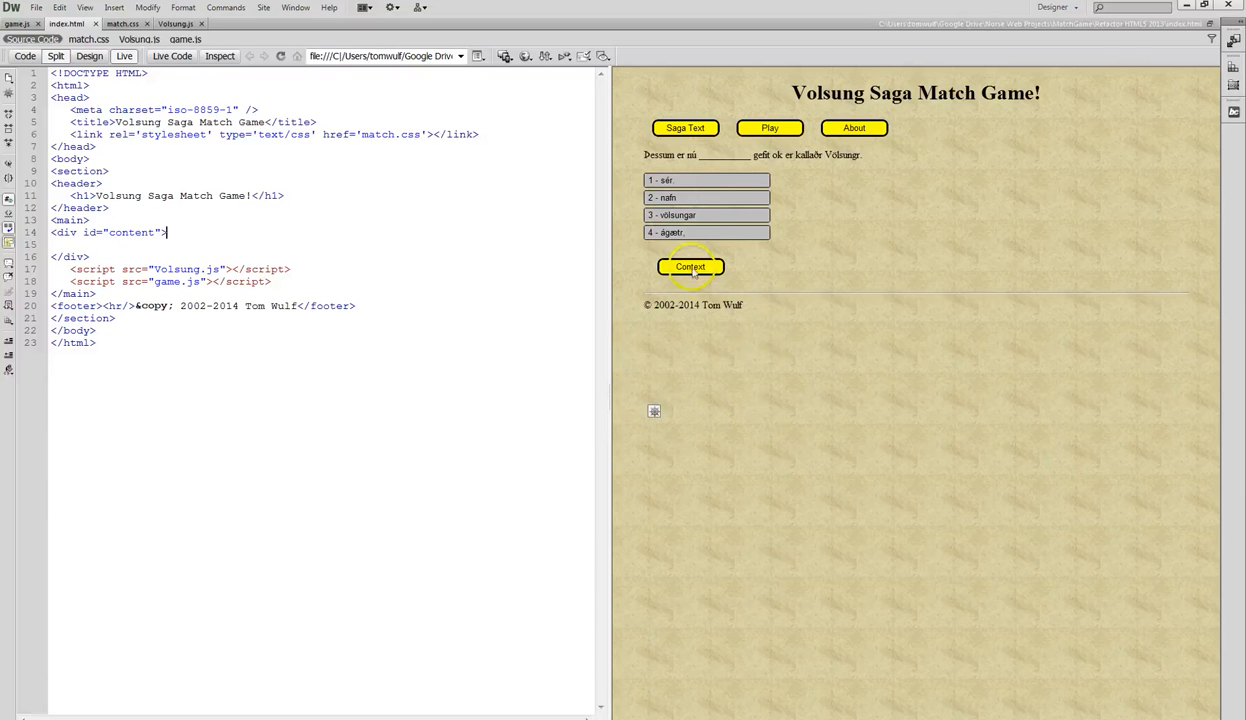
pyautogui.click(690, 266)
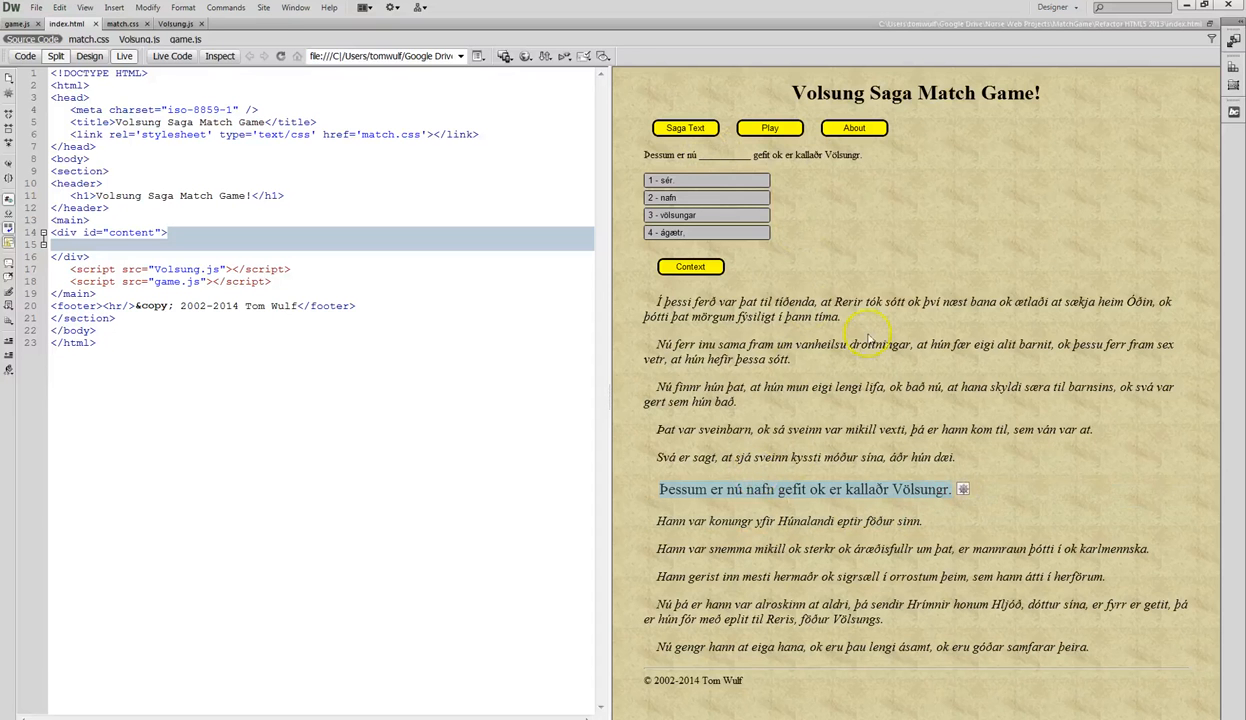
pyautogui.moveTo(877, 245)
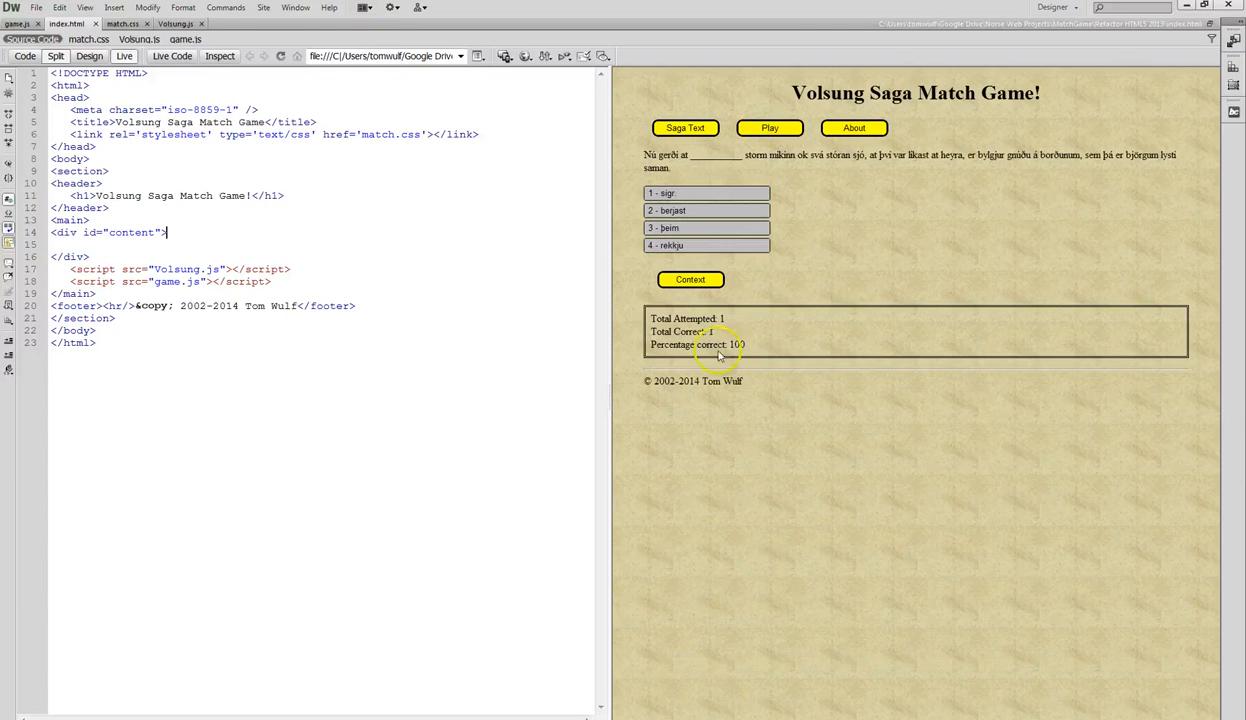
pyautogui.click(769, 127)
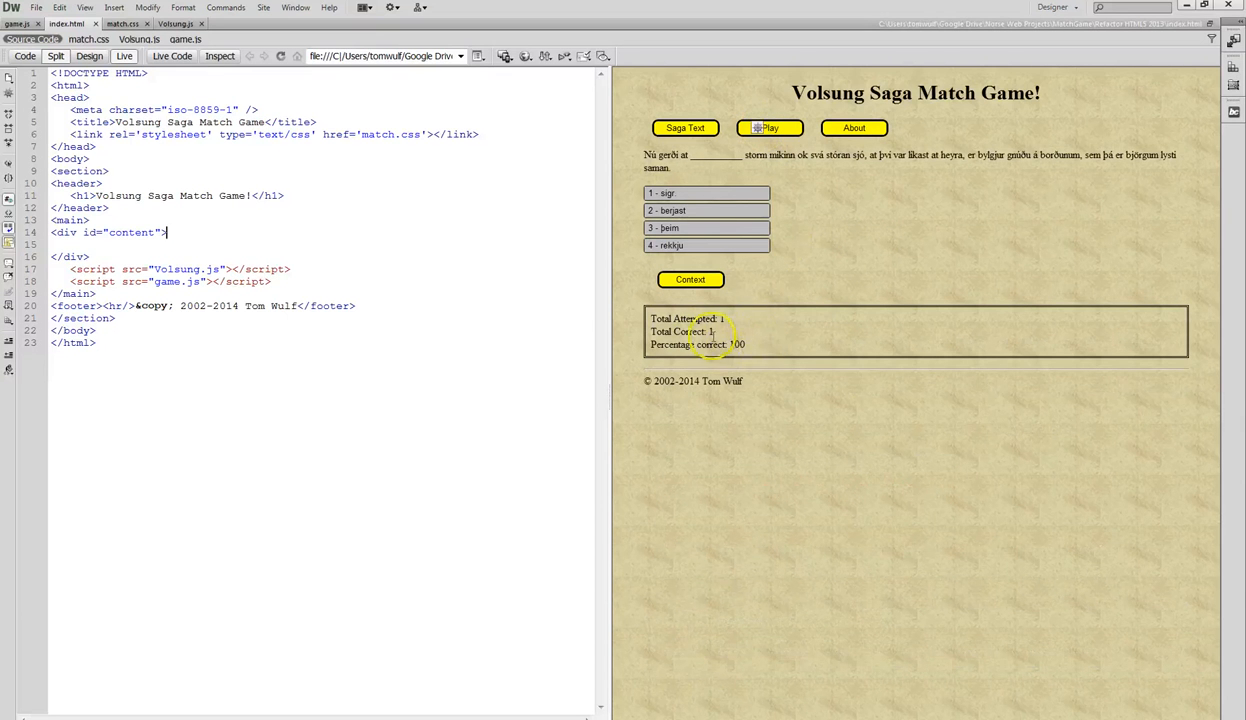
pyautogui.moveTo(850, 214)
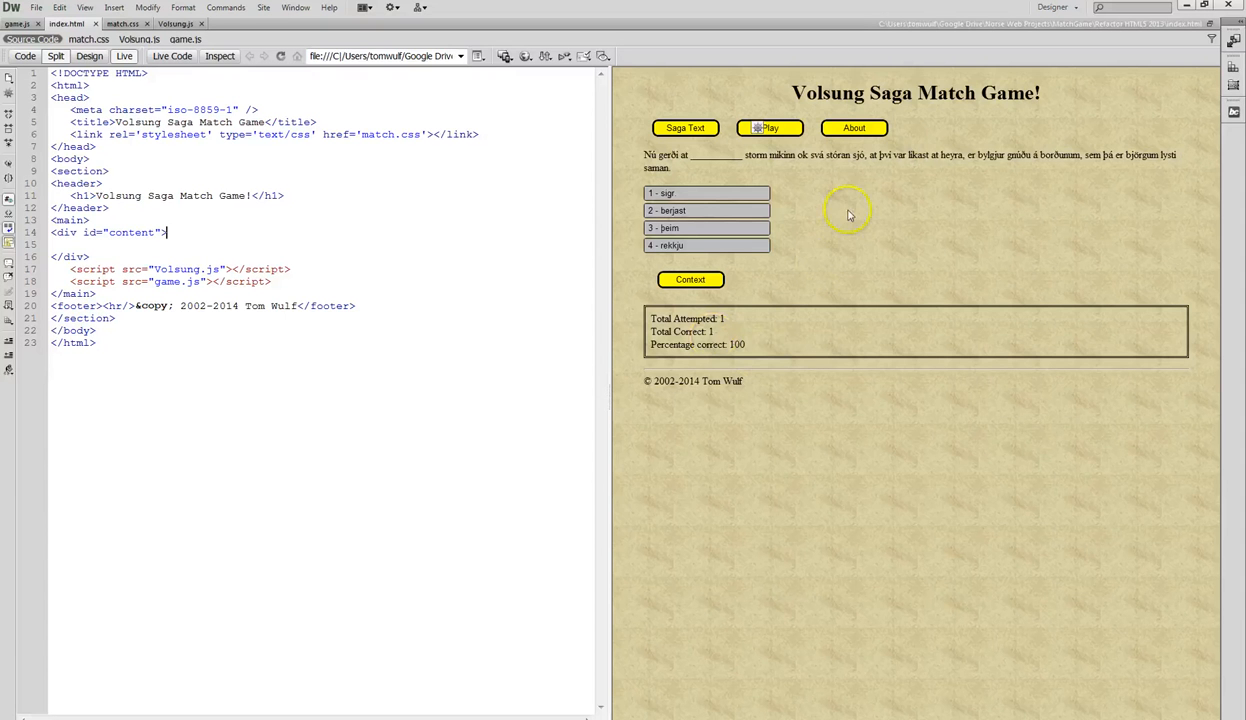
pyautogui.moveTo(843, 220)
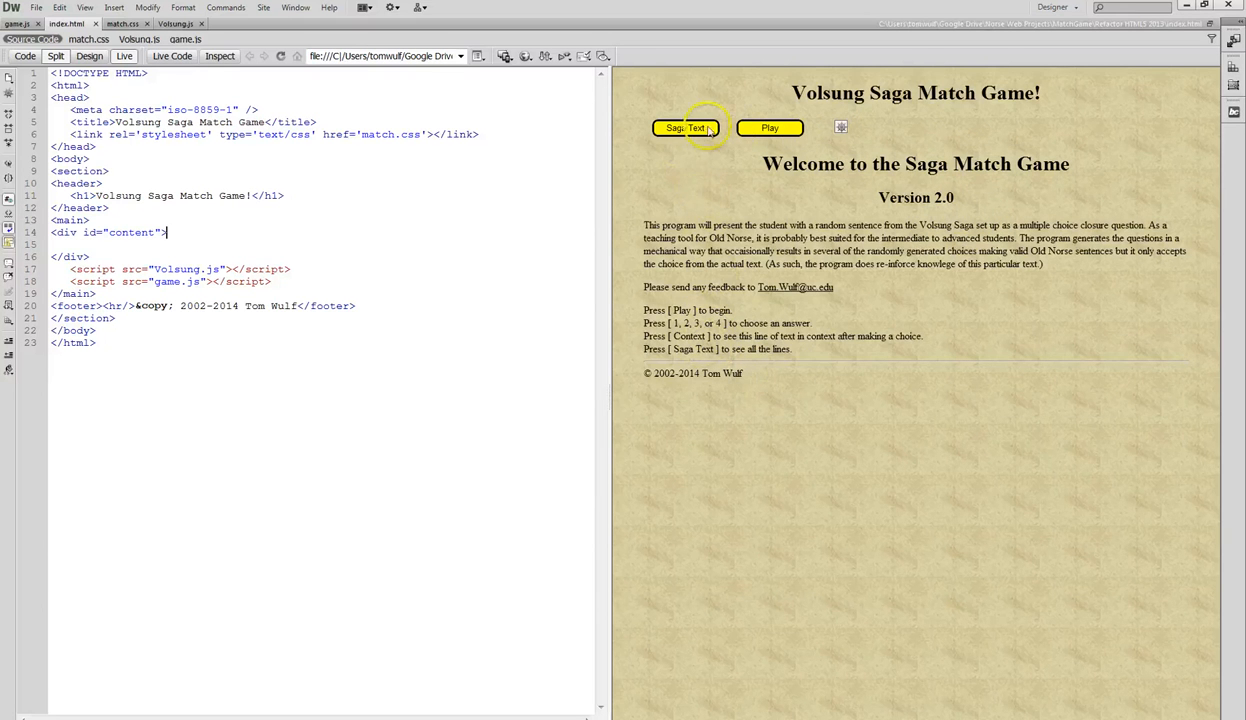
# Show the Saga Text listing and scroll through the numbered Volsung saga lines.
pyautogui.click(685, 128)
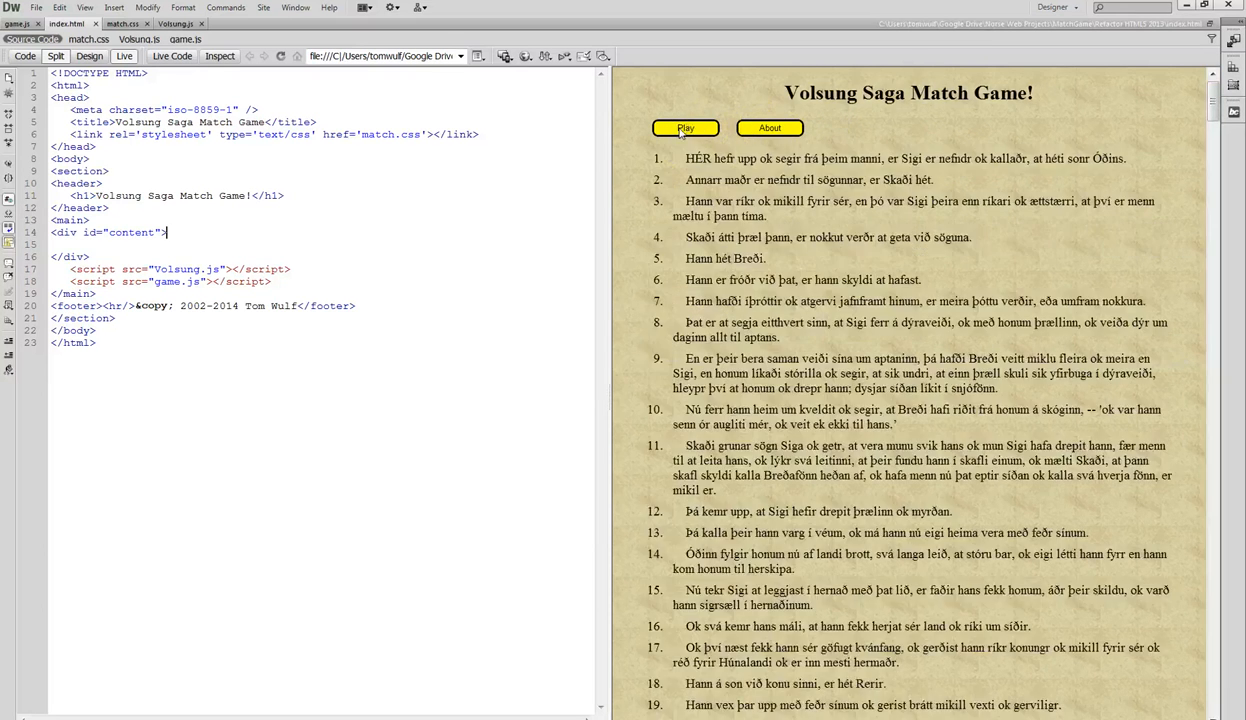
pyautogui.scroll(-3)
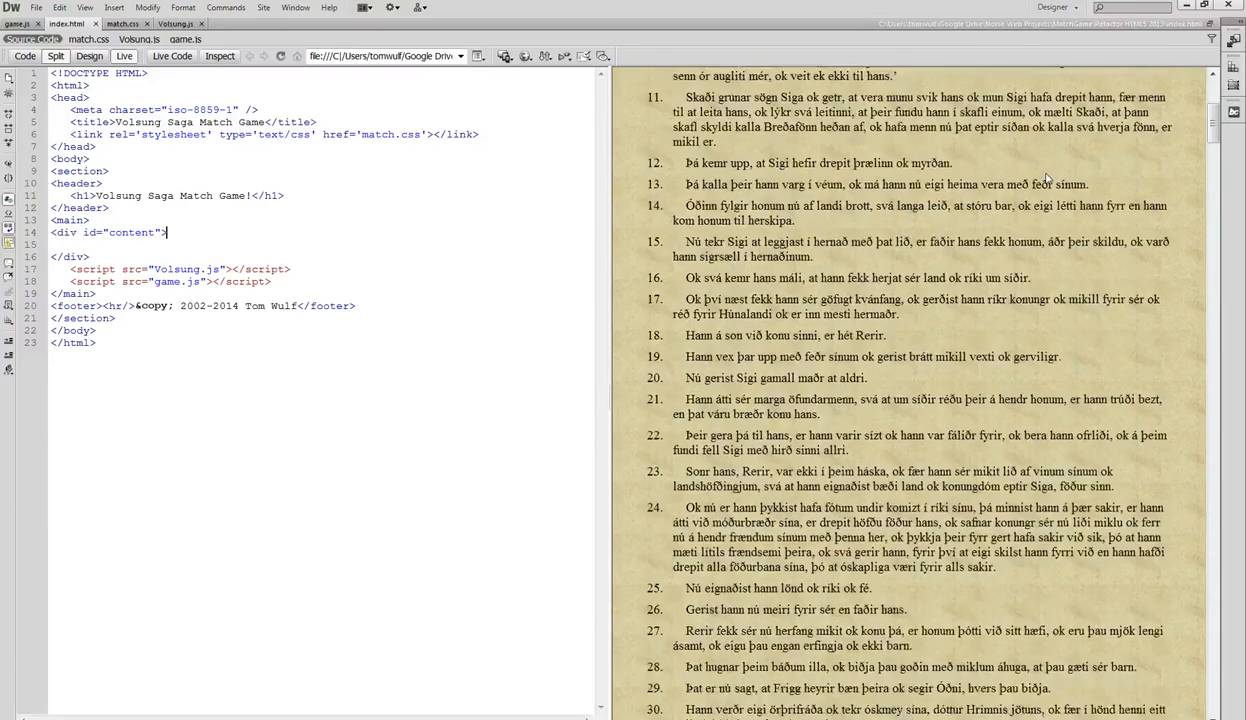
pyautogui.scroll(-3)
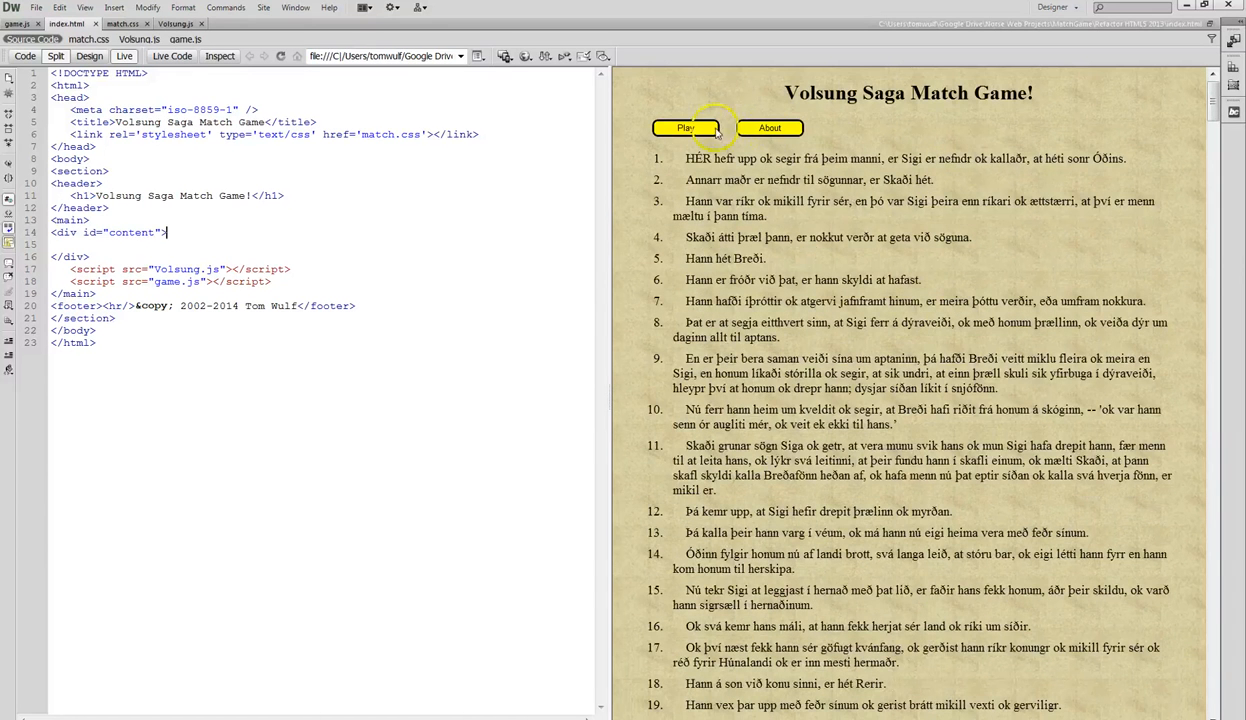
# Play a question, answer with the fourth word hvat correctly, and load the next question for 2 of 2.
pyautogui.click(685, 128)
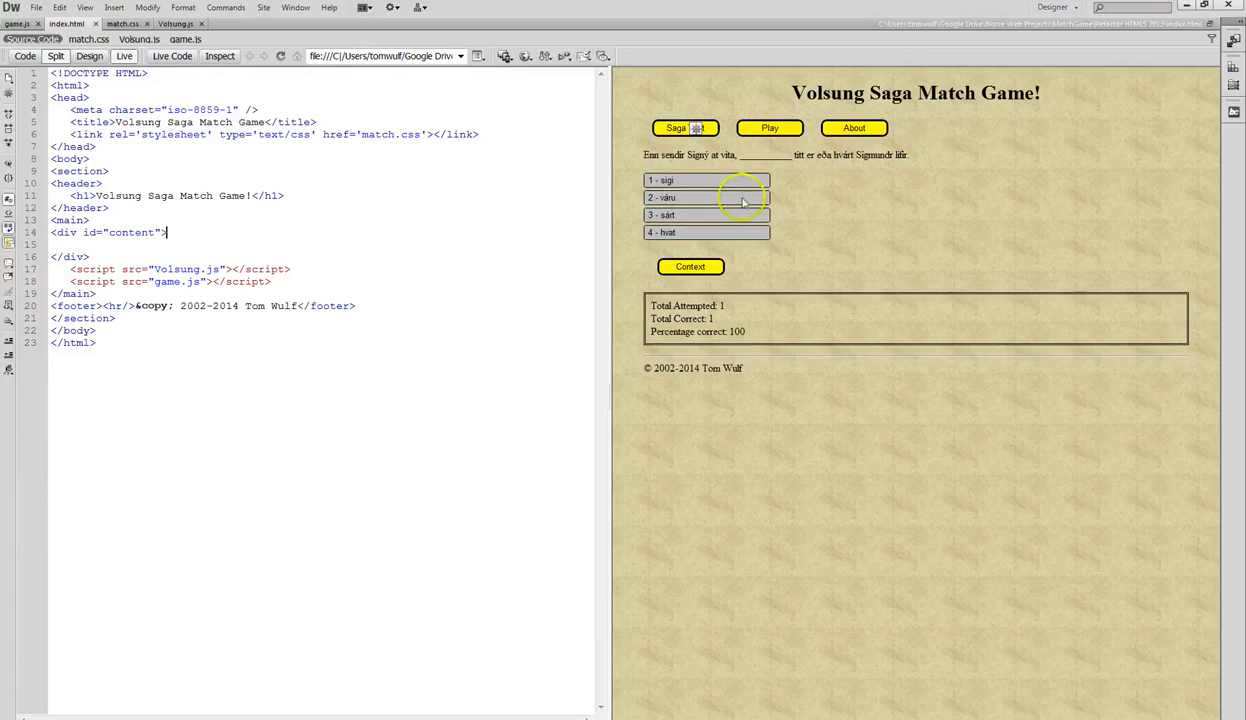
pyautogui.click(706, 232)
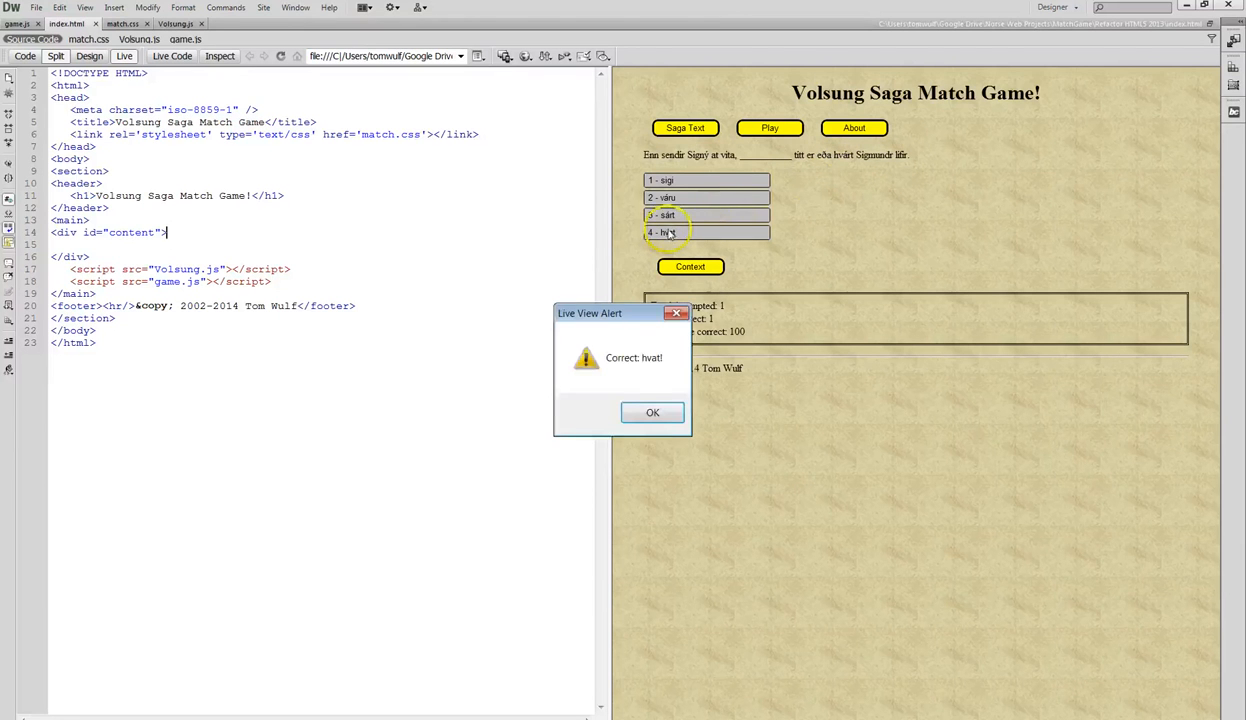
pyautogui.click(652, 412)
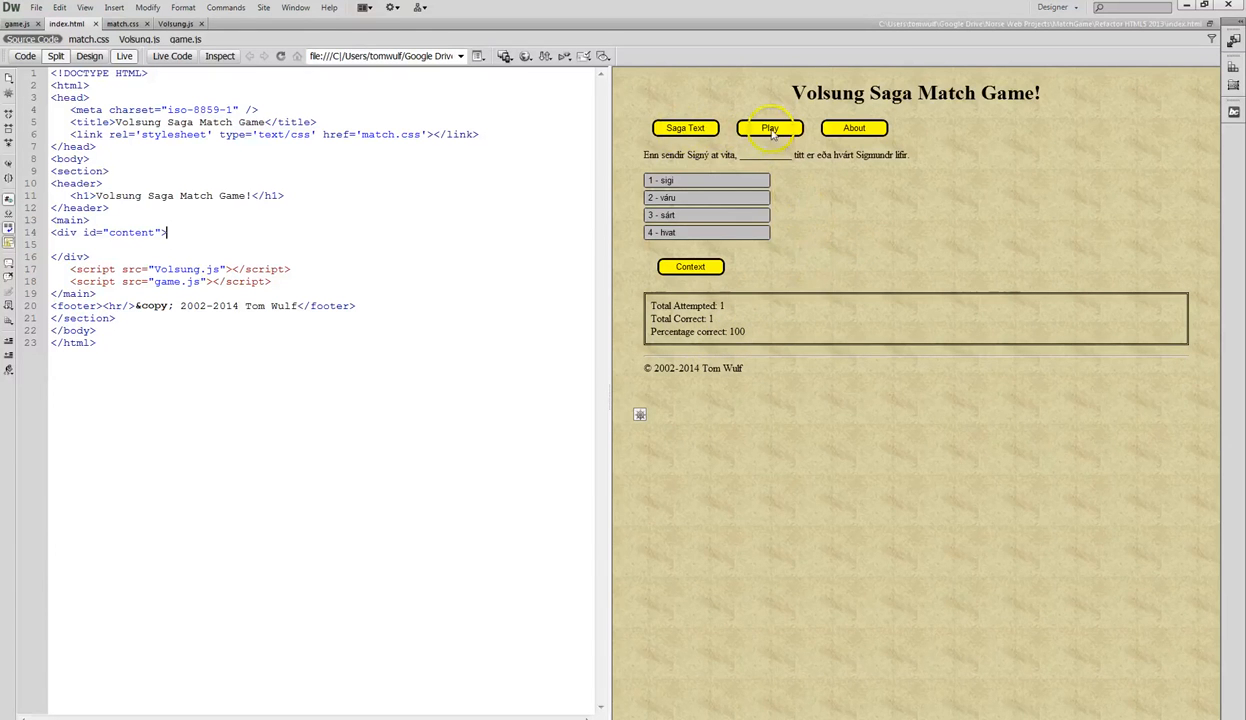
pyautogui.click(770, 128)
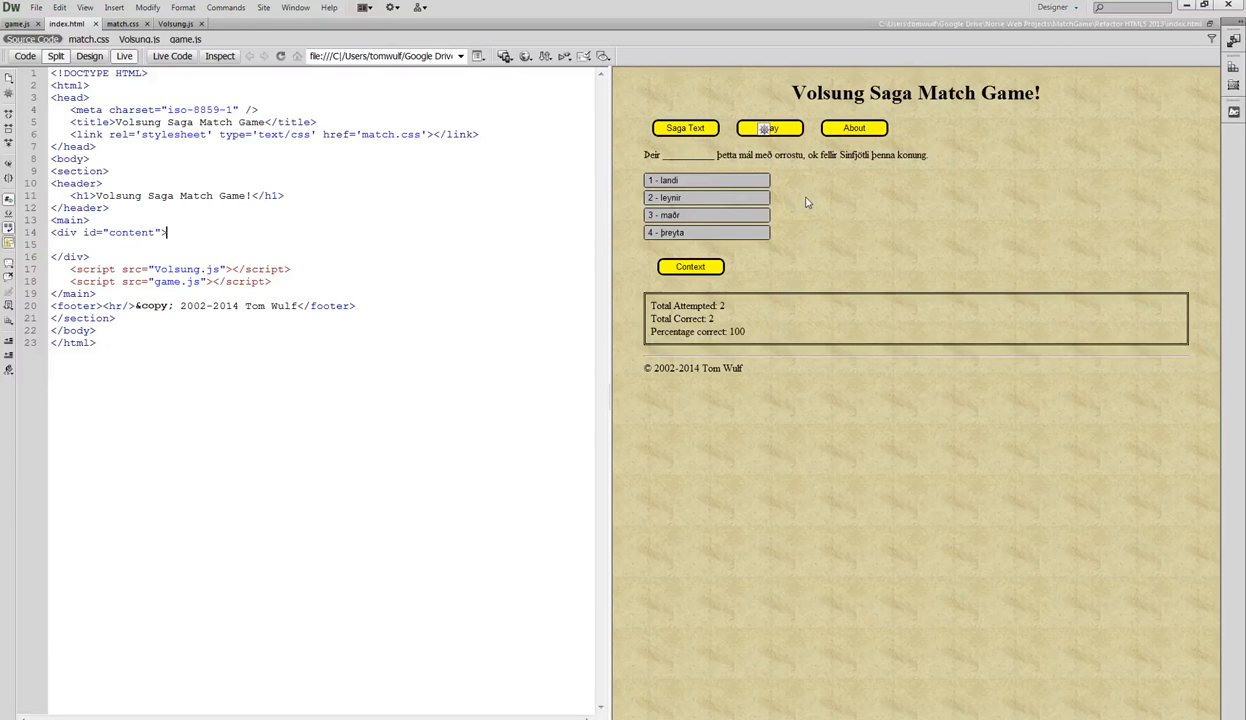
pyautogui.moveTo(615, 188)
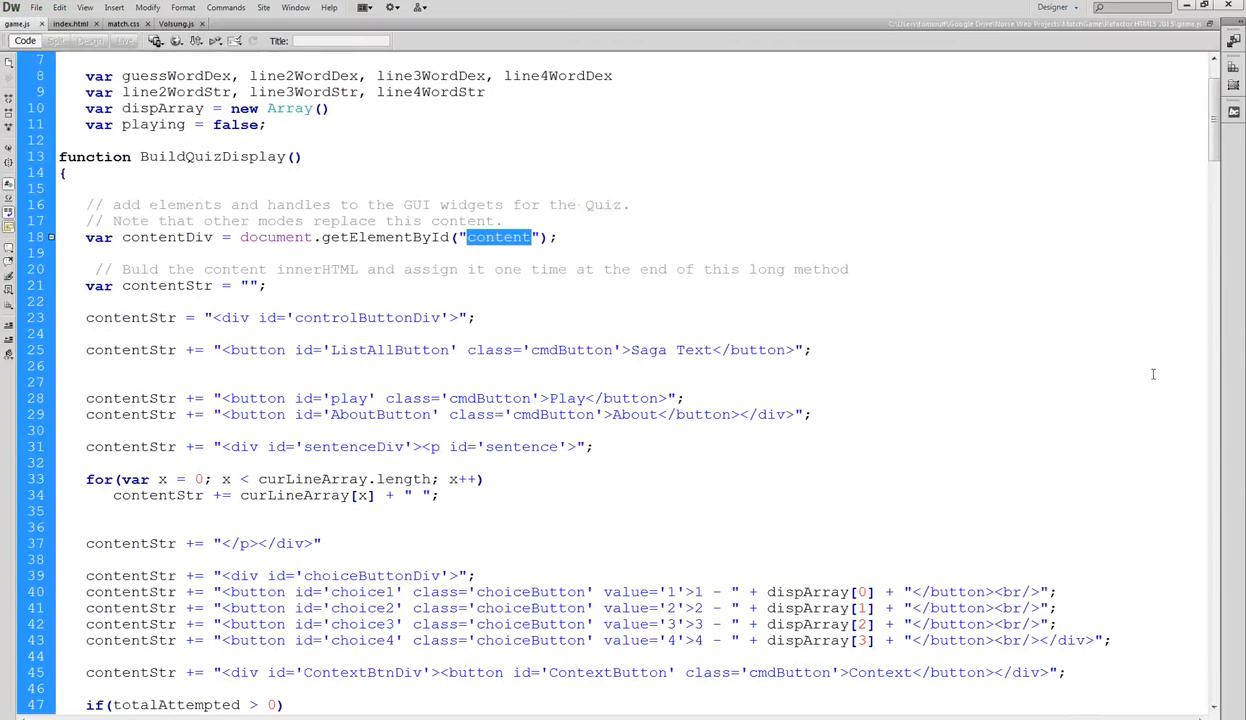
pyautogui.moveTo(963, 393)
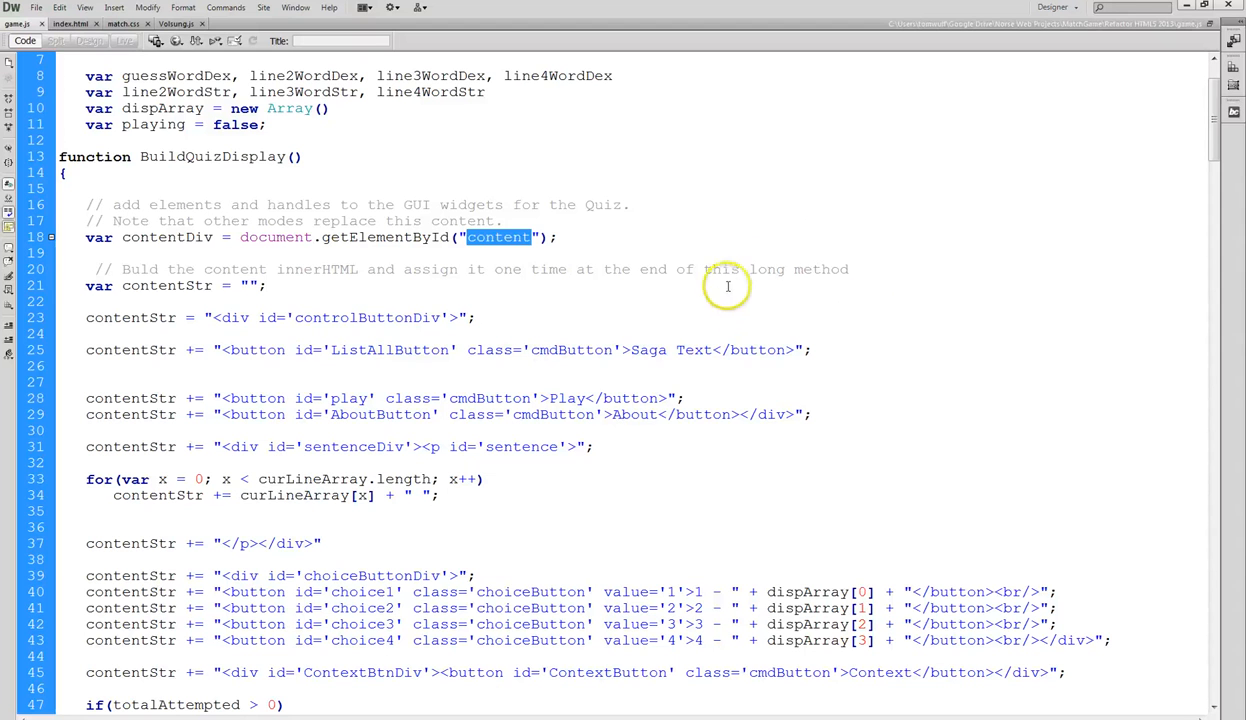
# In game.js BuildQuizDisplay, highlight the contentStr variable declared on line 21.
pyautogui.click(530, 237)
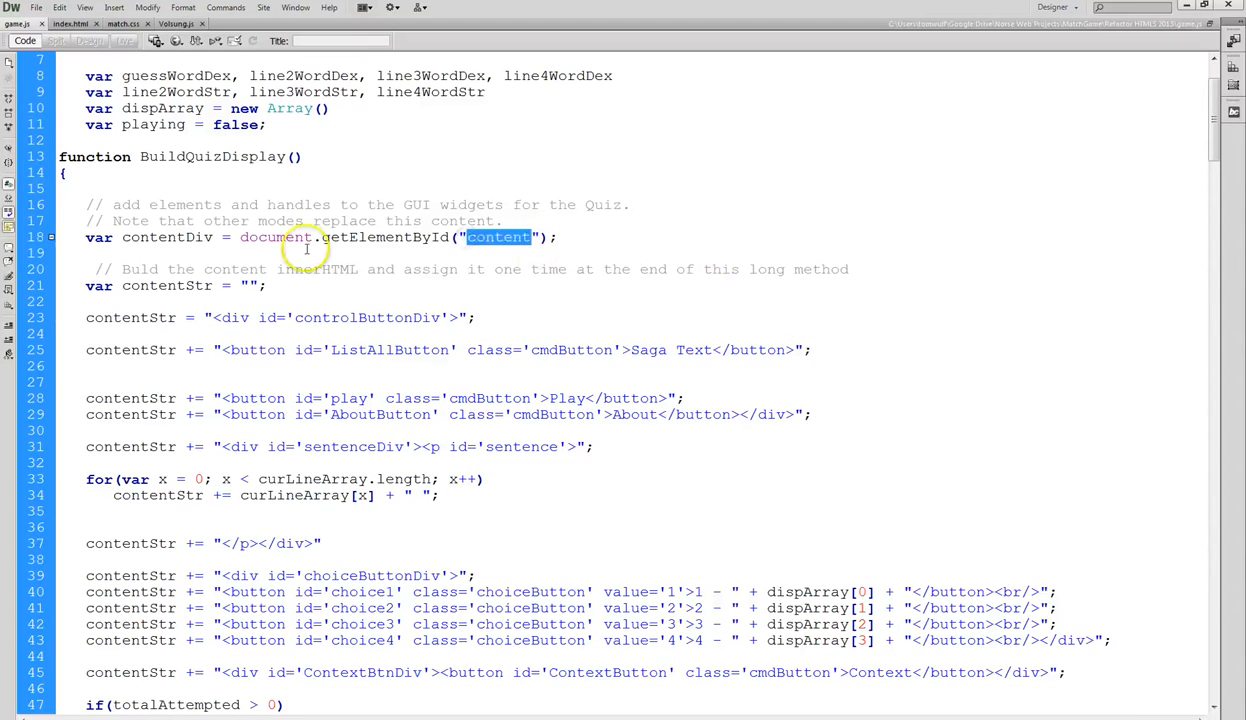
pyautogui.scroll(-3)
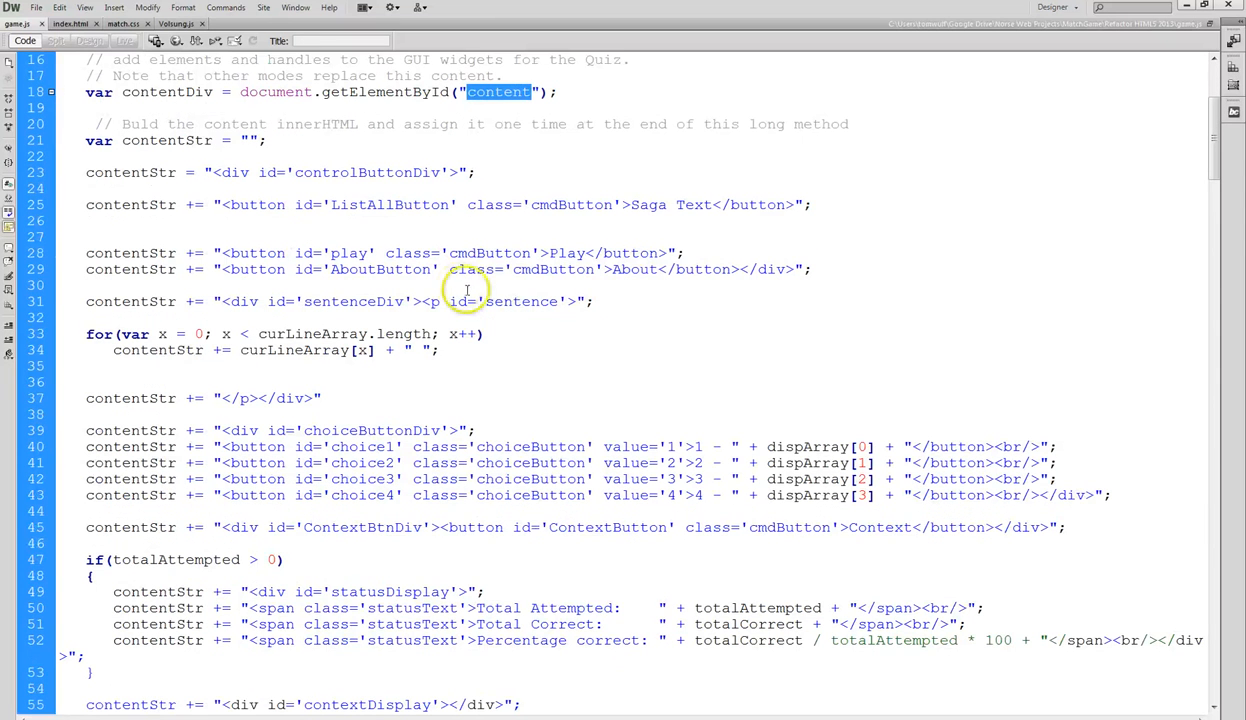
pyautogui.moveTo(590, 341)
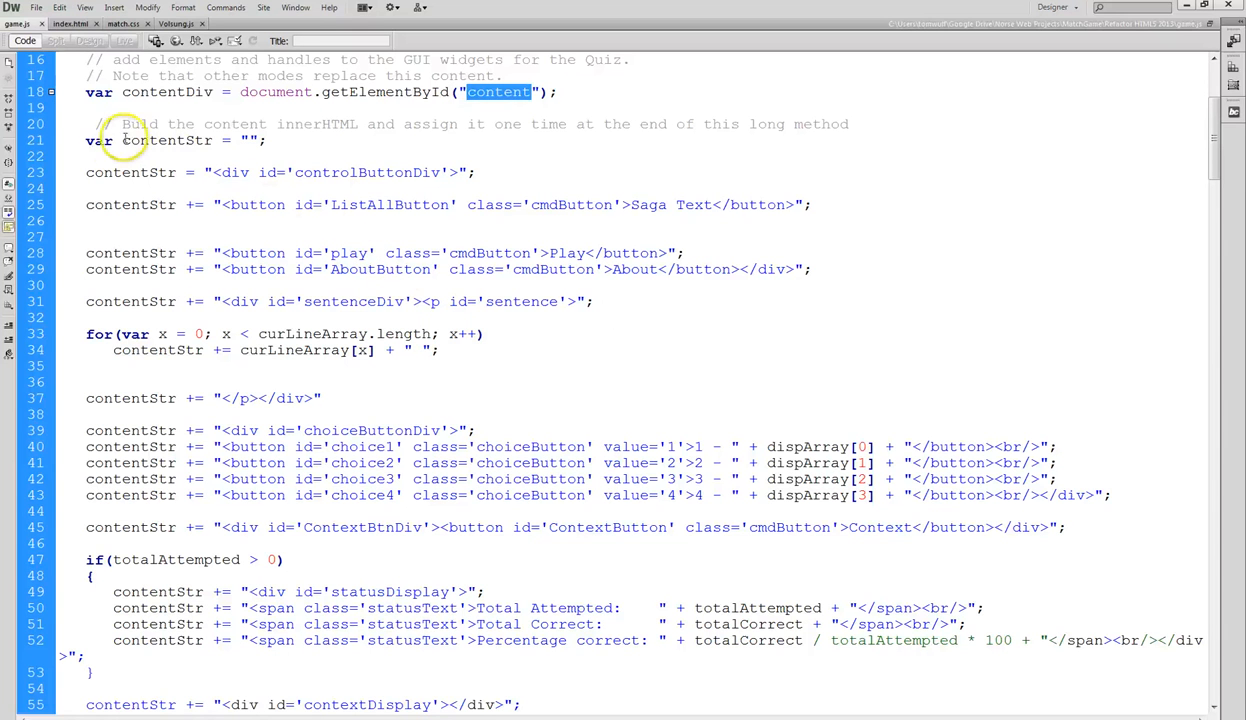
pyautogui.doubleClick(140, 140)
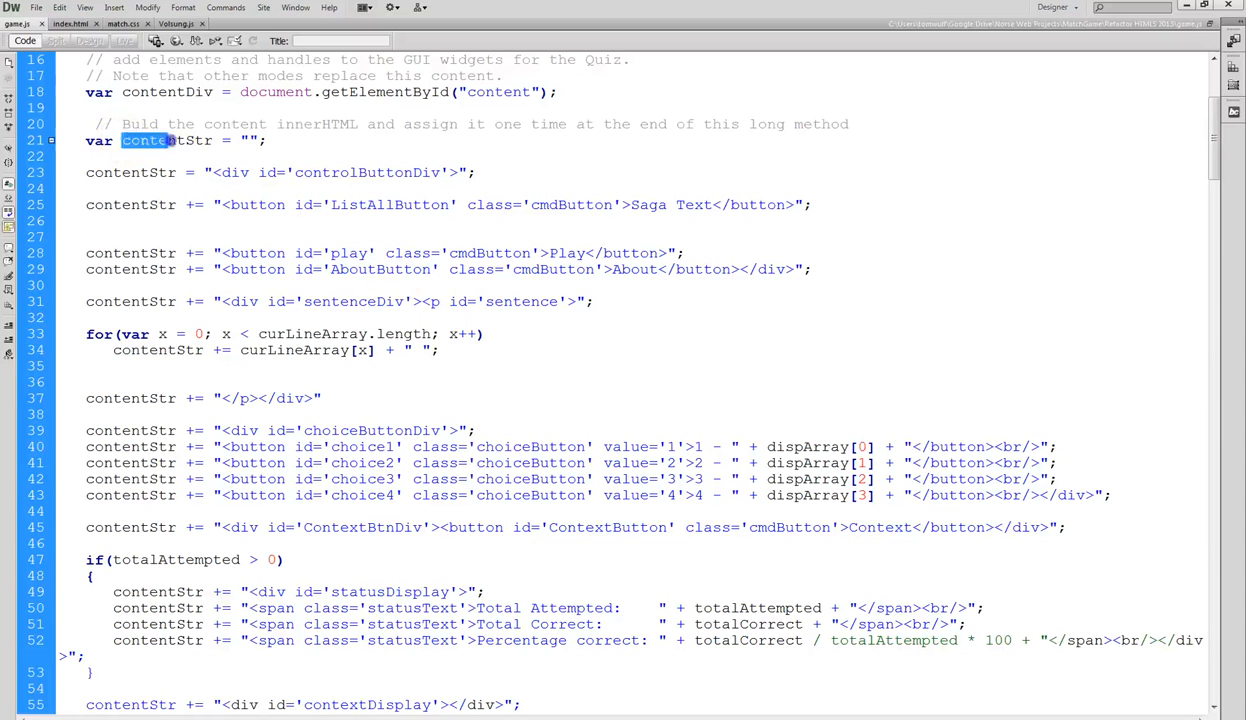
pyautogui.doubleClick(168, 140)
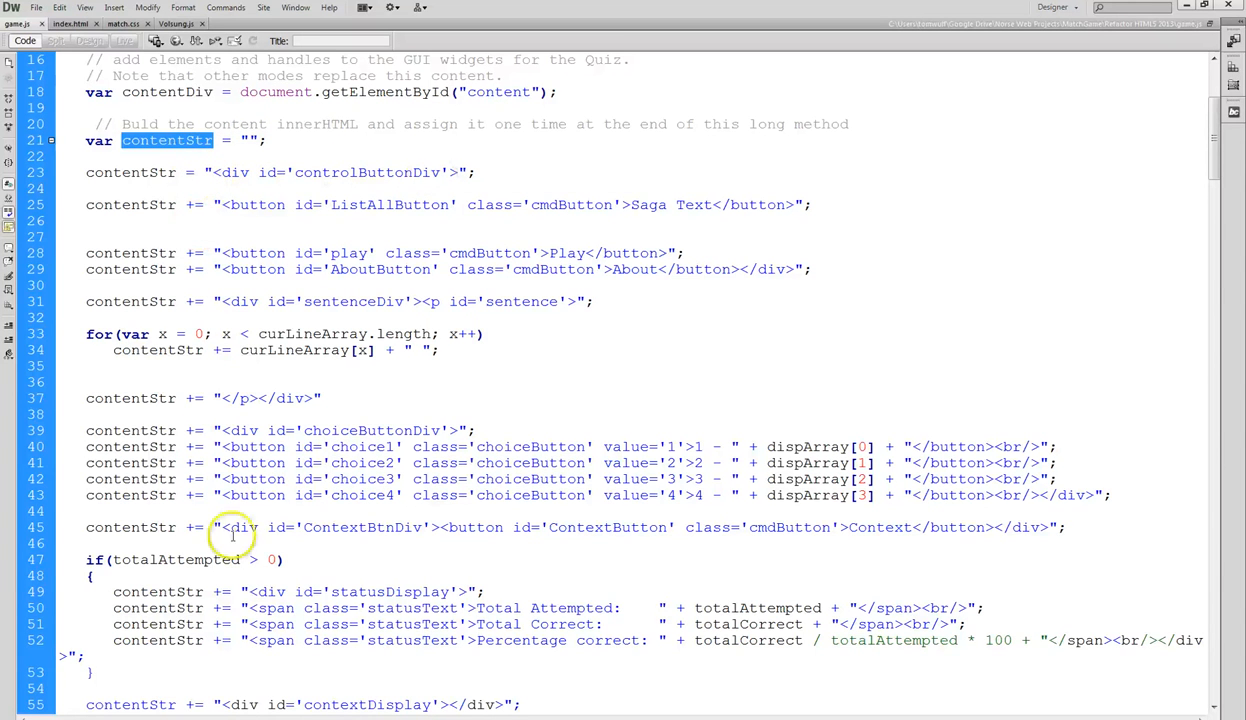
# Scroll down and select the line assigning contentStr to the content div's innerHTML.
pyautogui.scroll(-3)
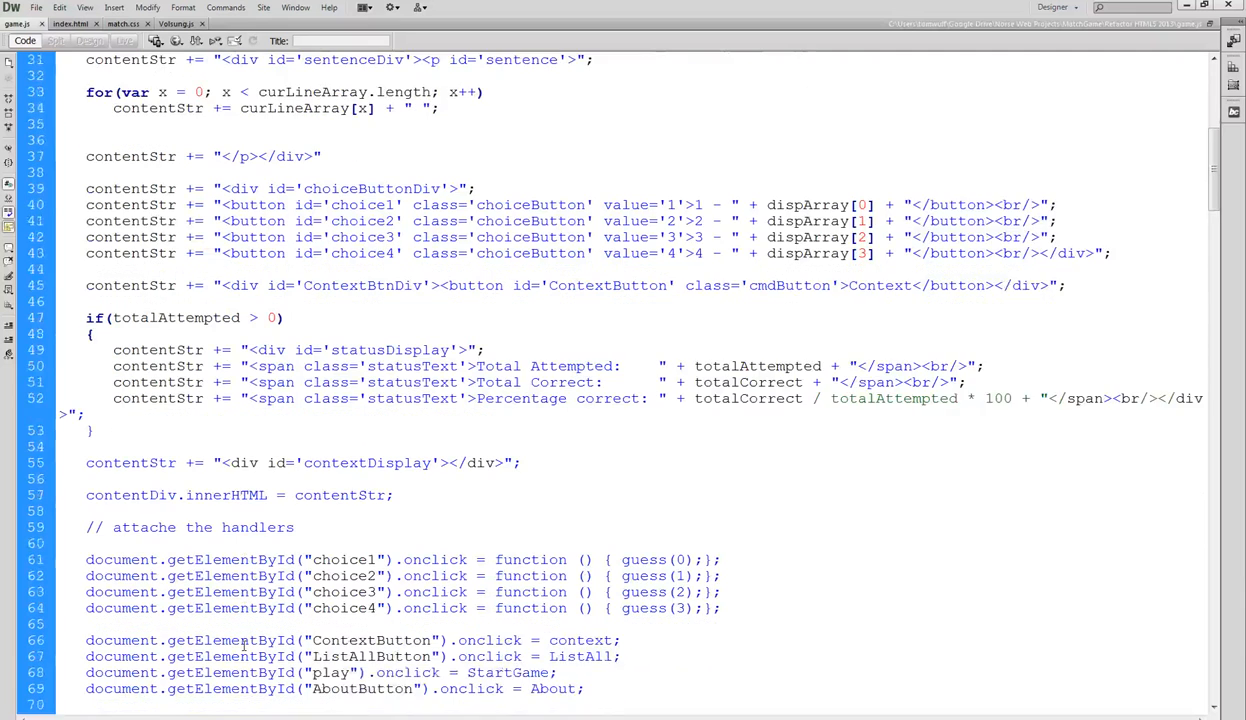
pyautogui.scroll(-3)
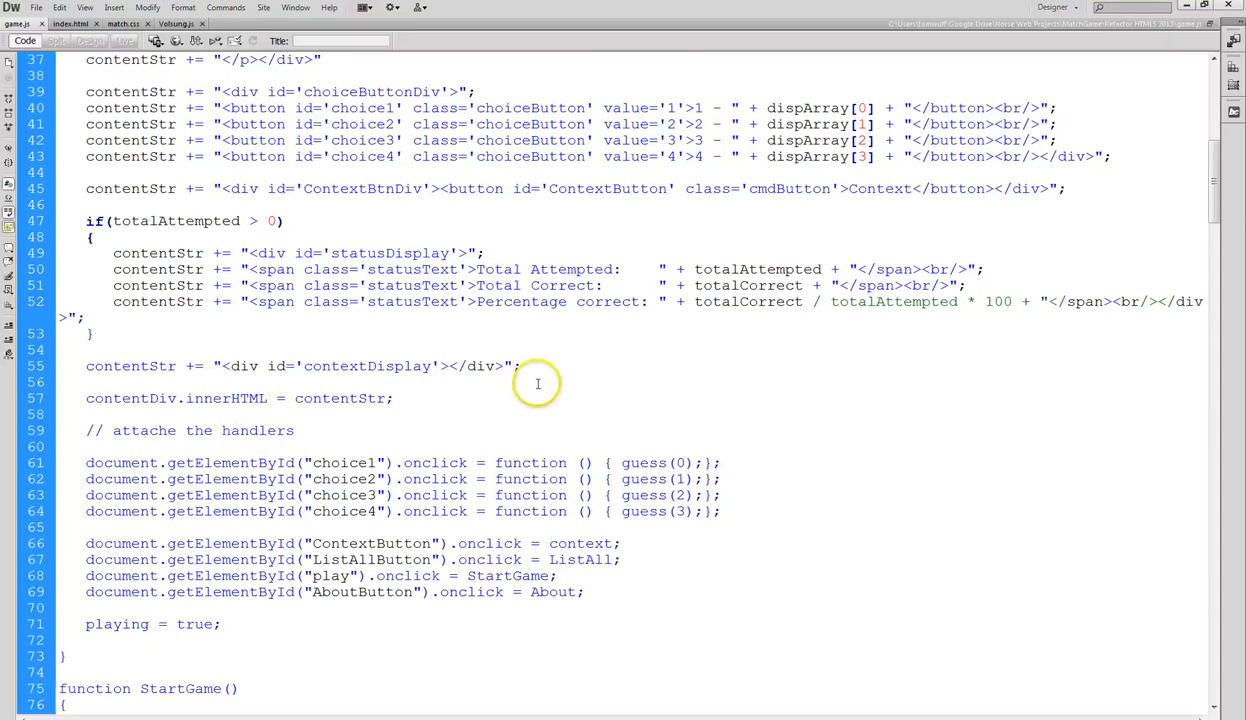
pyautogui.scroll(-3)
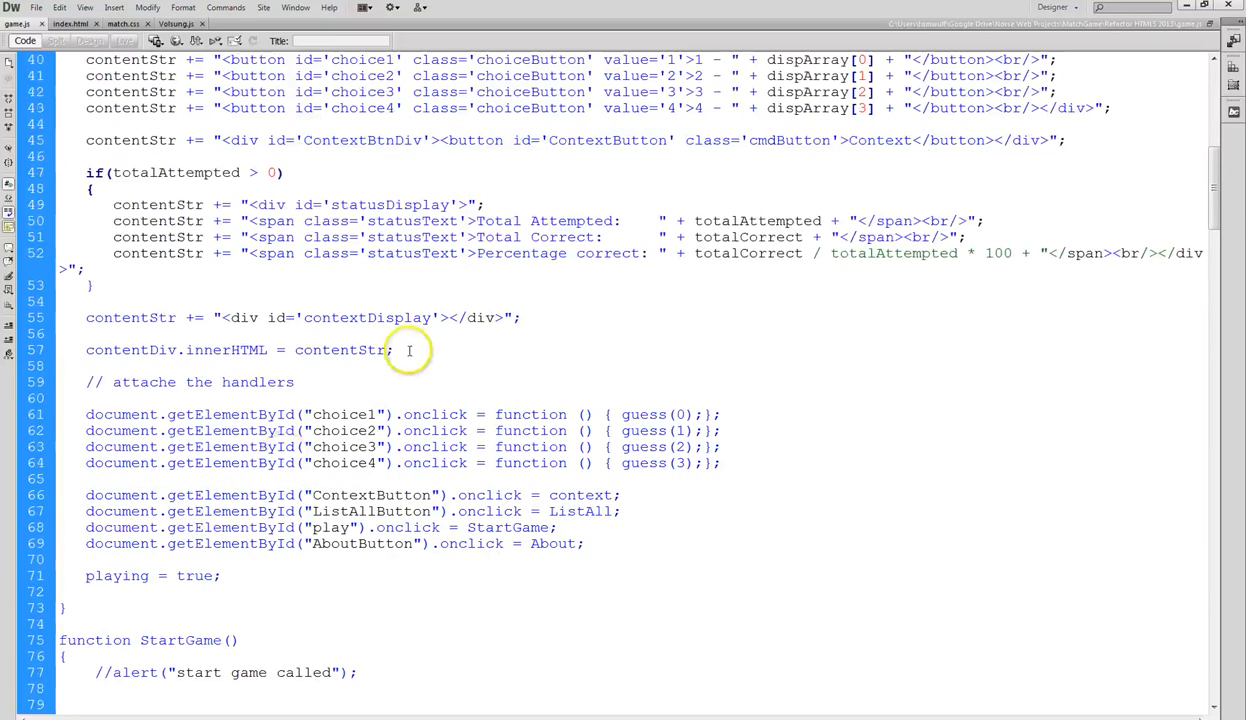
pyautogui.tripleClick(240, 349)
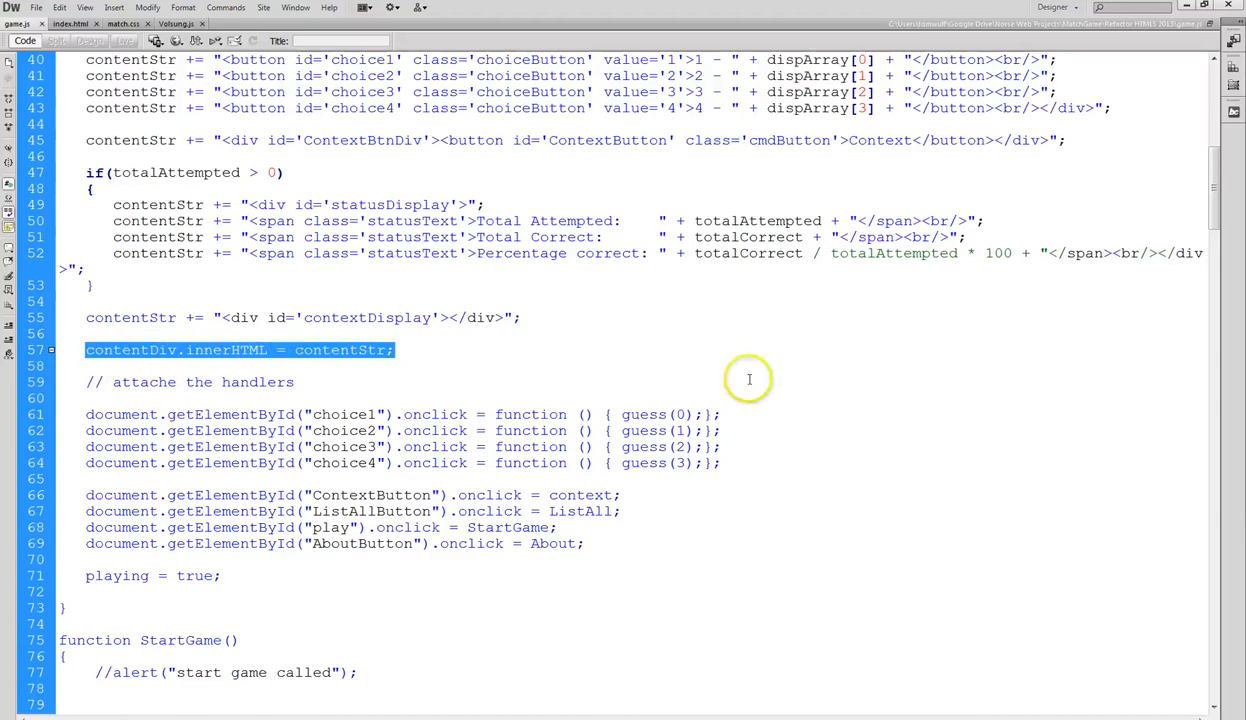
pyautogui.scroll(-3)
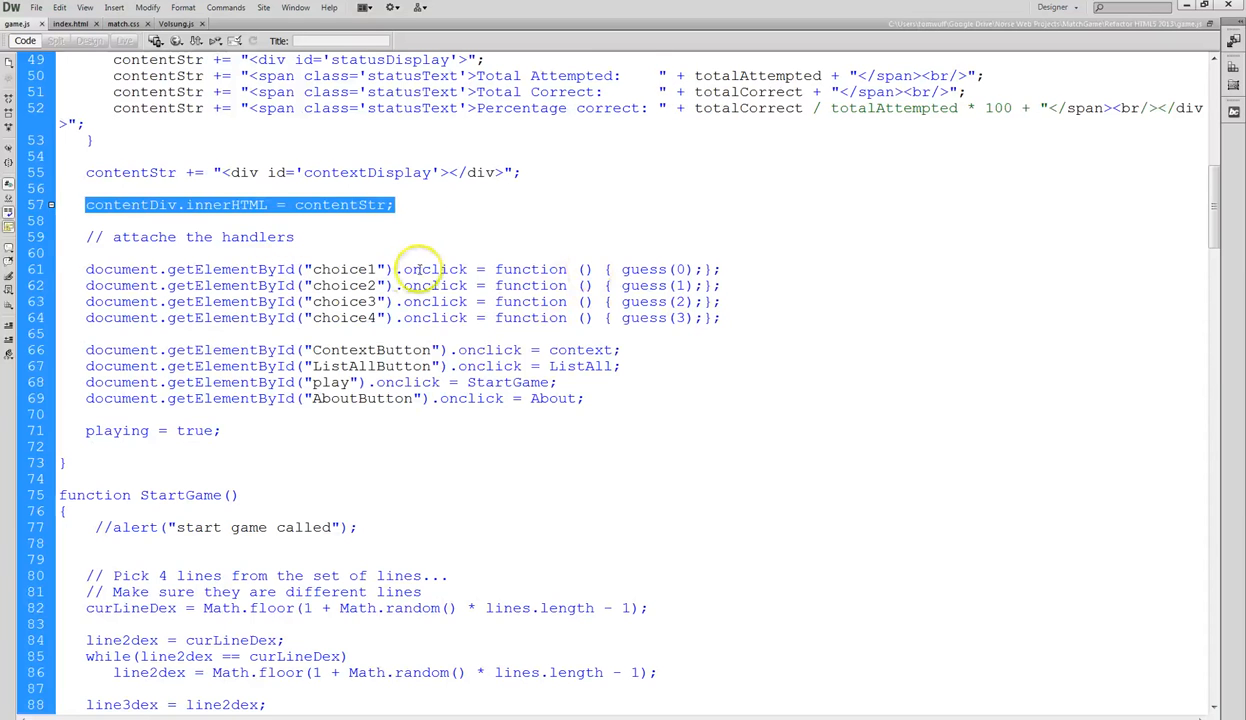
pyautogui.moveTo(668, 270)
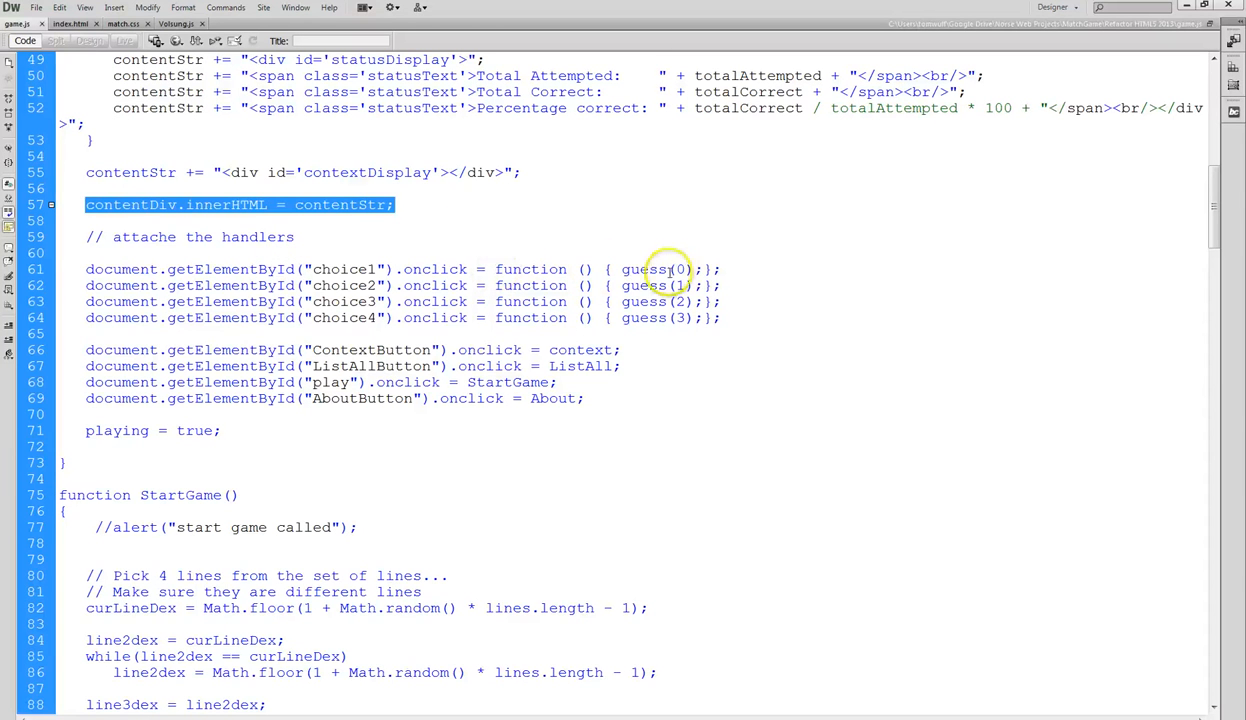
pyautogui.doubleClick(643, 269)
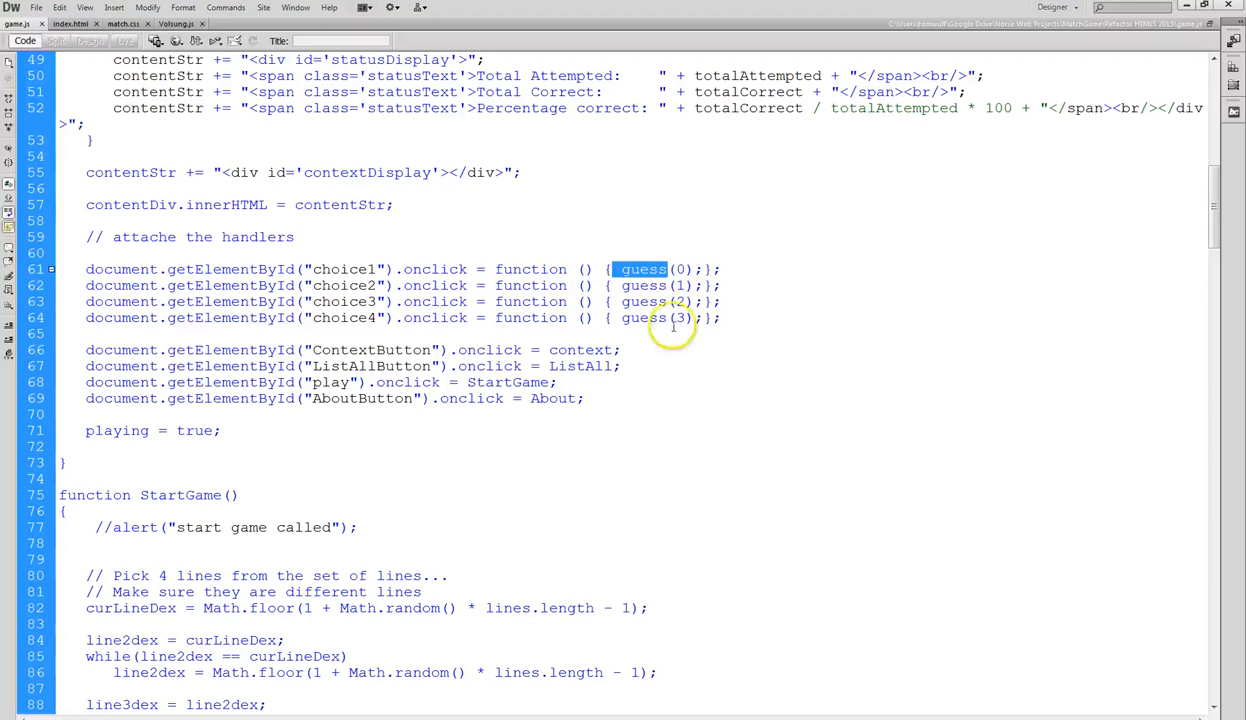
pyautogui.moveTo(780, 353)
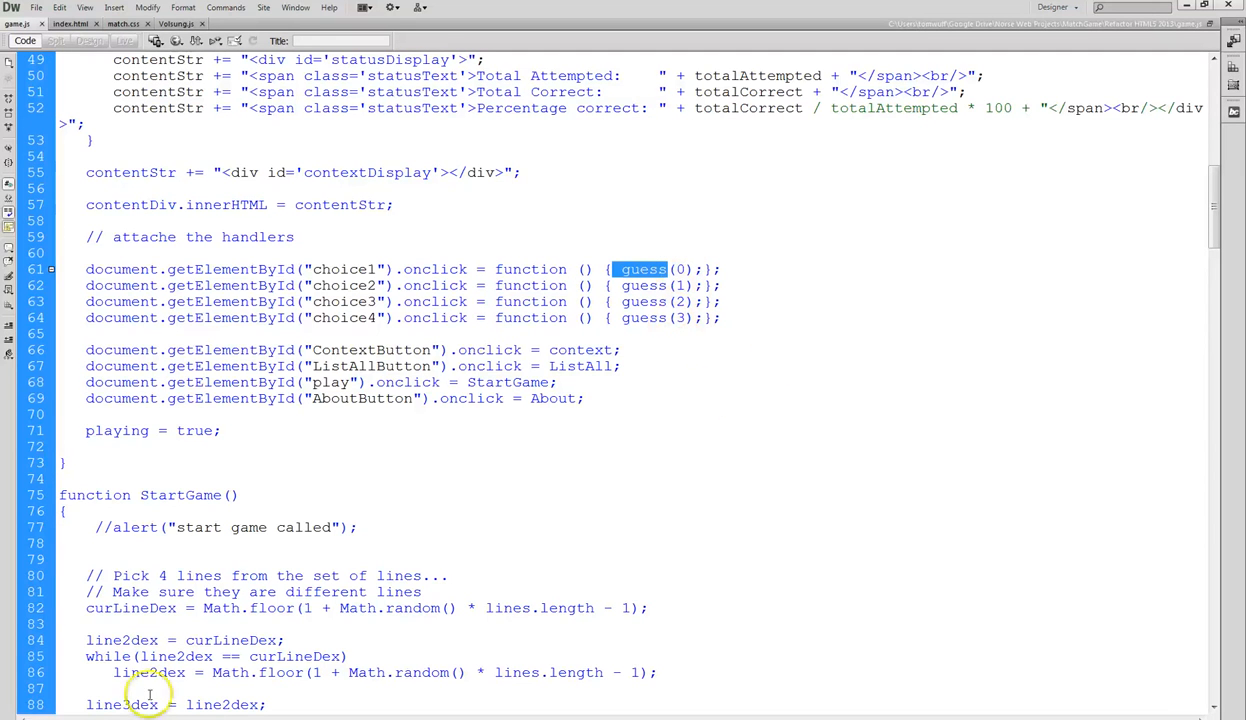
pyautogui.moveTo(875, 349)
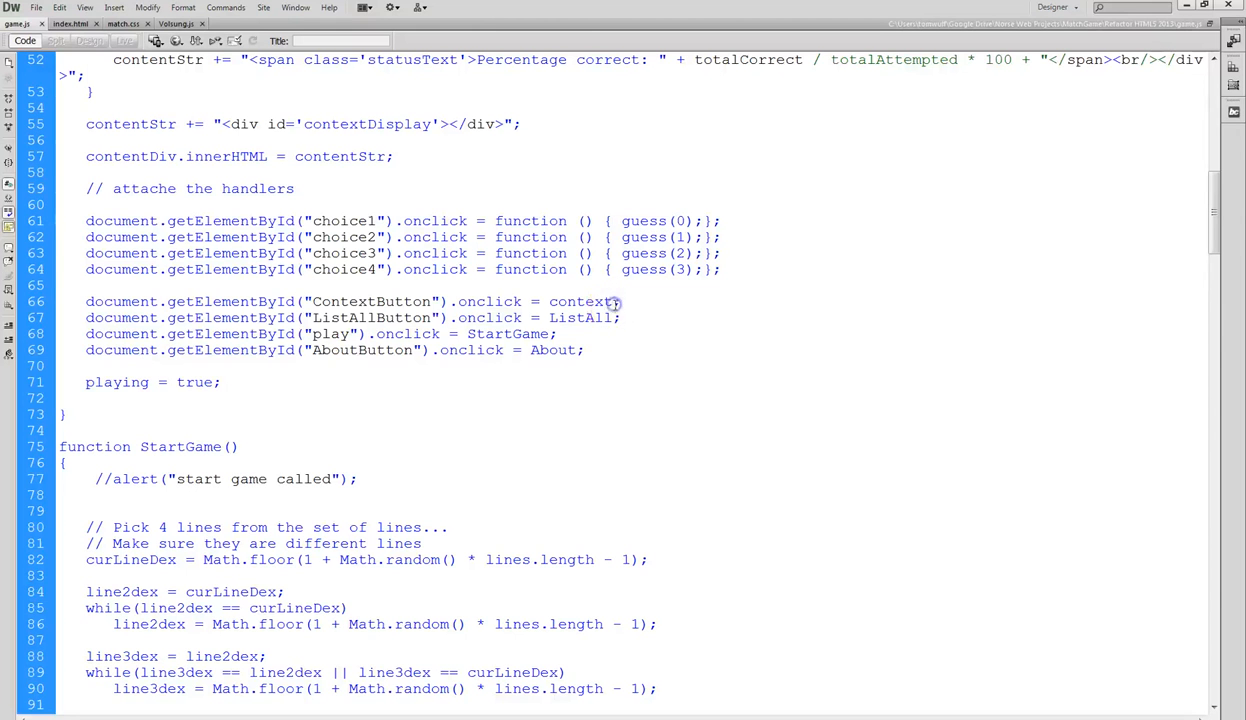
pyautogui.doubleClick(580, 301)
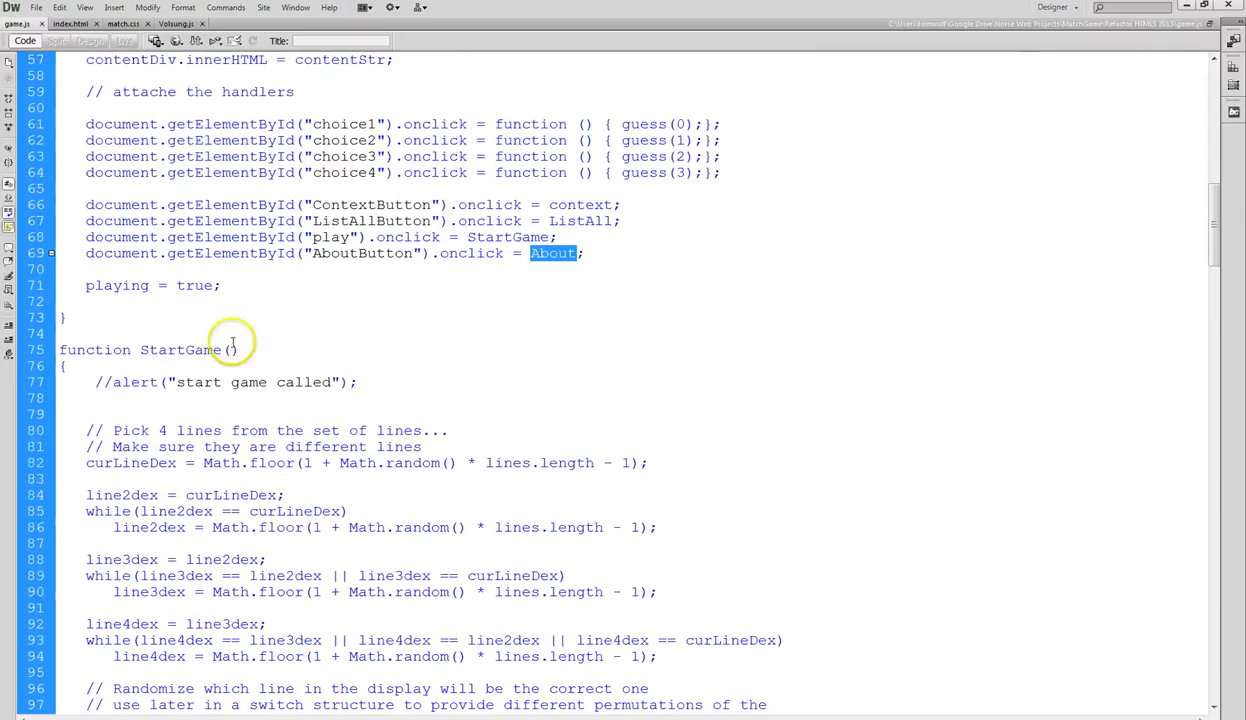
pyautogui.scroll(-3)
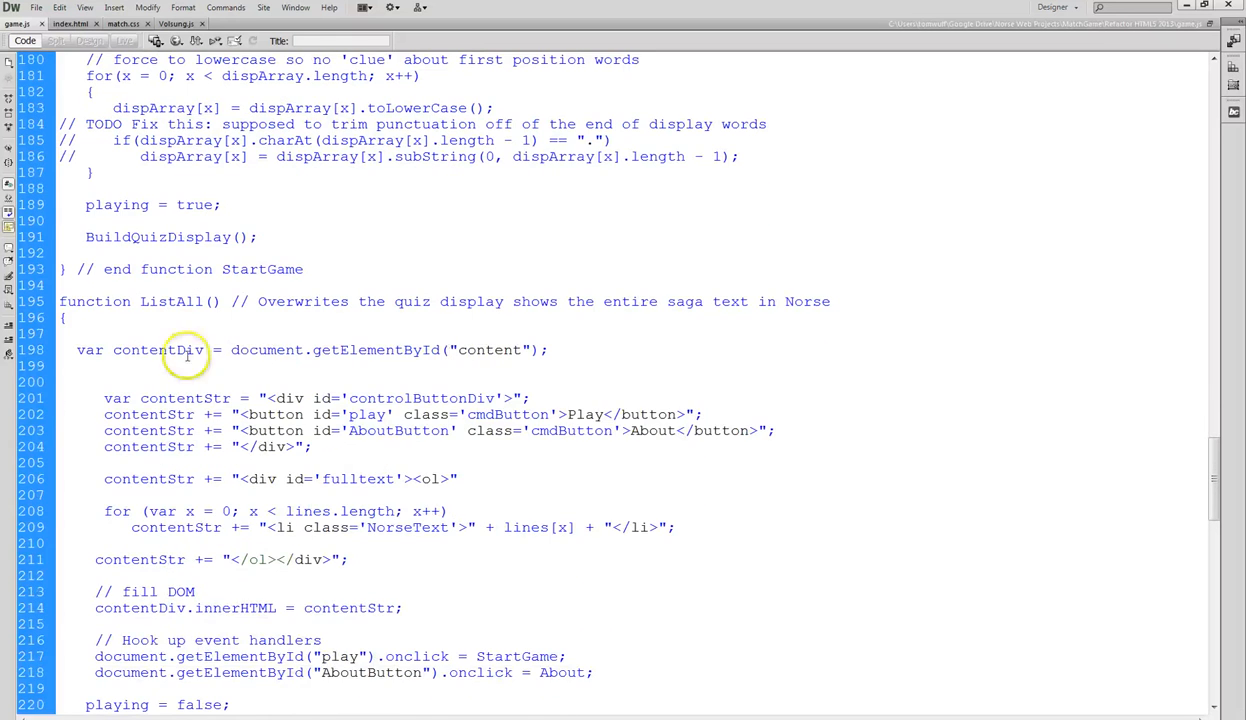
pyautogui.scroll(-3)
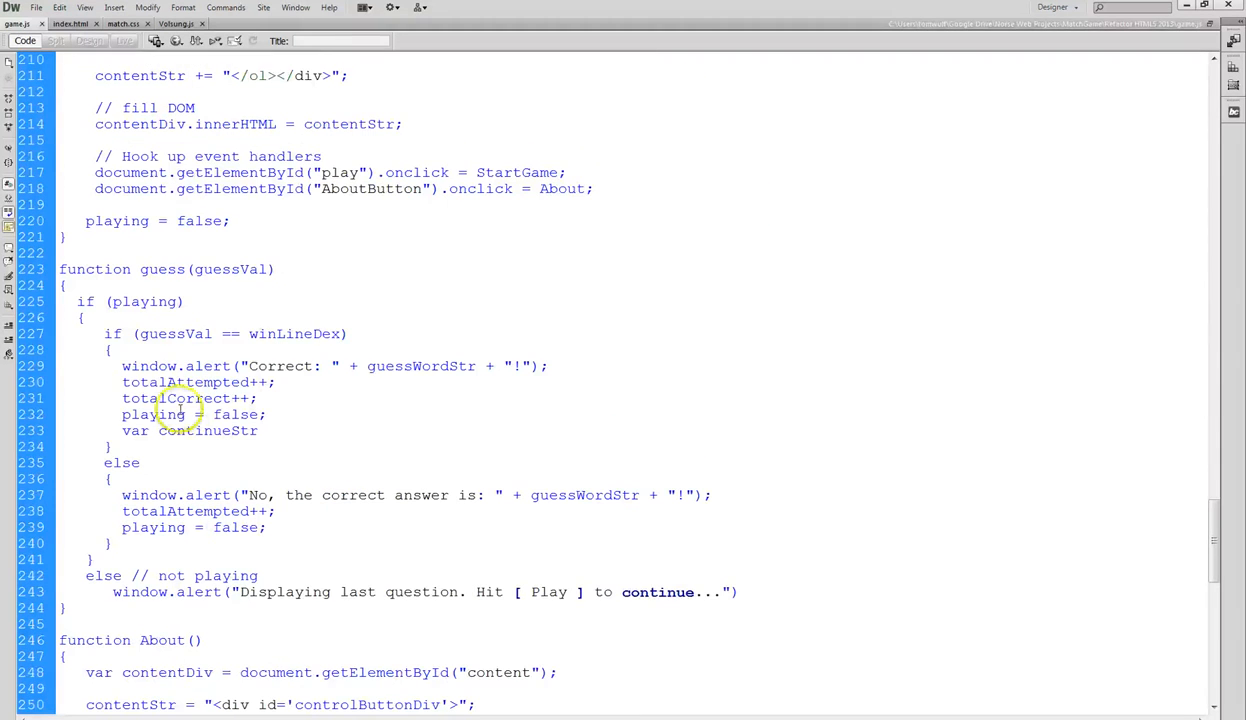
pyautogui.scroll(-3)
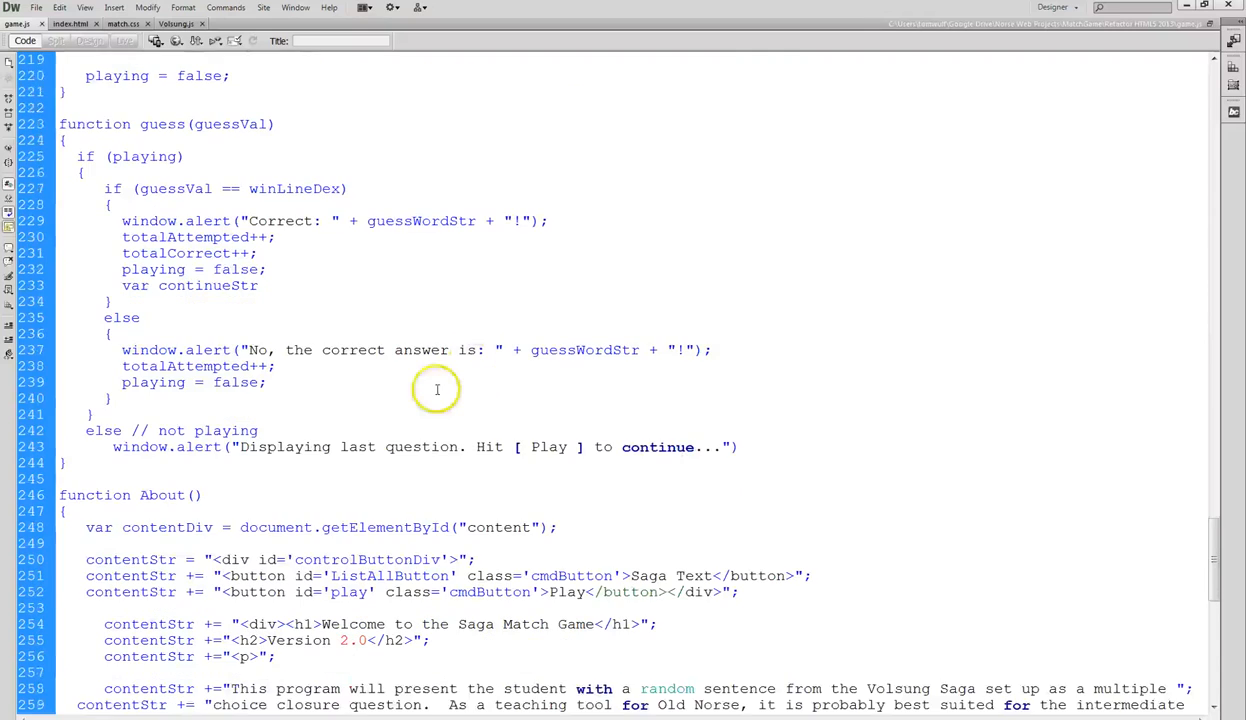